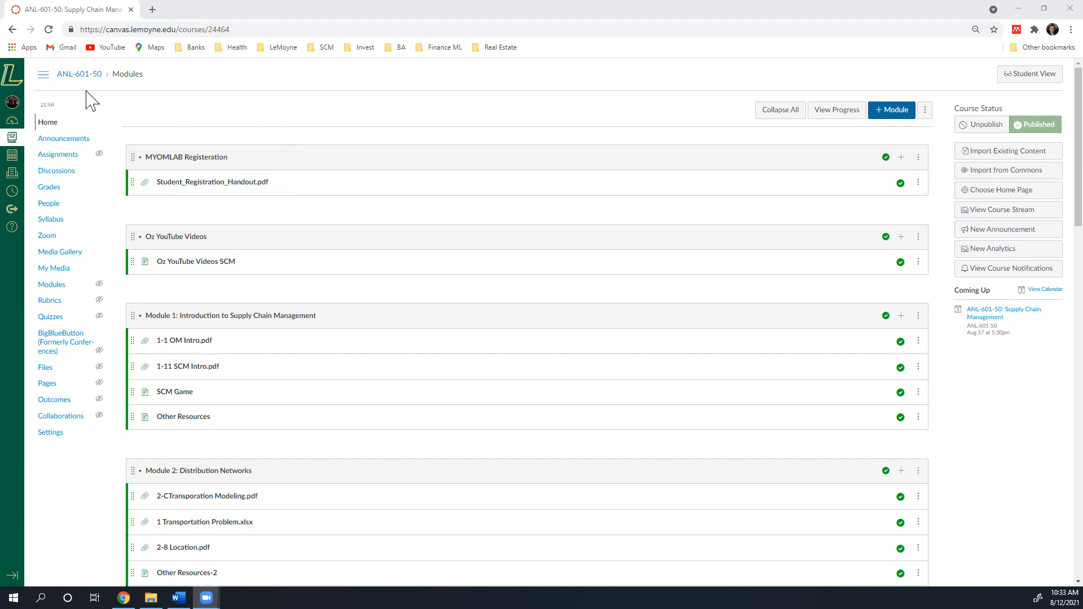
mouse_move(87, 101)
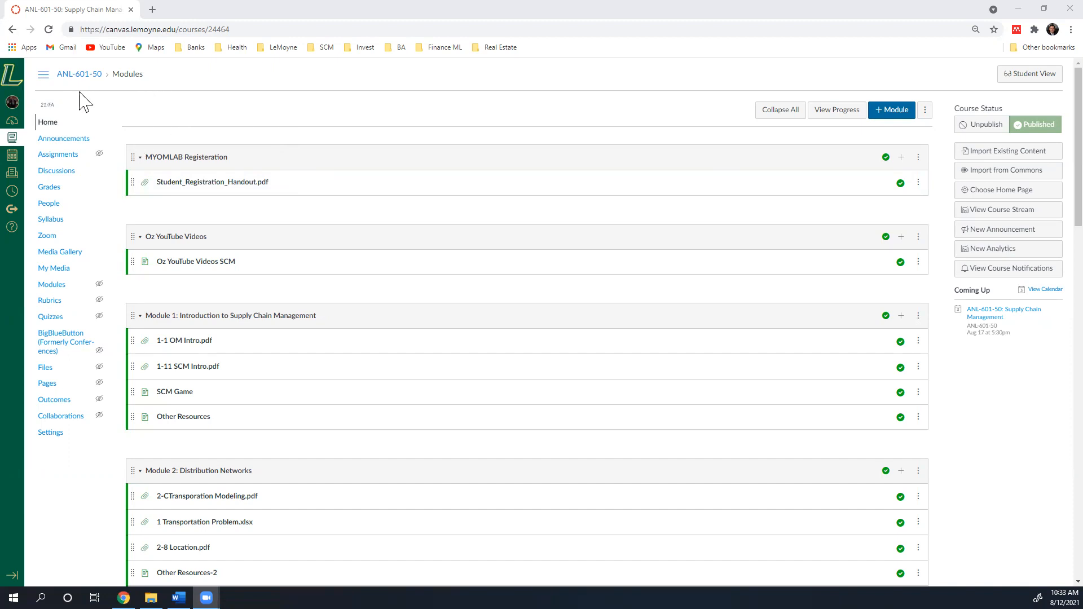
mouse_move(79, 75)
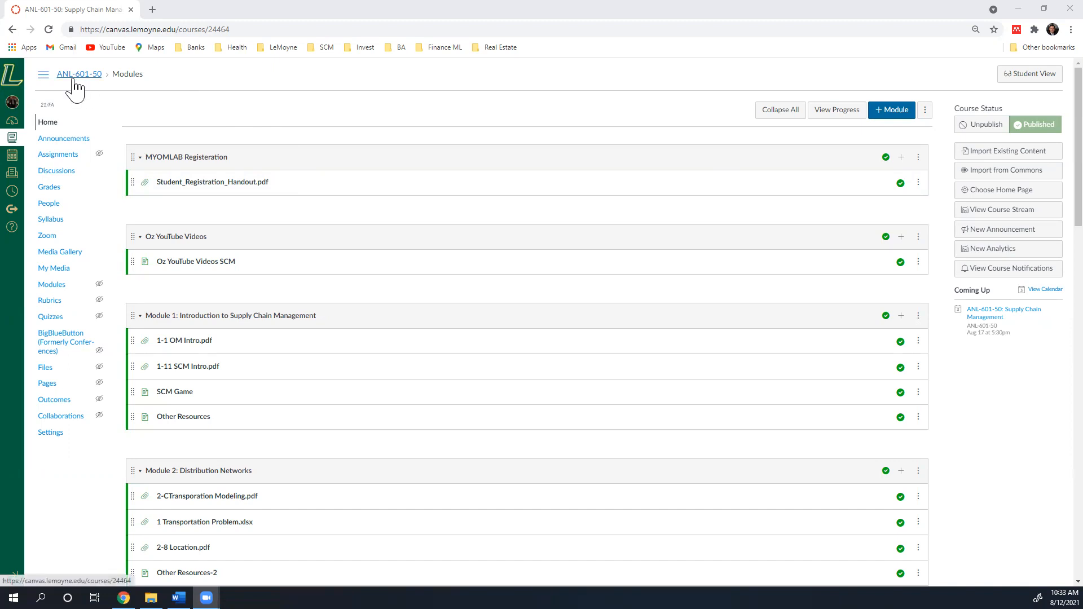
mouse_move(101, 88)
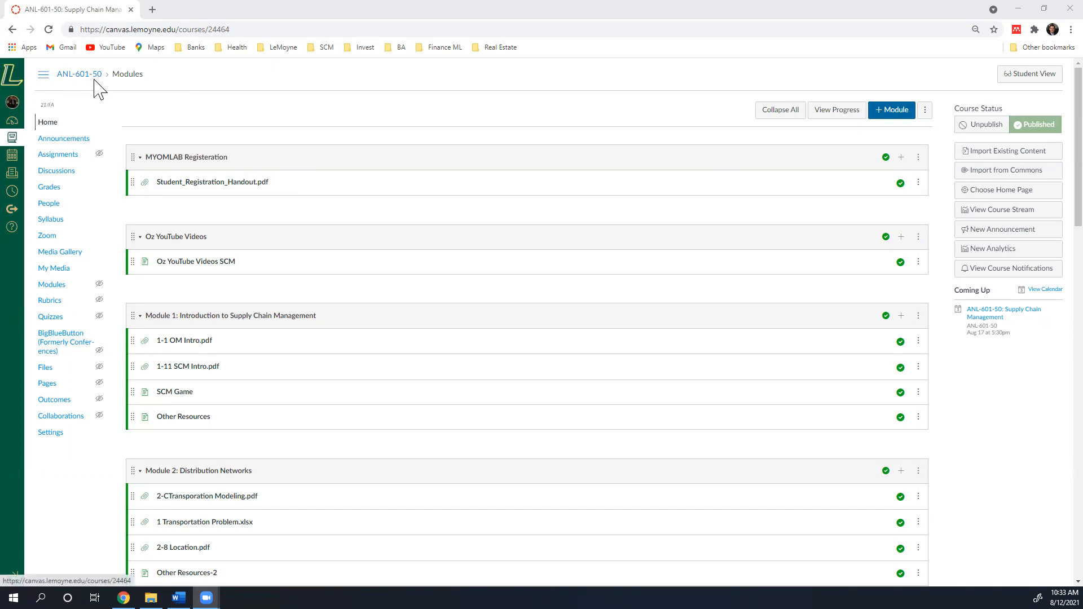
mouse_move(108, 94)
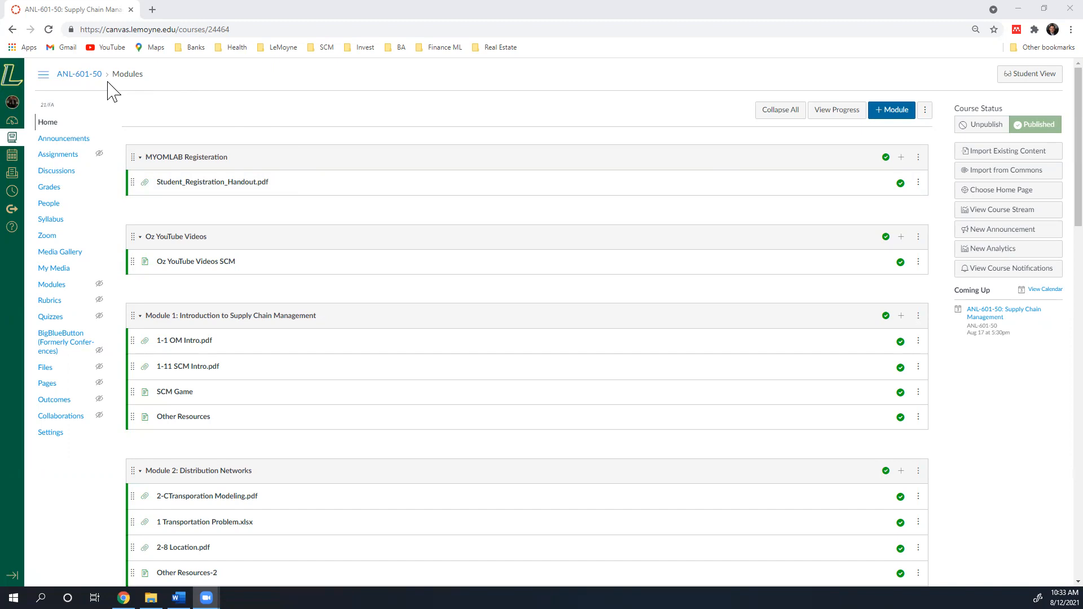
mouse_move(47, 122)
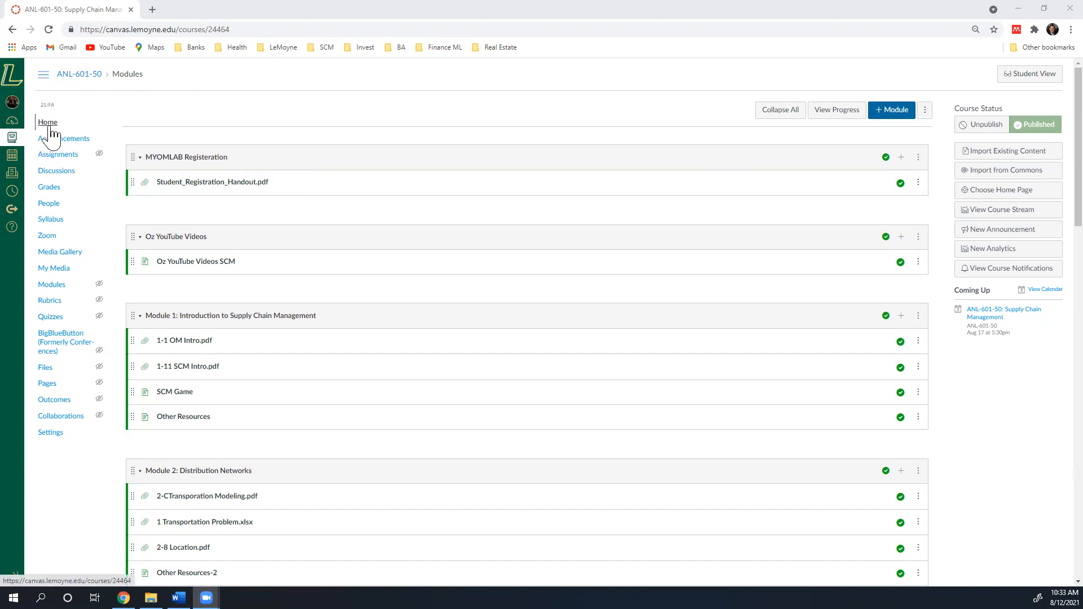
Scroll through the Modules page, then go to the course Announcements.
click(47, 121)
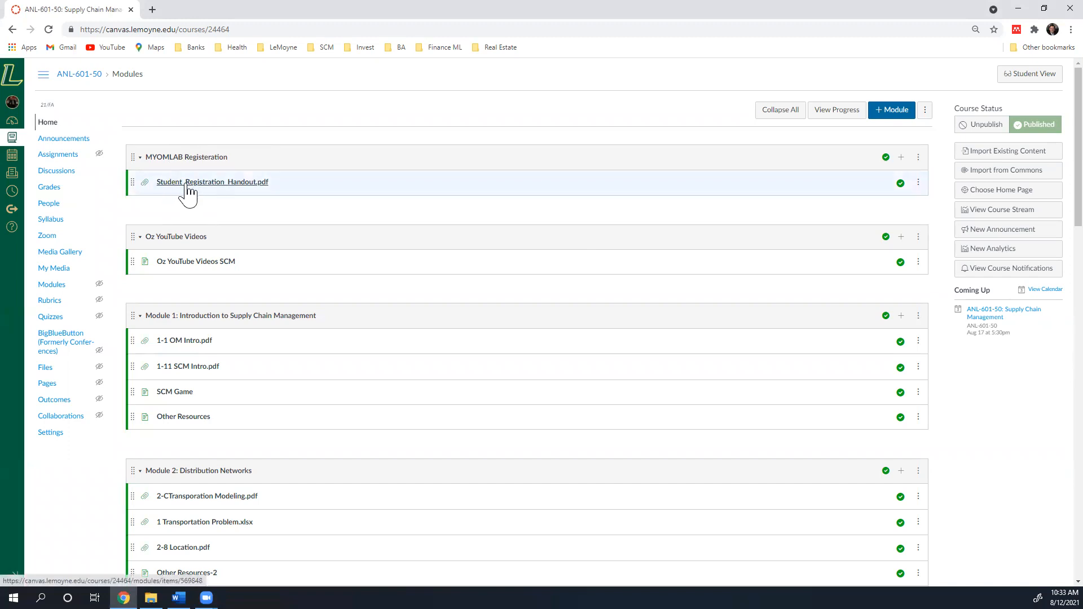
mouse_move(212, 181)
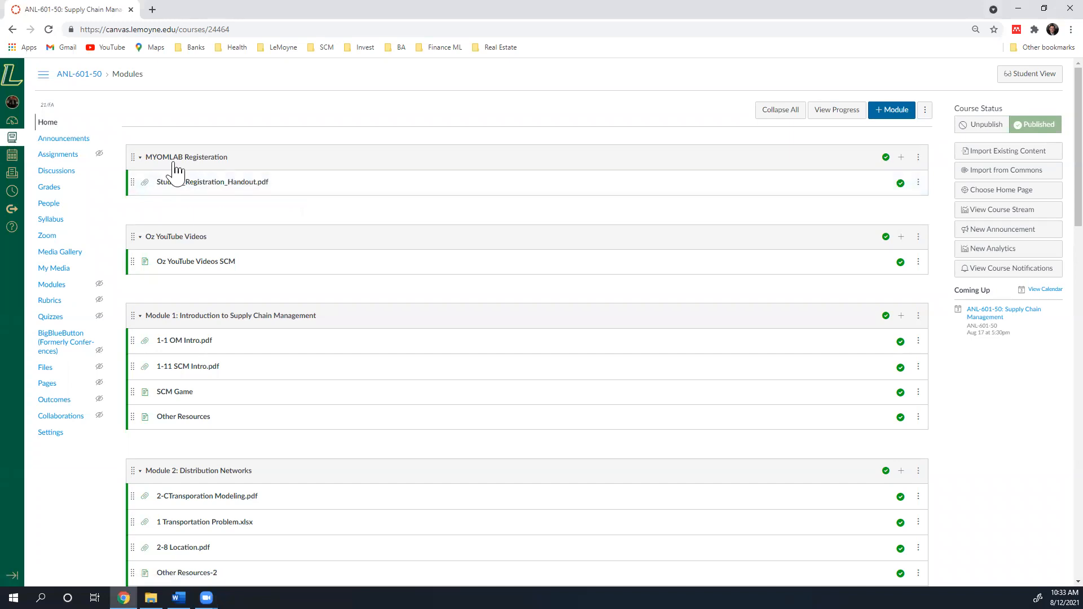
mouse_move(186, 157)
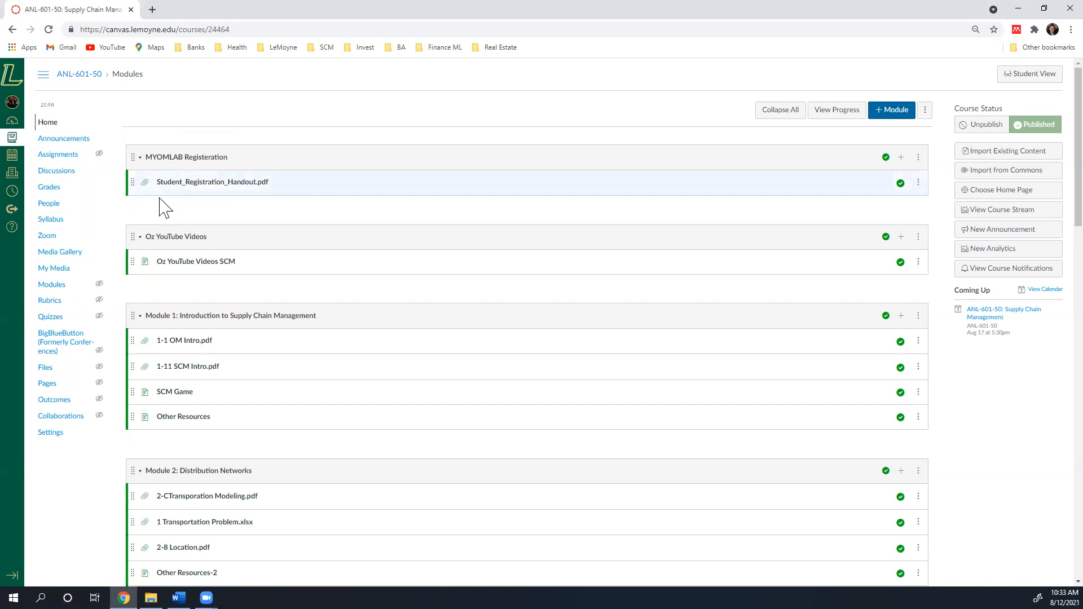
mouse_move(169, 166)
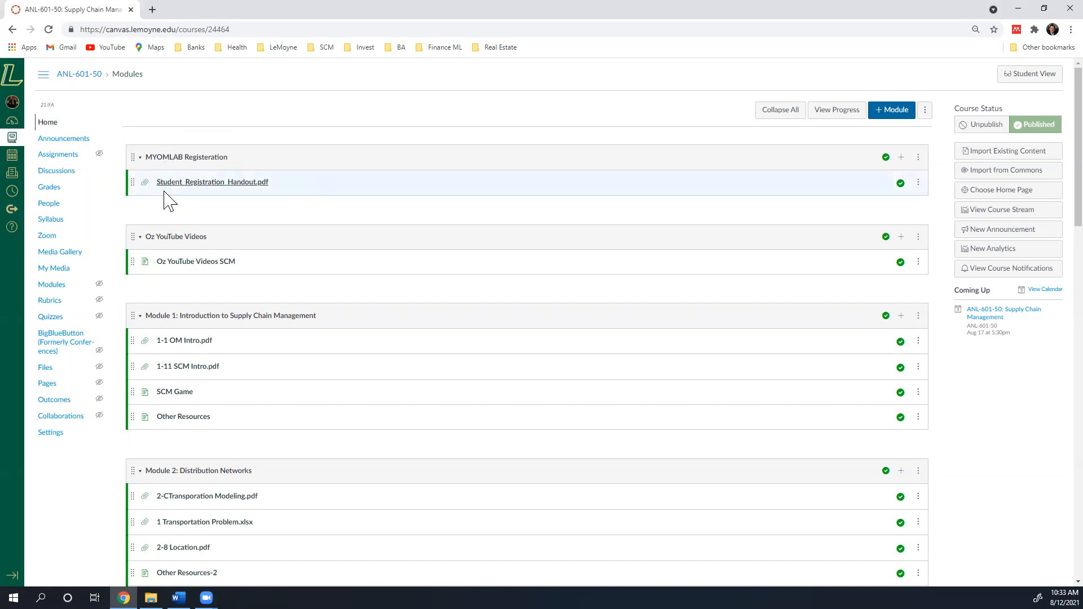
mouse_move(184, 191)
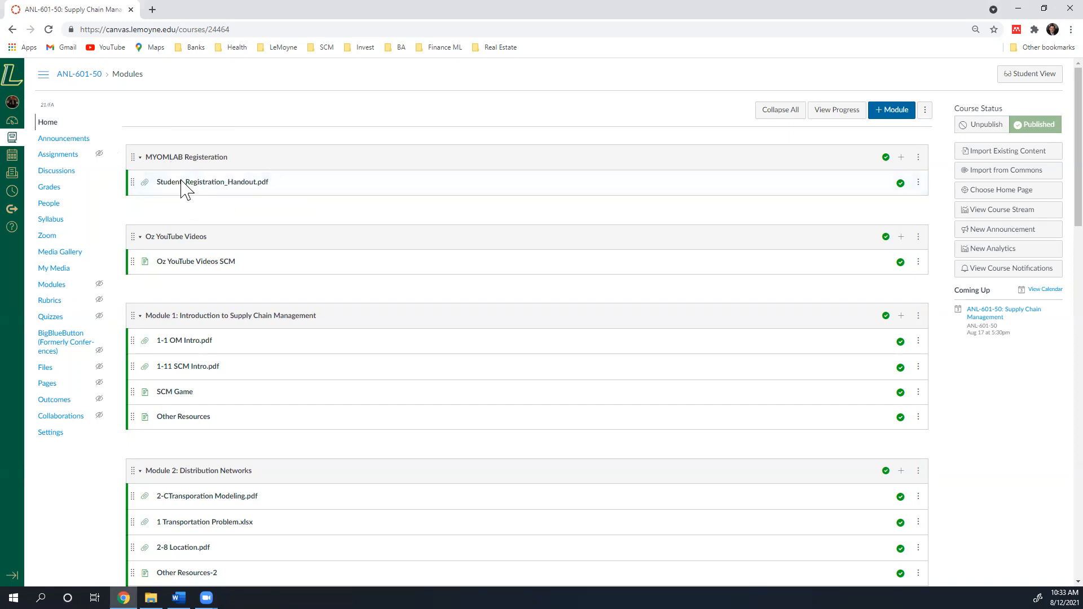
scroll(down, 3)
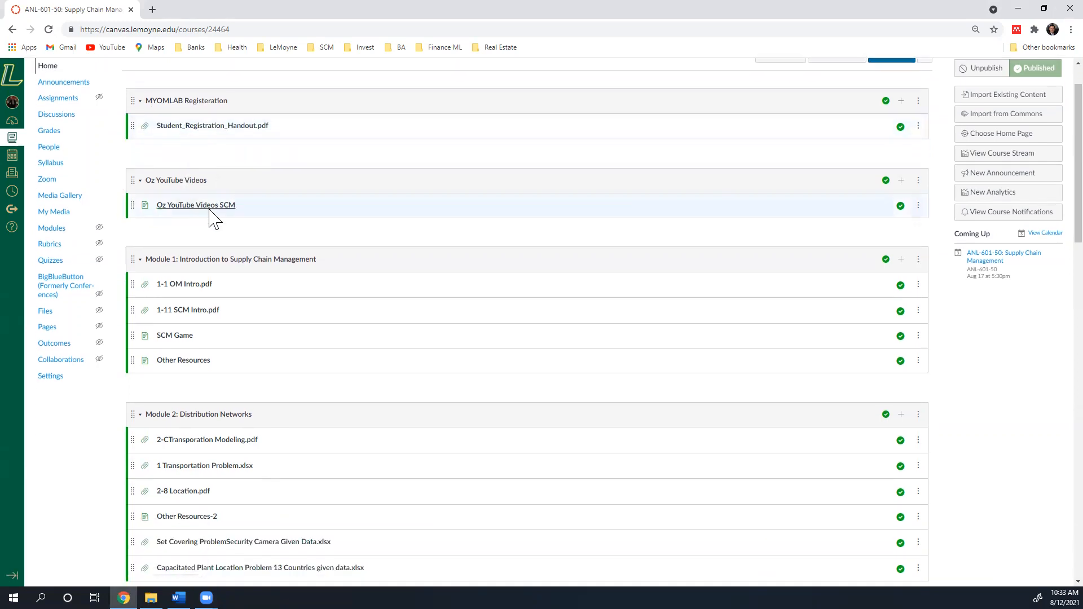
mouse_move(151, 199)
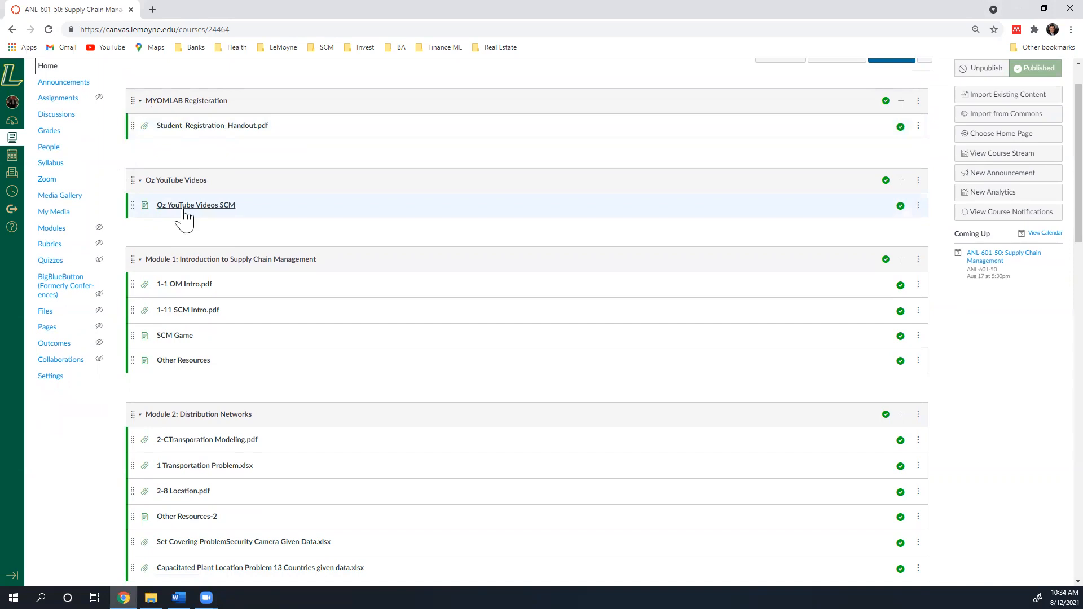
mouse_move(195, 204)
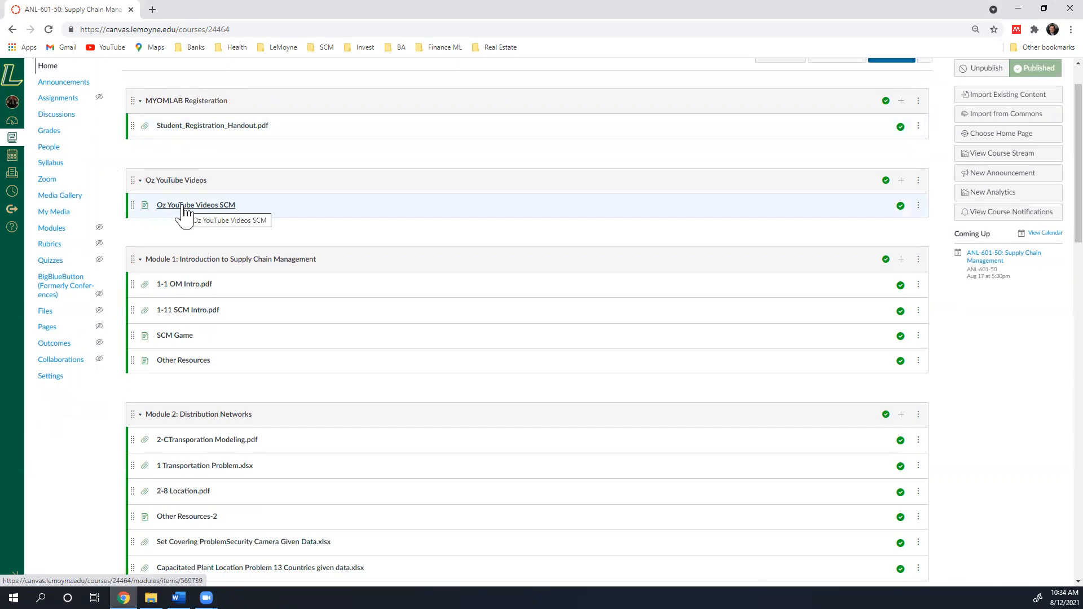
mouse_move(306, 244)
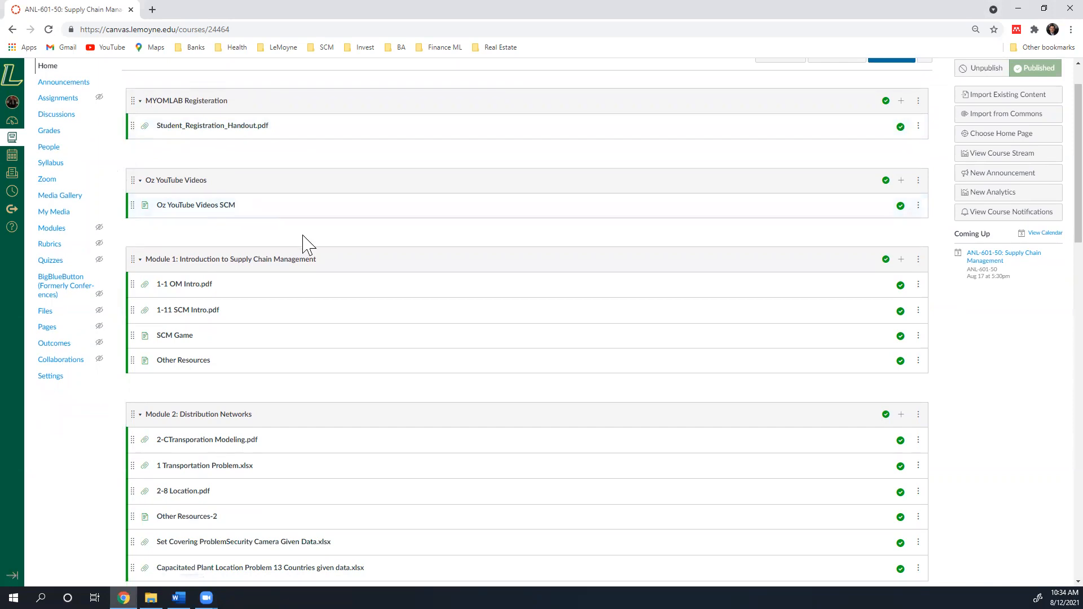
mouse_move(215, 260)
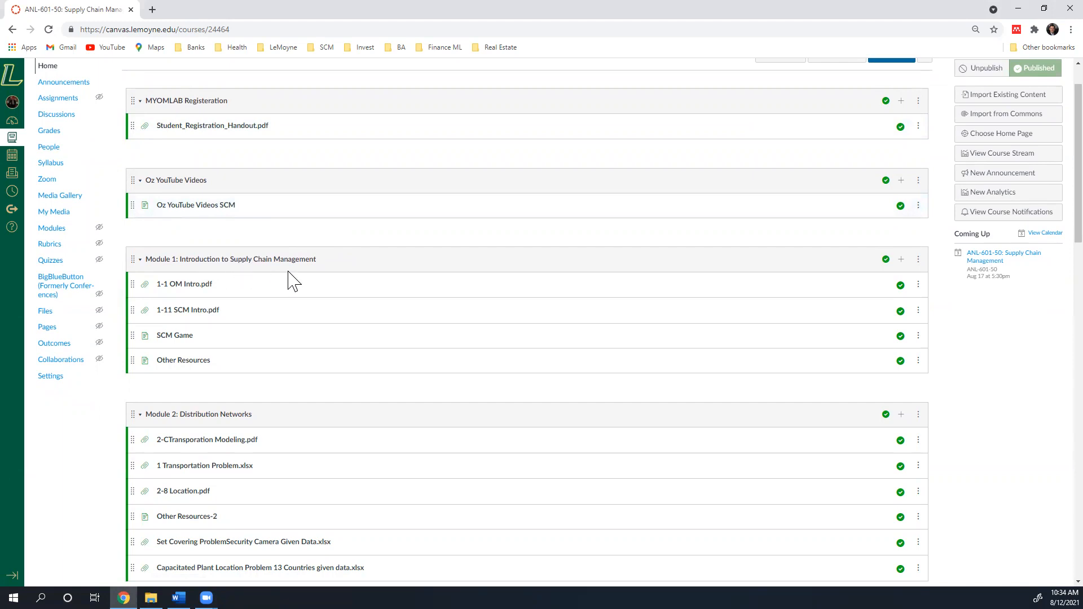
mouse_move(161, 287)
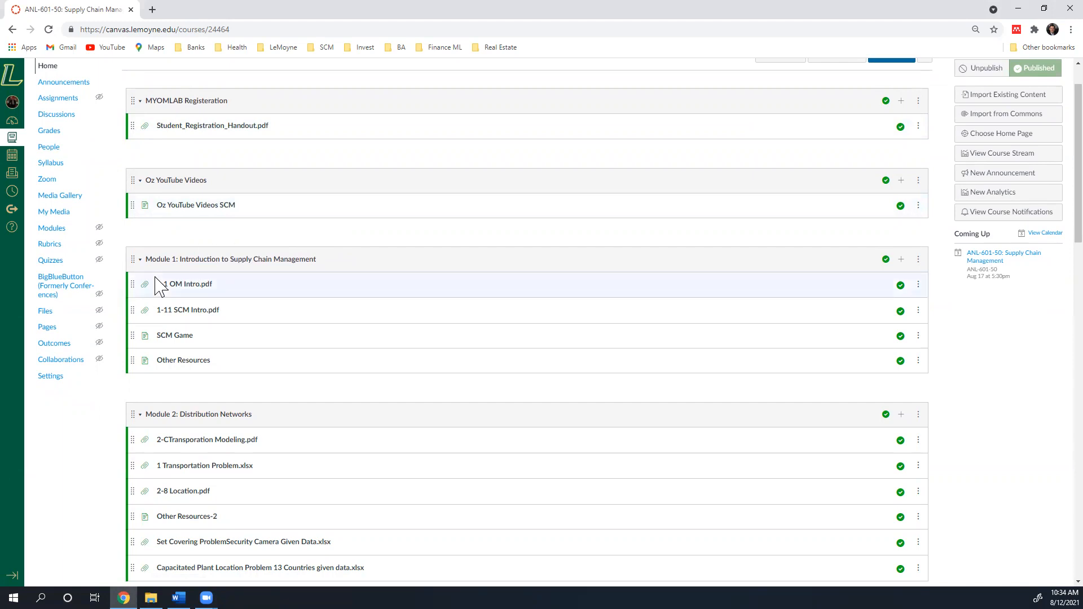
mouse_move(214, 253)
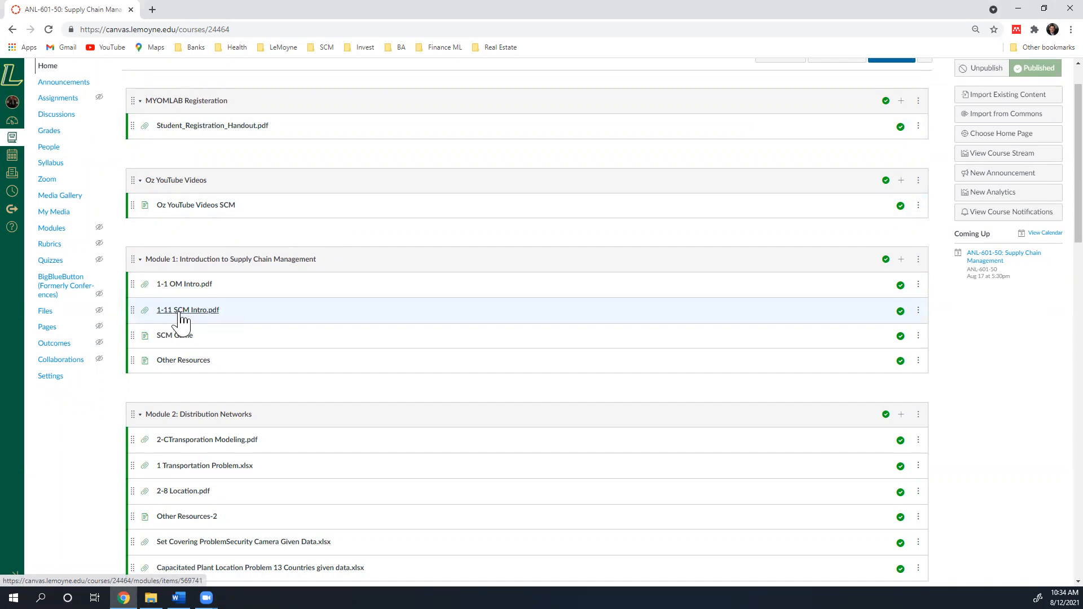
mouse_move(214, 312)
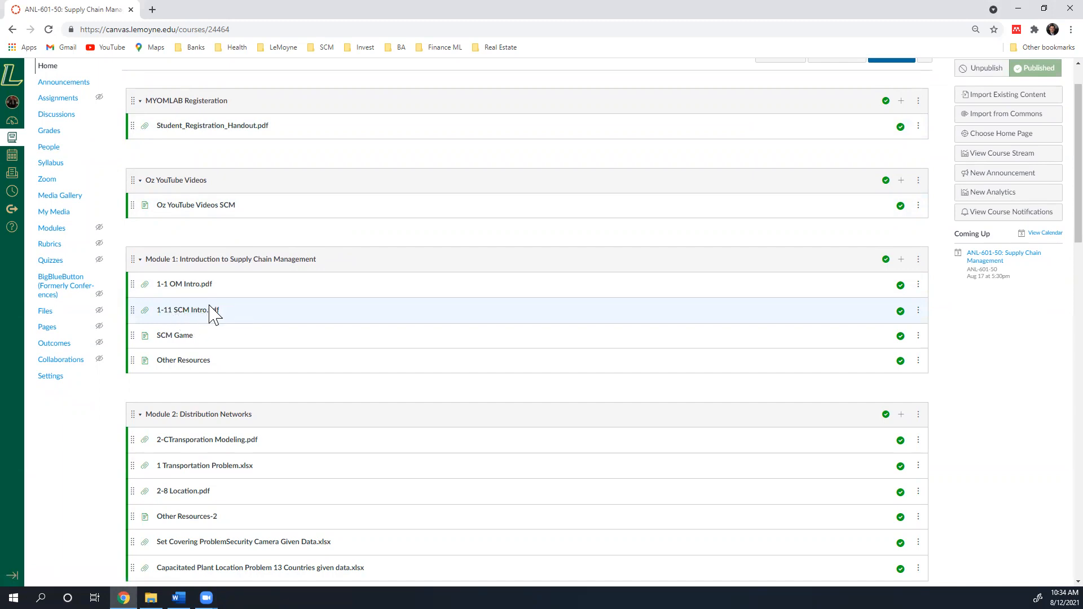
mouse_move(179, 339)
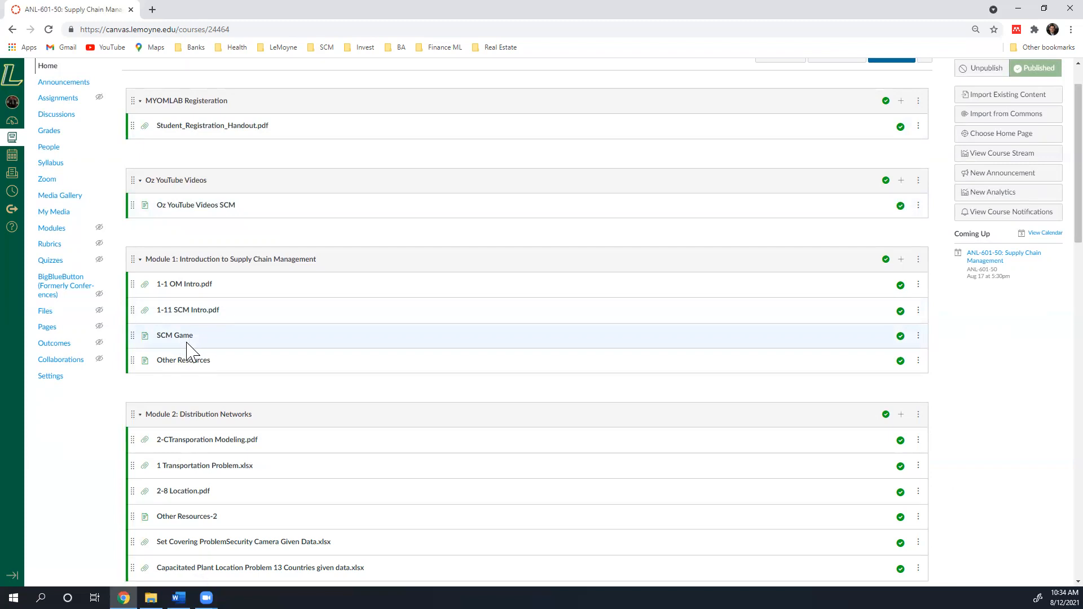
mouse_move(183, 359)
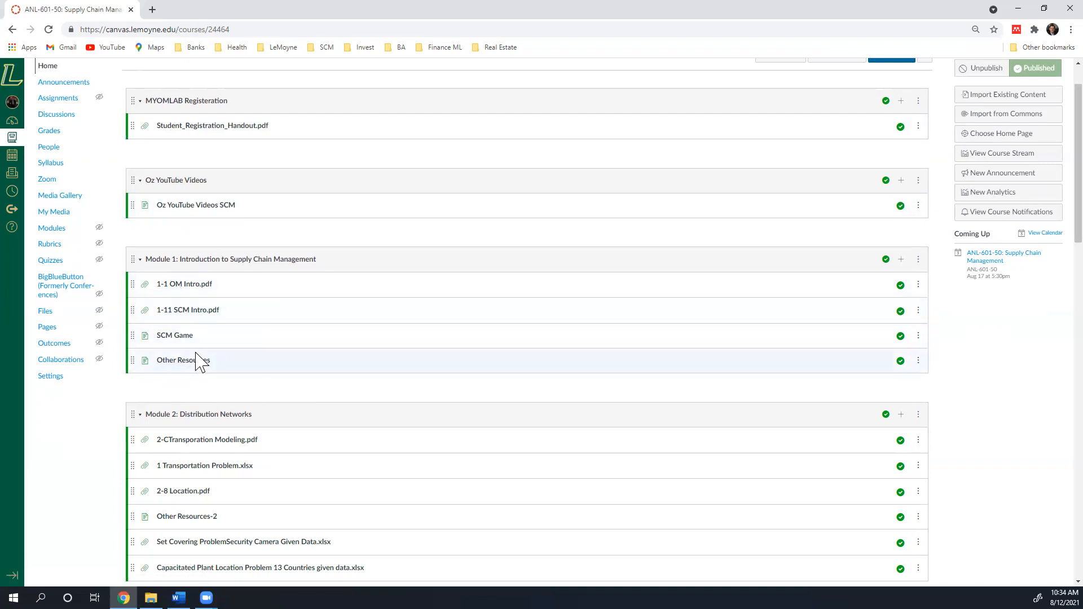
scroll(down, 3)
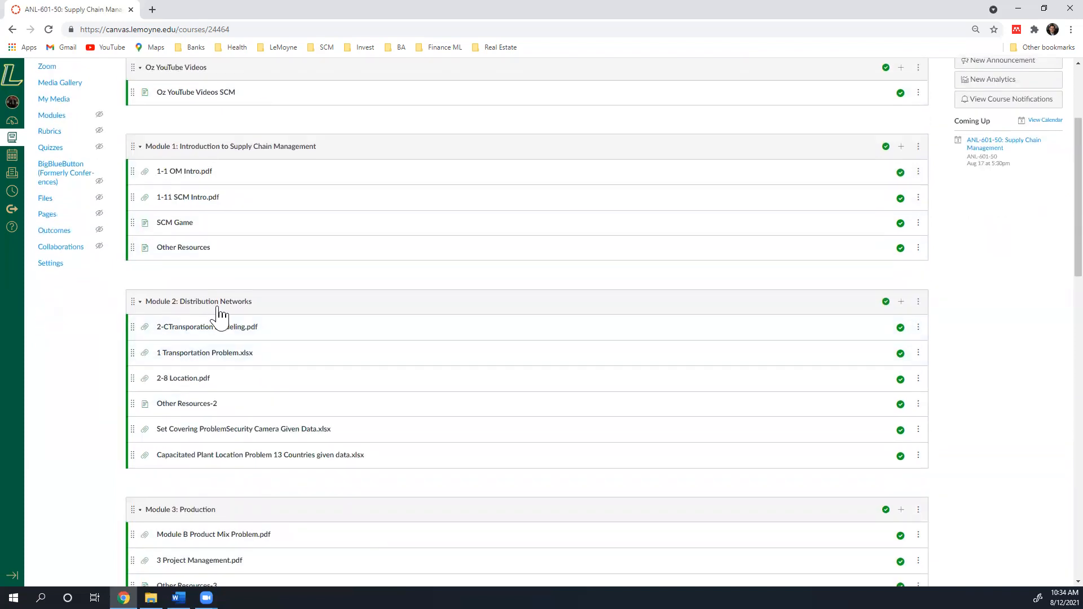
mouse_move(218, 311)
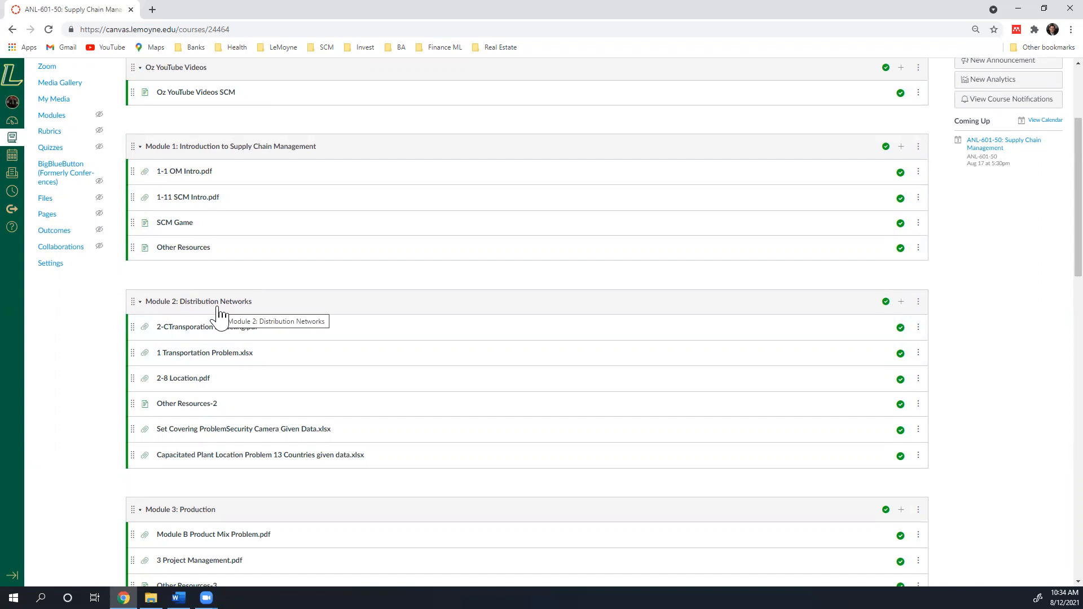
mouse_move(338, 327)
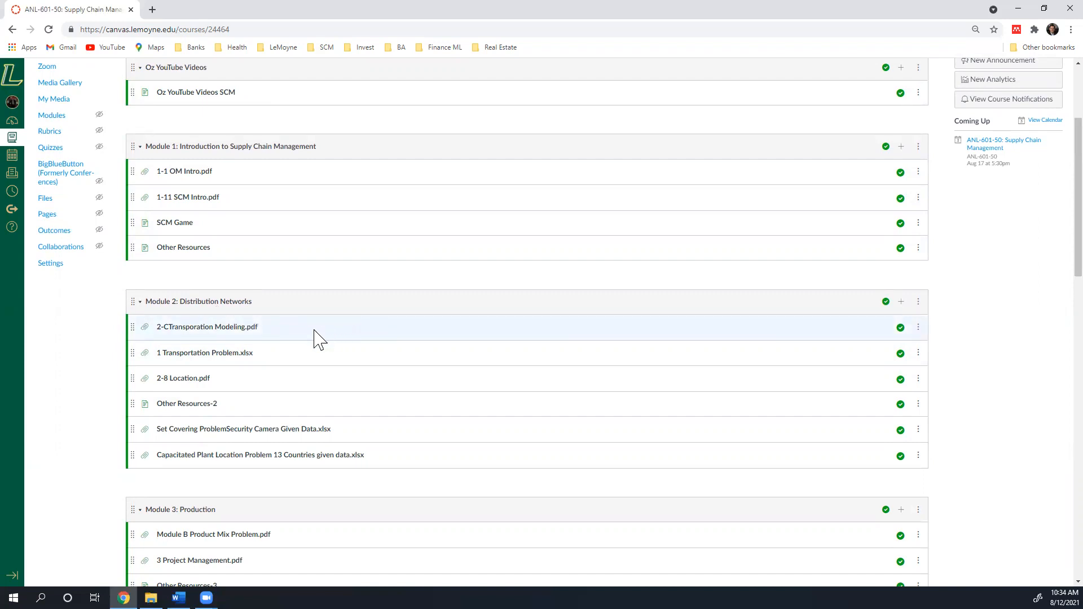
mouse_move(158, 338)
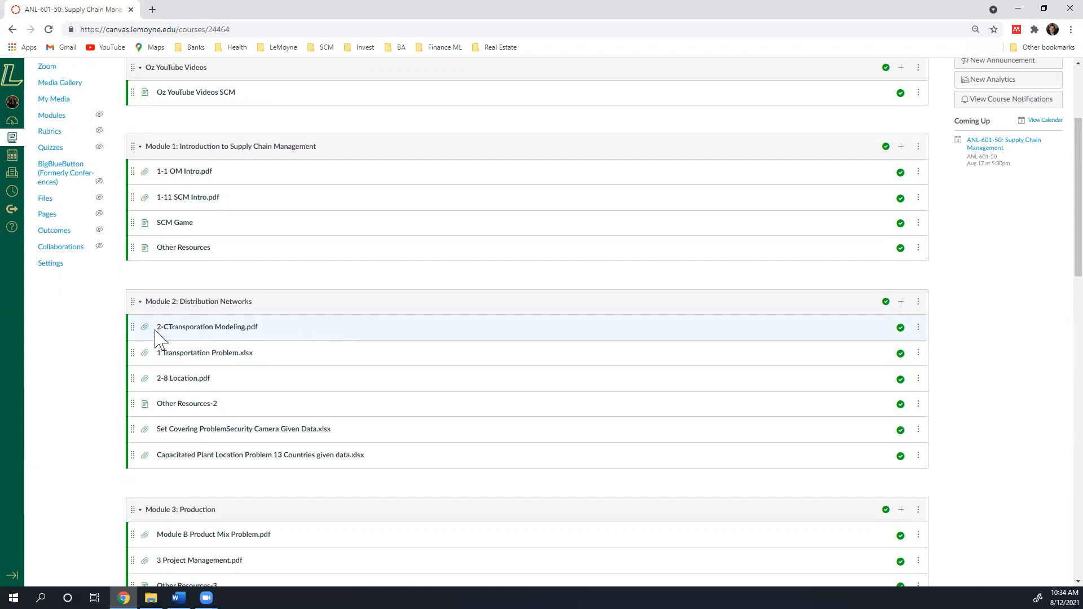
mouse_move(207, 327)
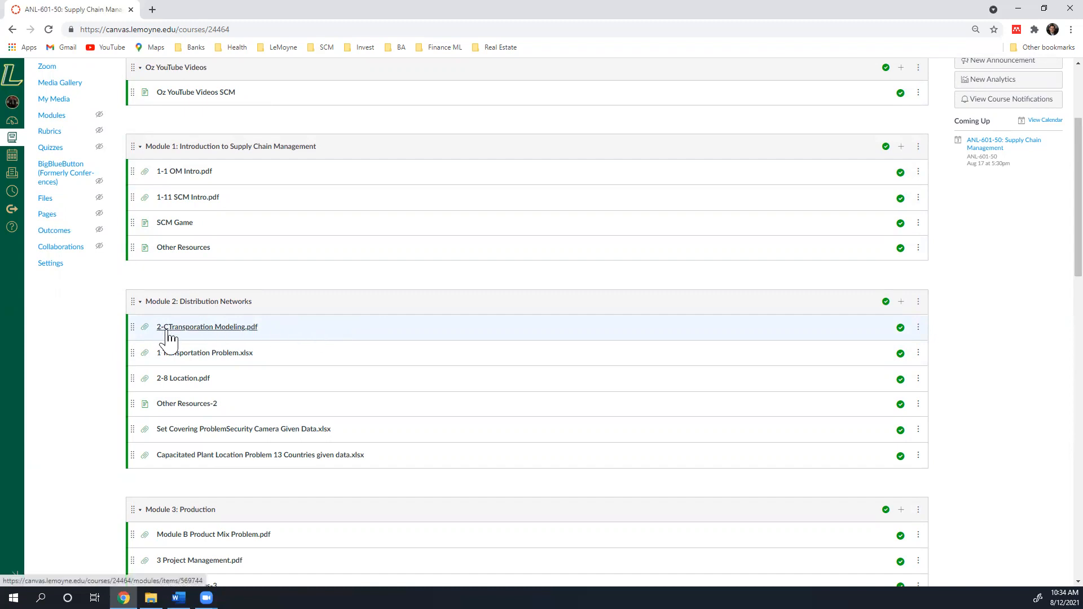
mouse_move(186, 344)
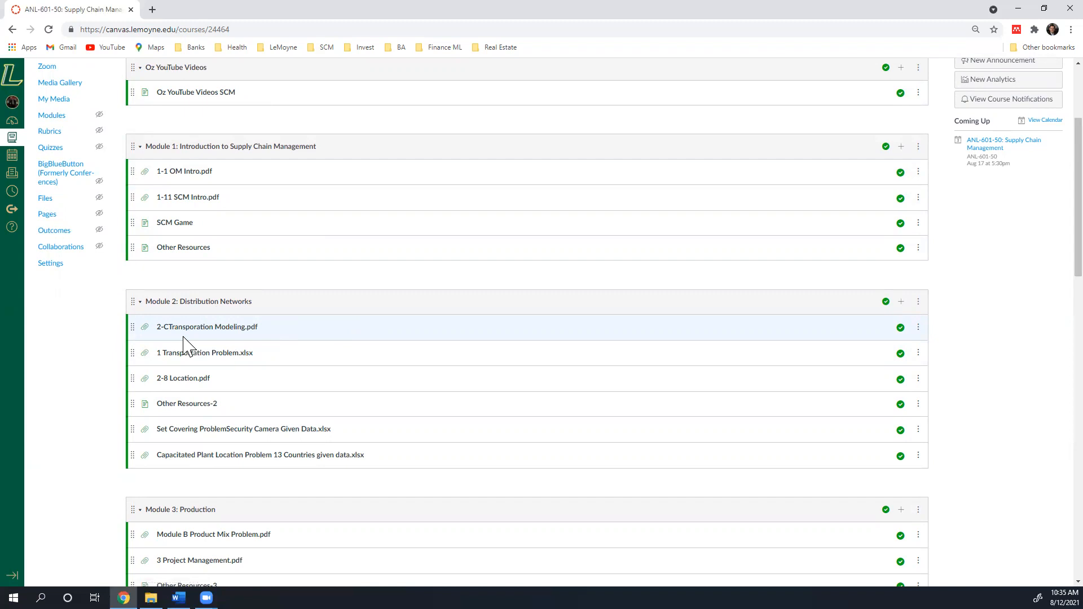
mouse_move(253, 338)
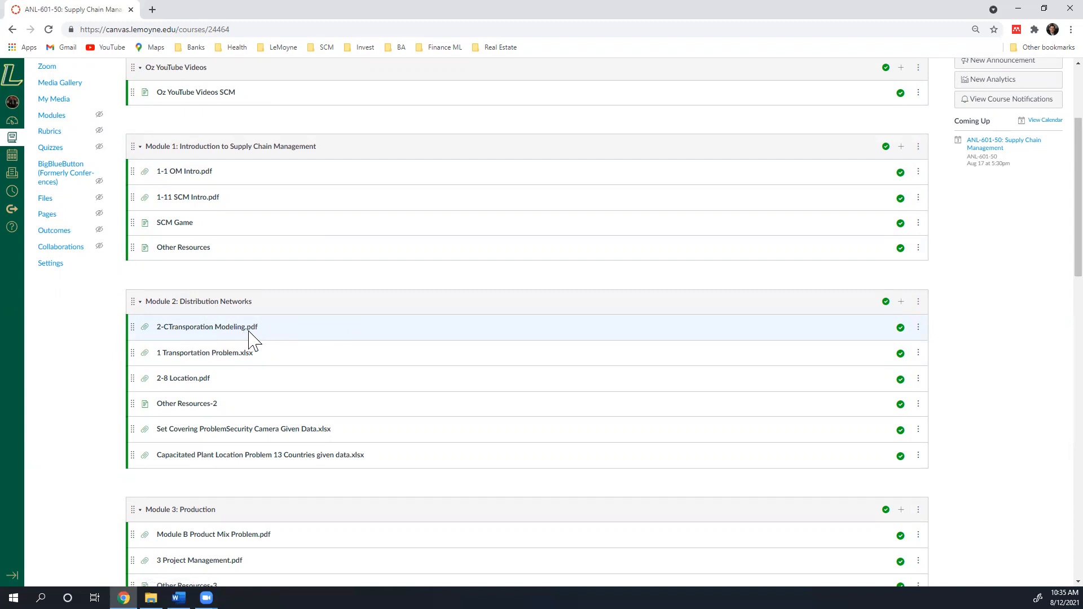
mouse_move(207, 327)
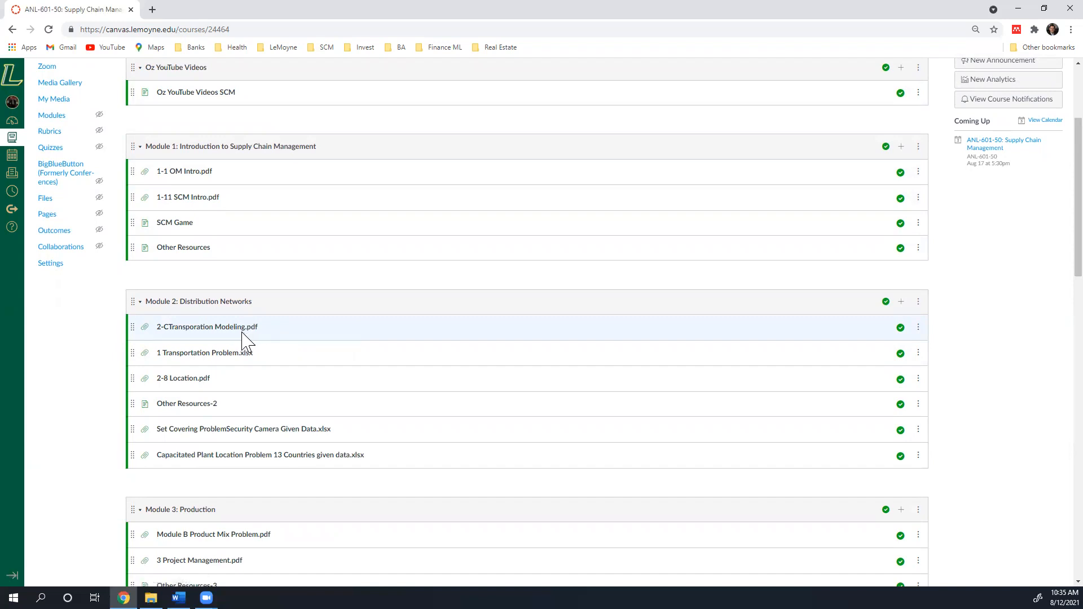
mouse_move(247, 342)
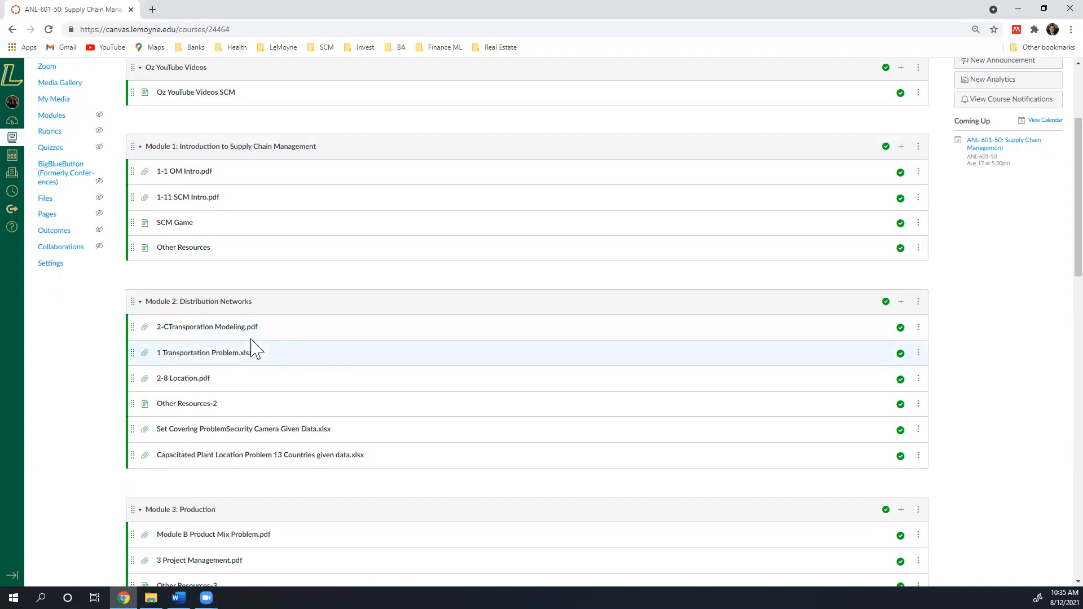
mouse_move(204, 352)
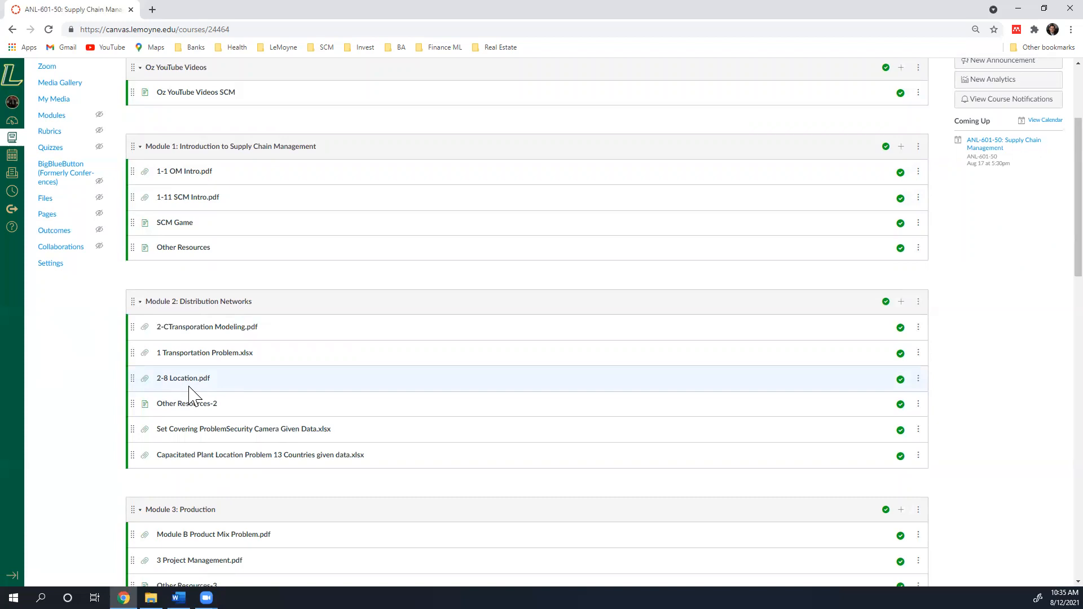
mouse_move(183, 378)
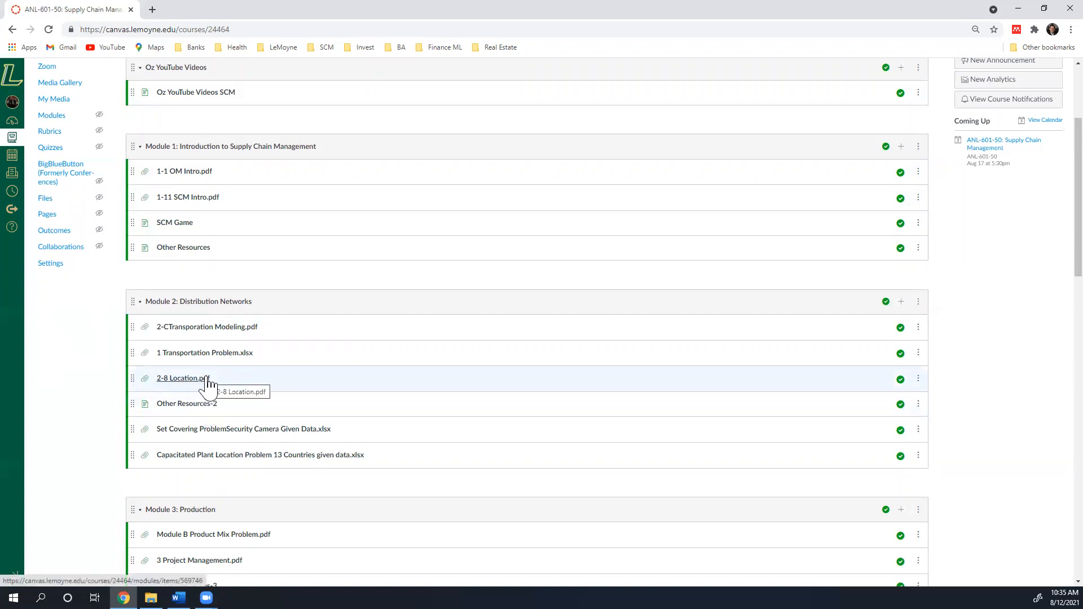
mouse_move(190, 417)
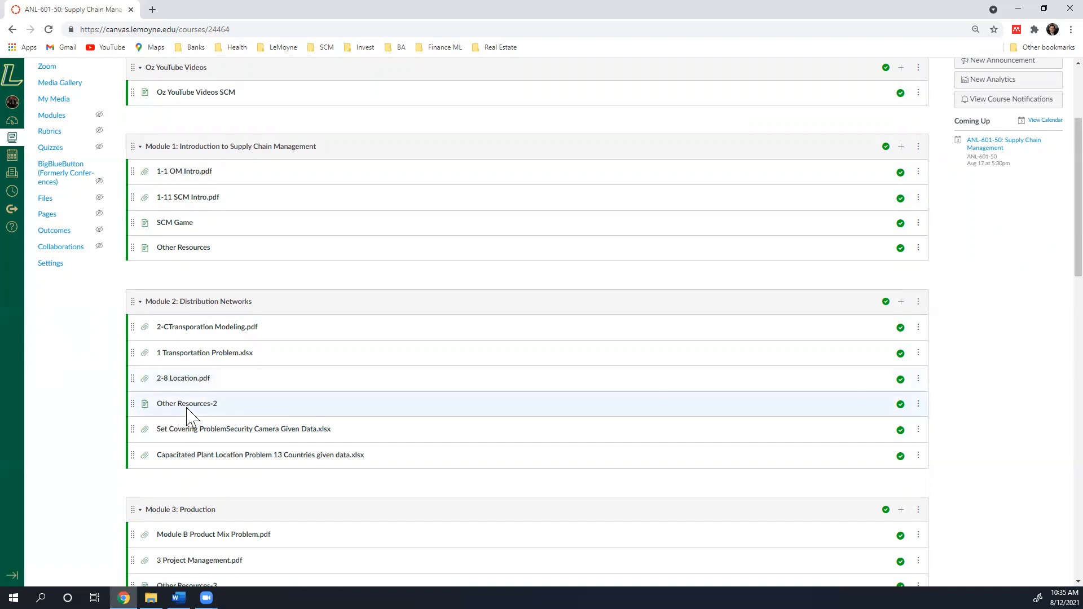
mouse_move(186, 403)
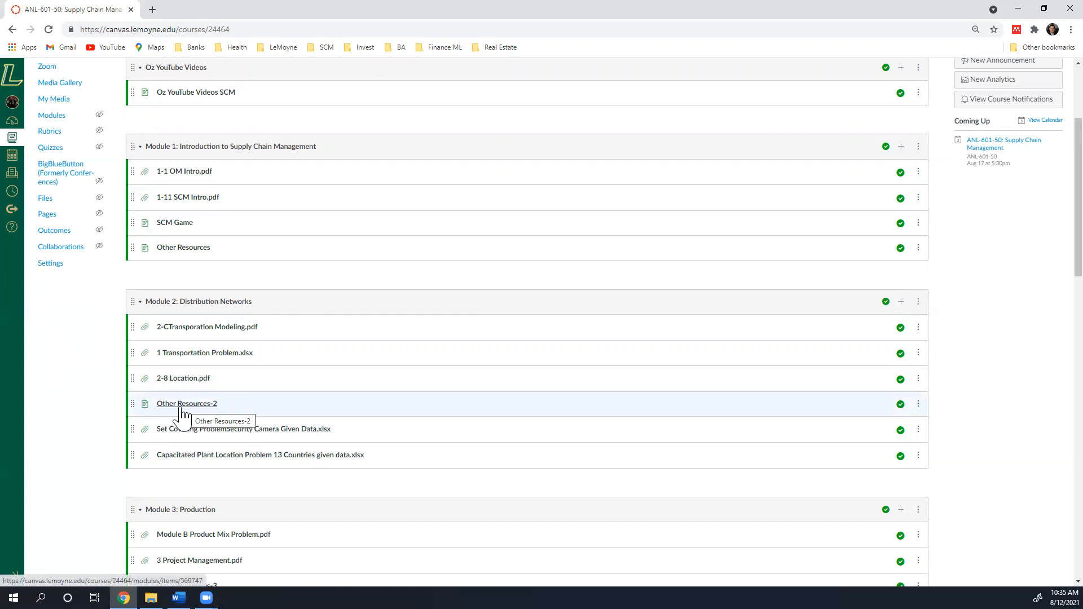
mouse_move(247, 452)
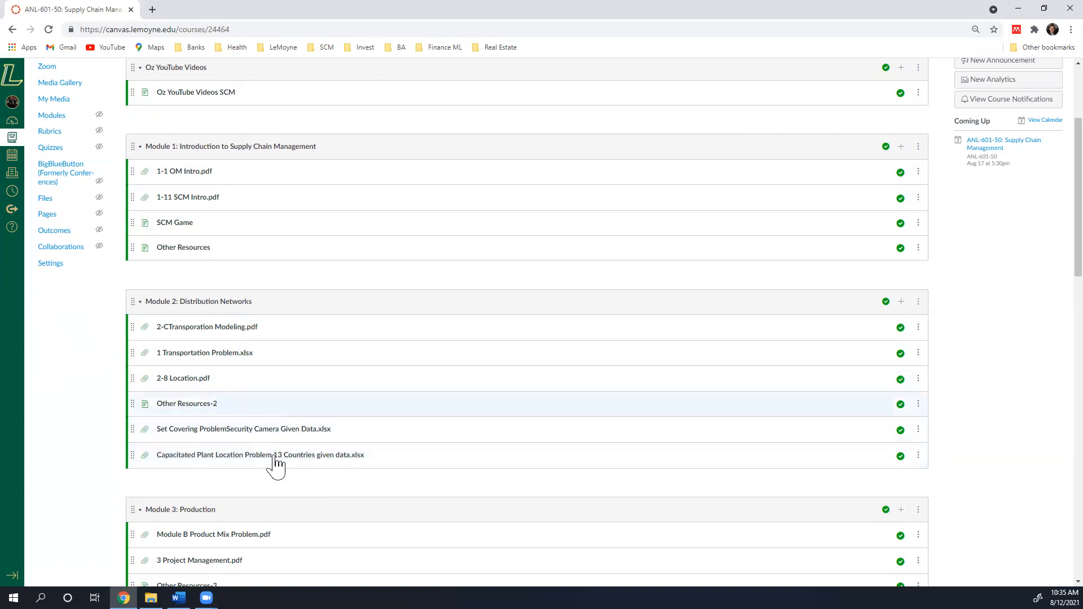
mouse_move(338, 455)
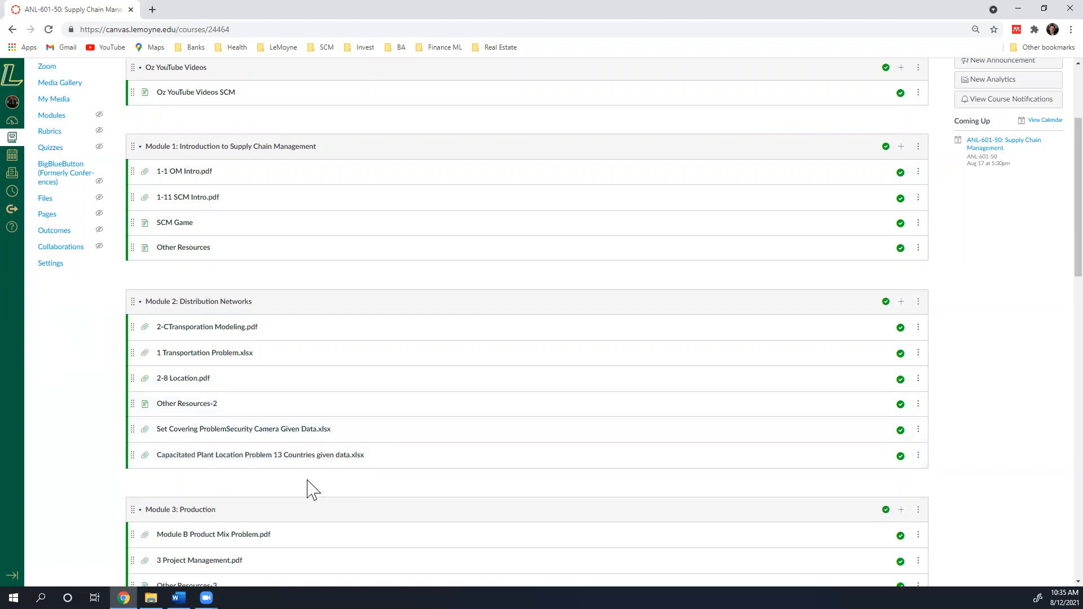
scroll(down, 3)
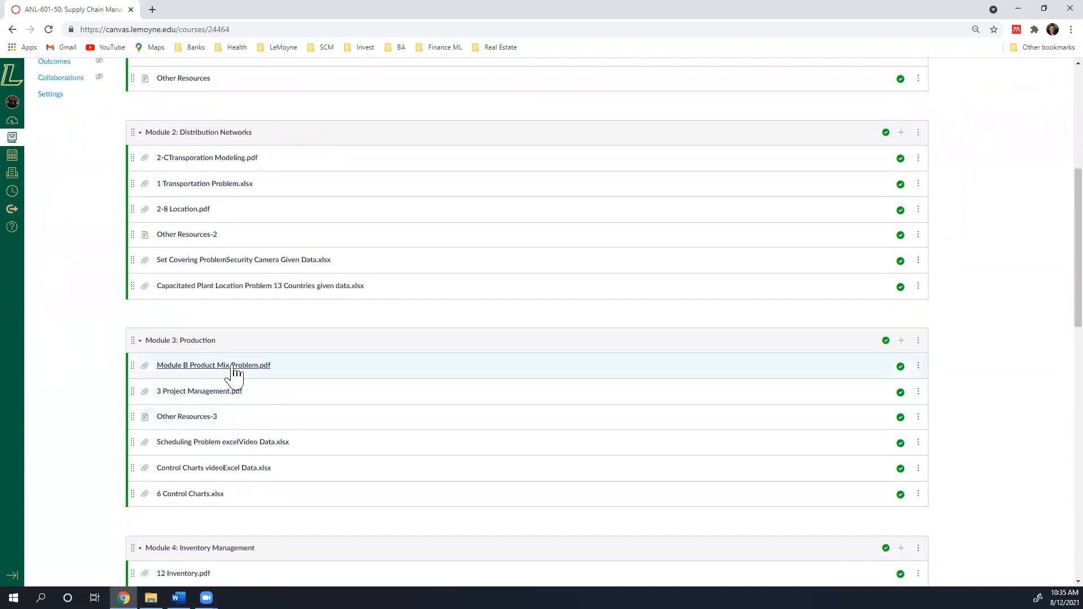
mouse_move(204, 354)
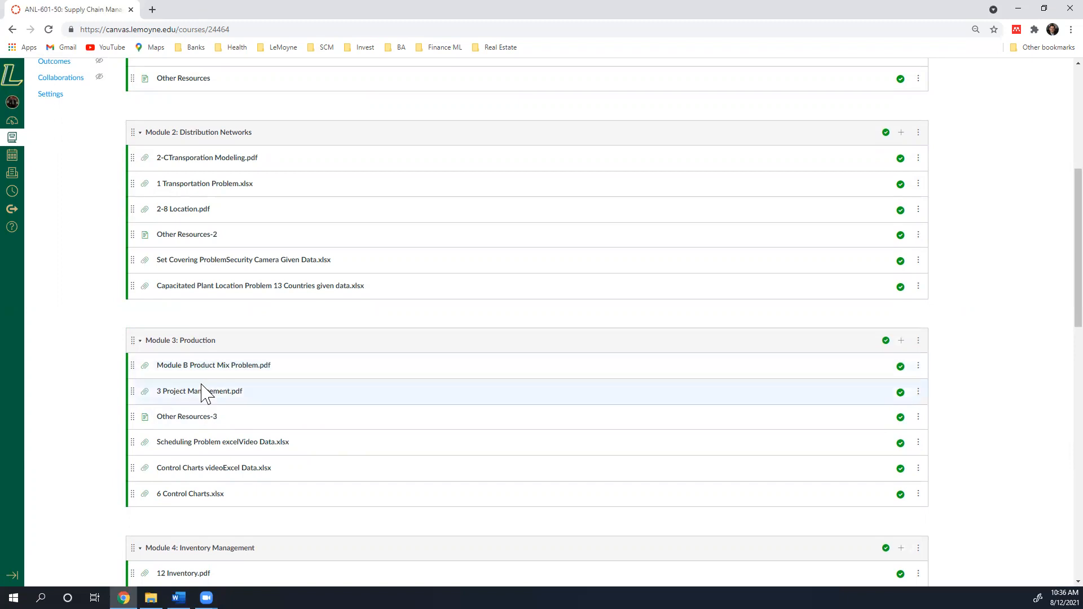
mouse_move(166, 376)
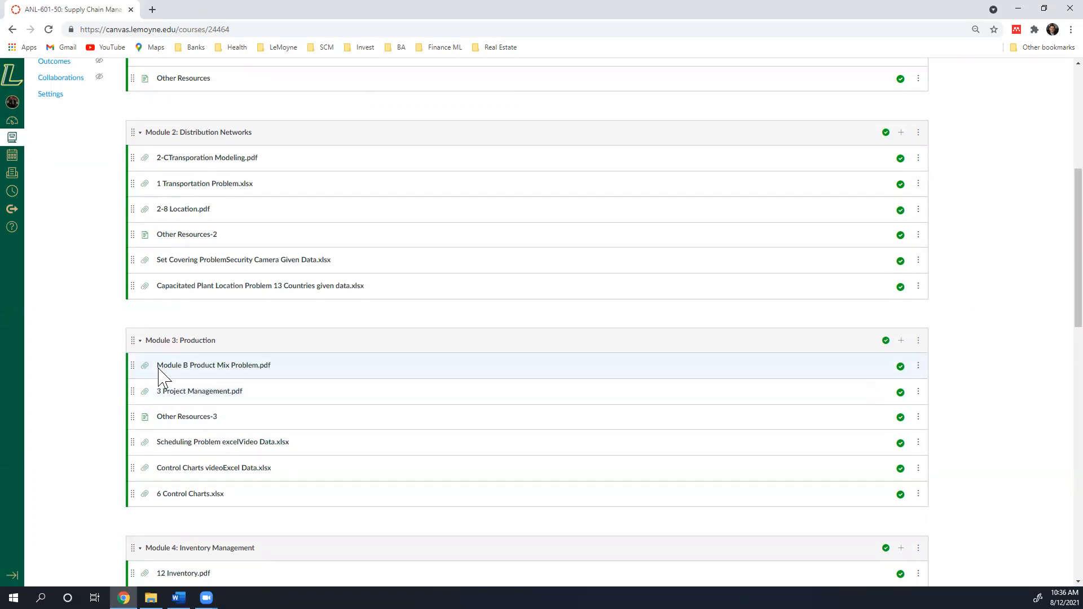
mouse_move(185, 376)
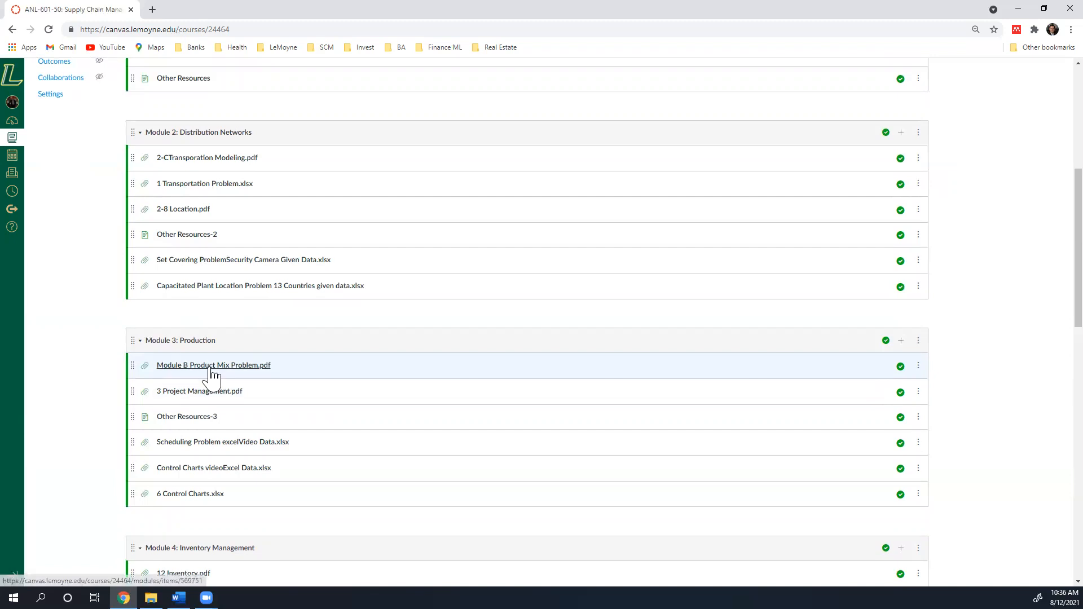
mouse_move(199, 392)
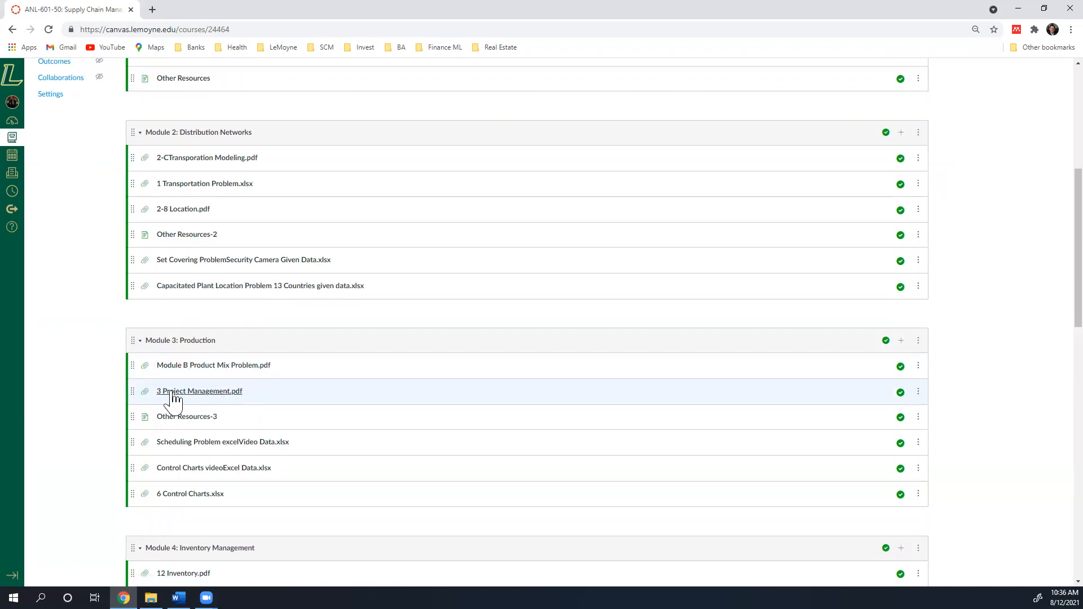
mouse_move(186, 404)
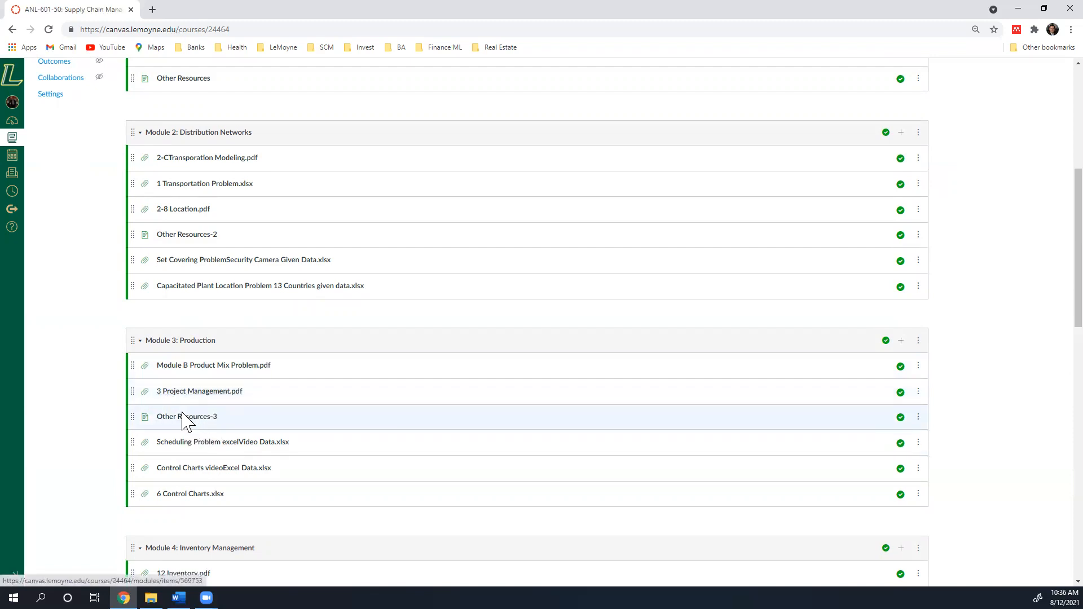
scroll(down, 3)
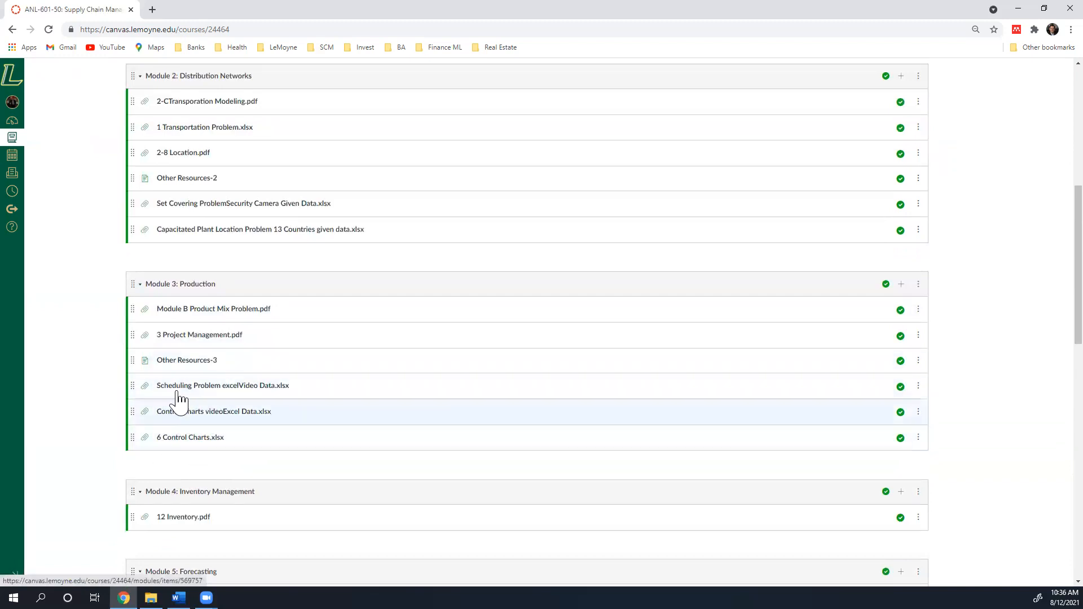
scroll(down, 3)
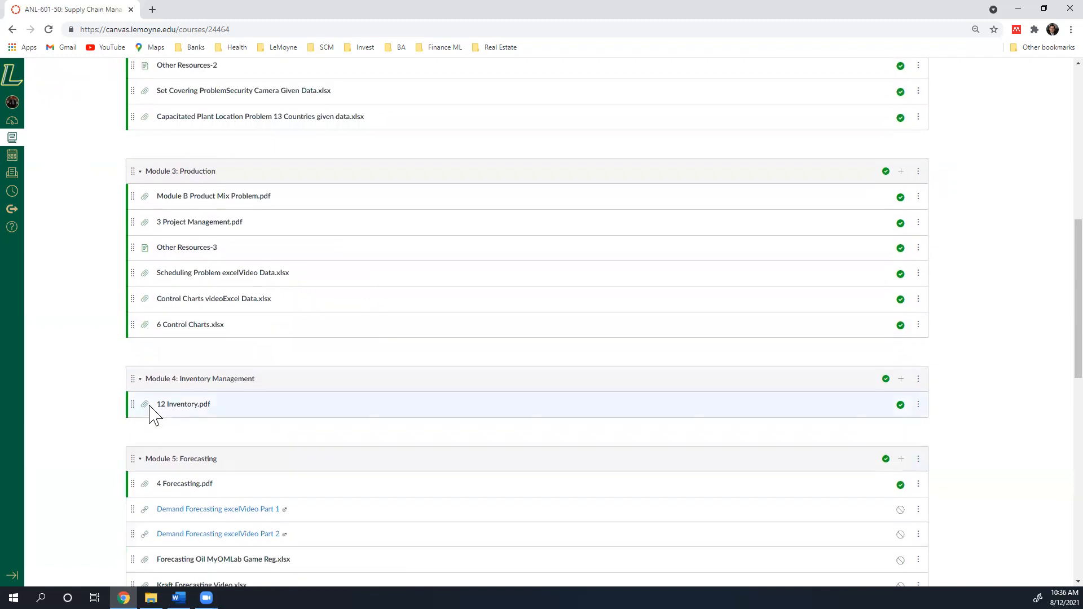
mouse_move(196, 429)
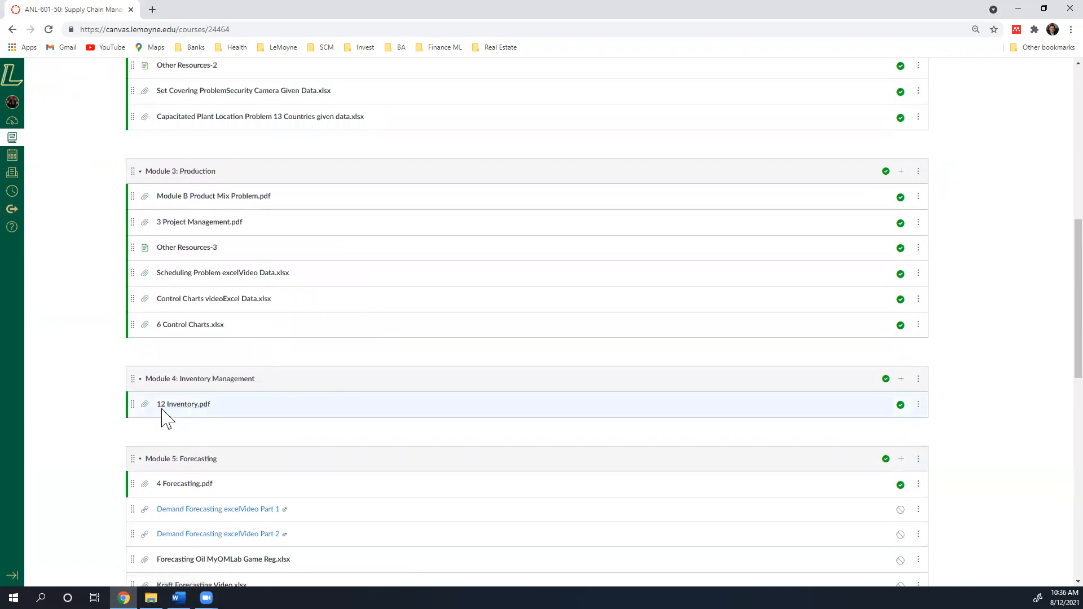
mouse_move(178, 439)
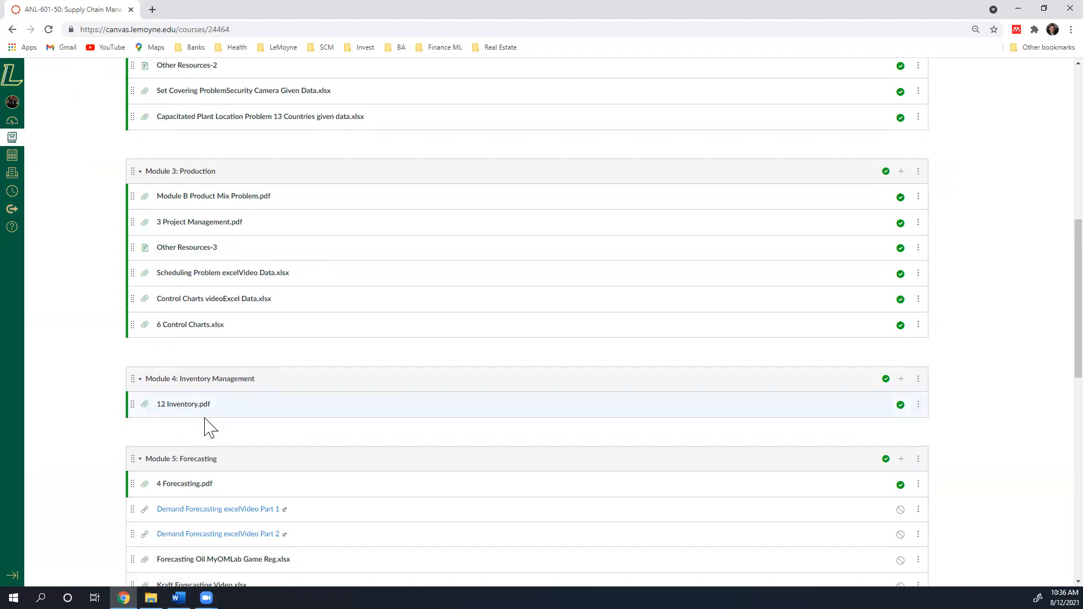
scroll(down, 3)
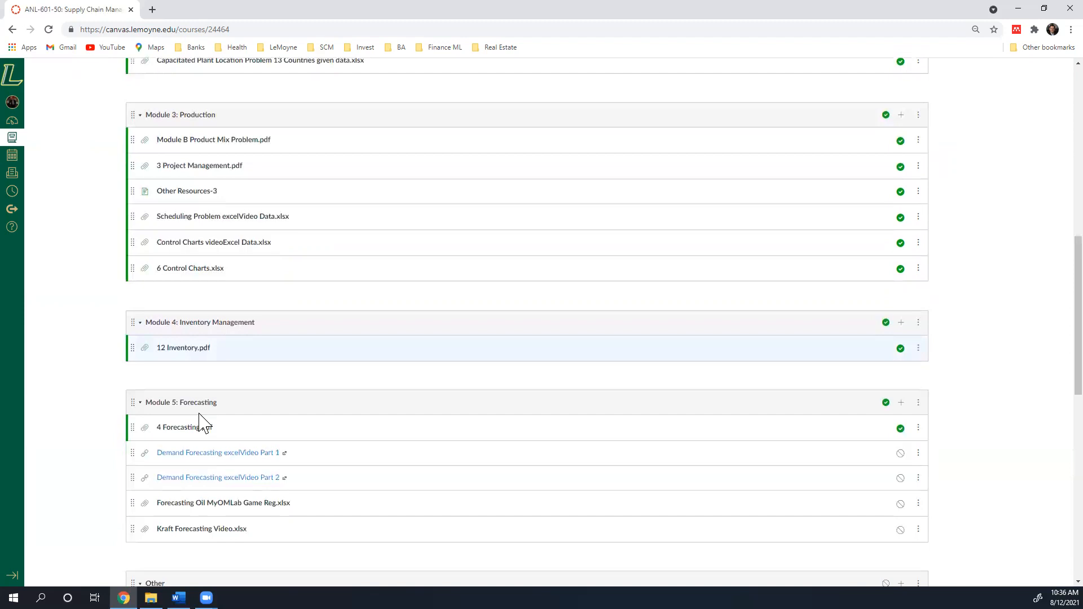
scroll(down, 3)
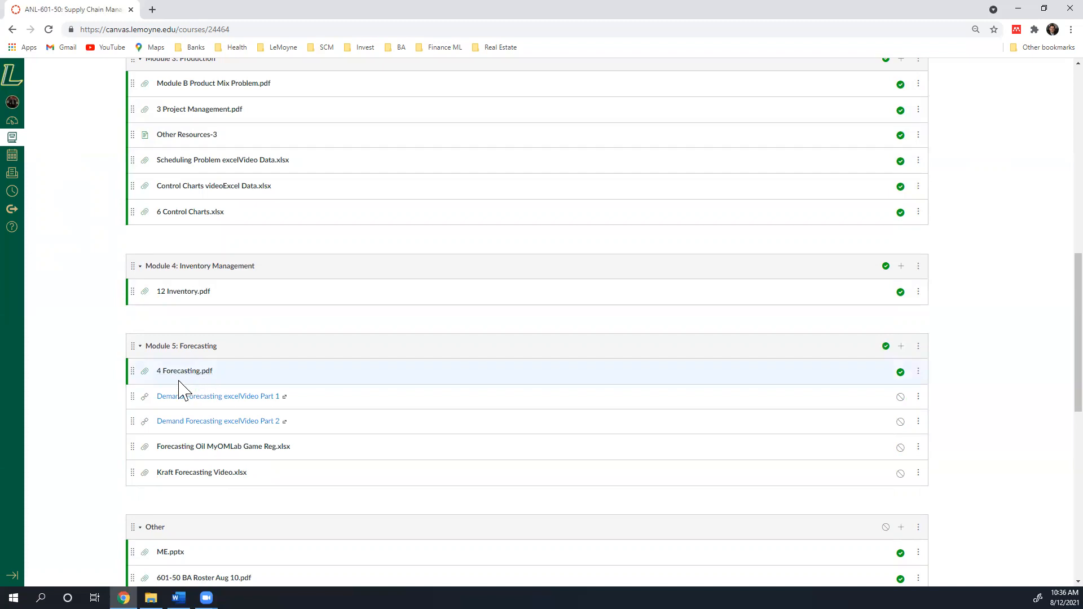
mouse_move(196, 380)
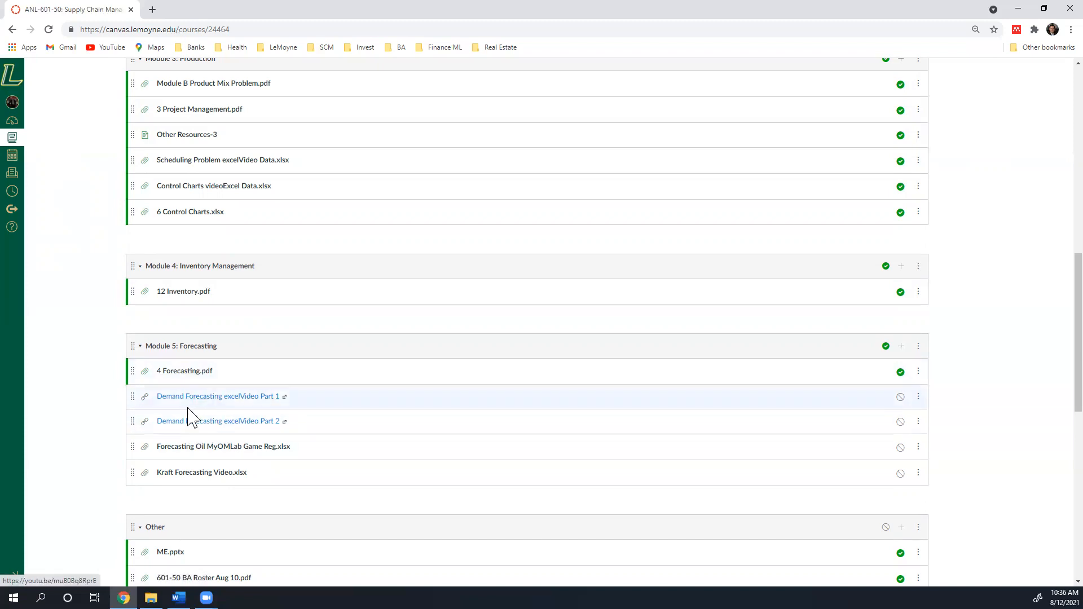
mouse_move(195, 428)
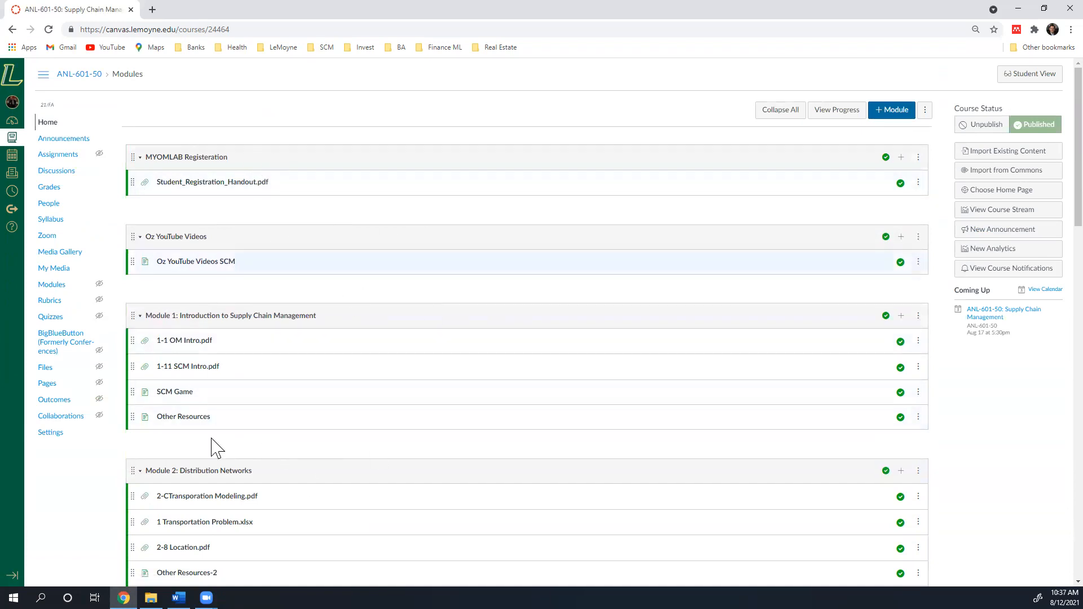
mouse_move(47, 122)
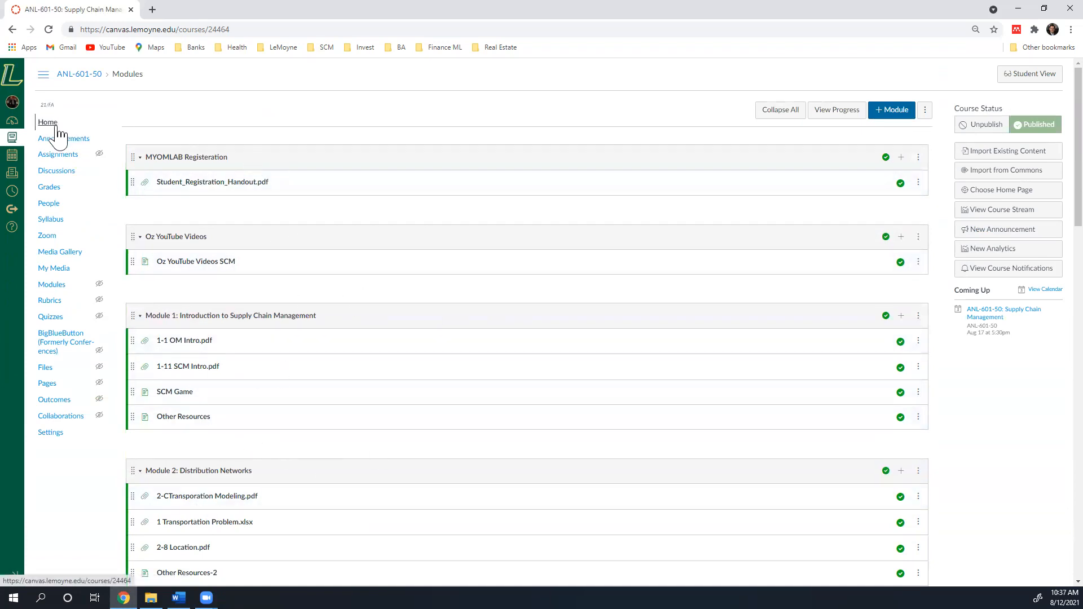
click(63, 138)
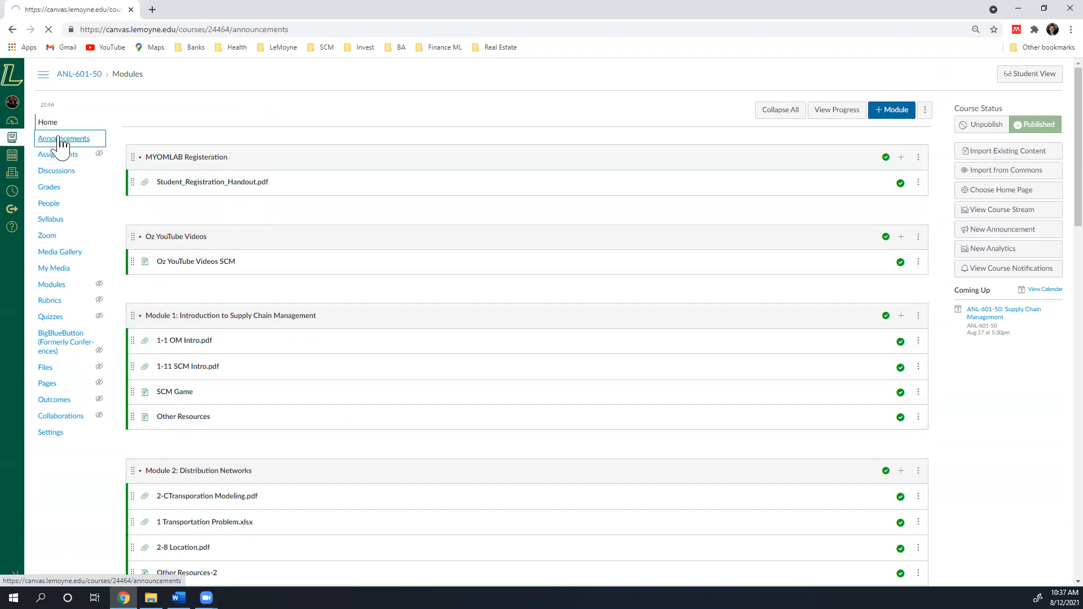
Review the two posted announcements, then head to the Assignments list.
click(63, 138)
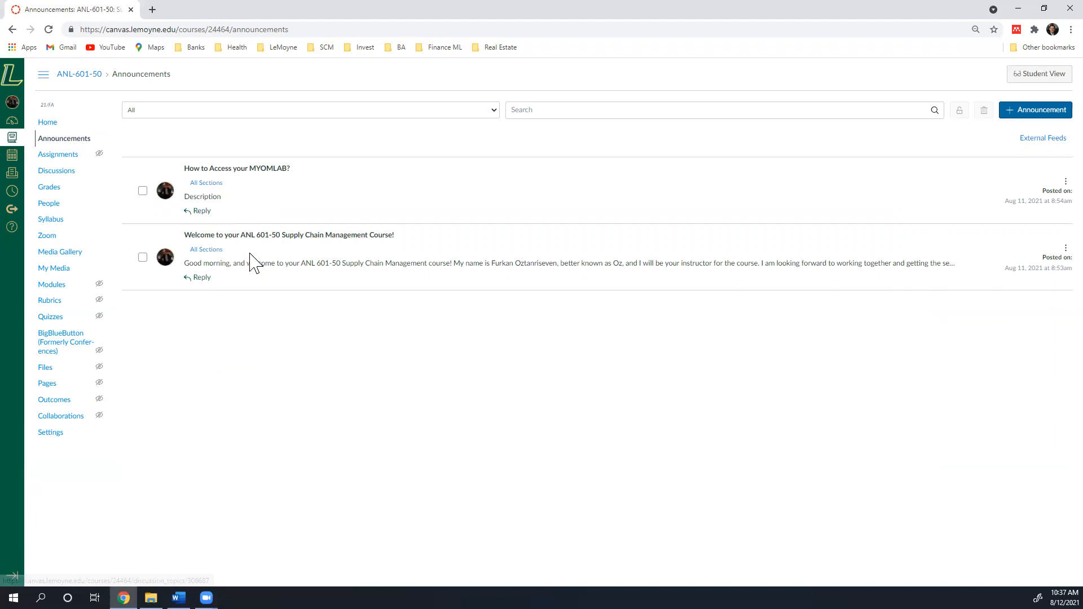
mouse_move(231, 176)
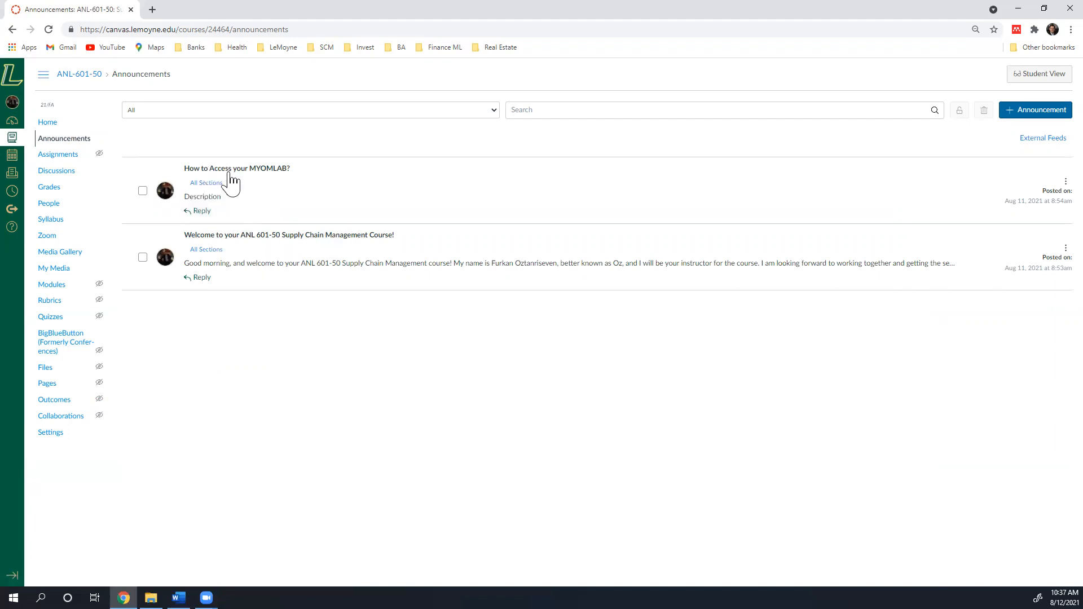
mouse_move(279, 188)
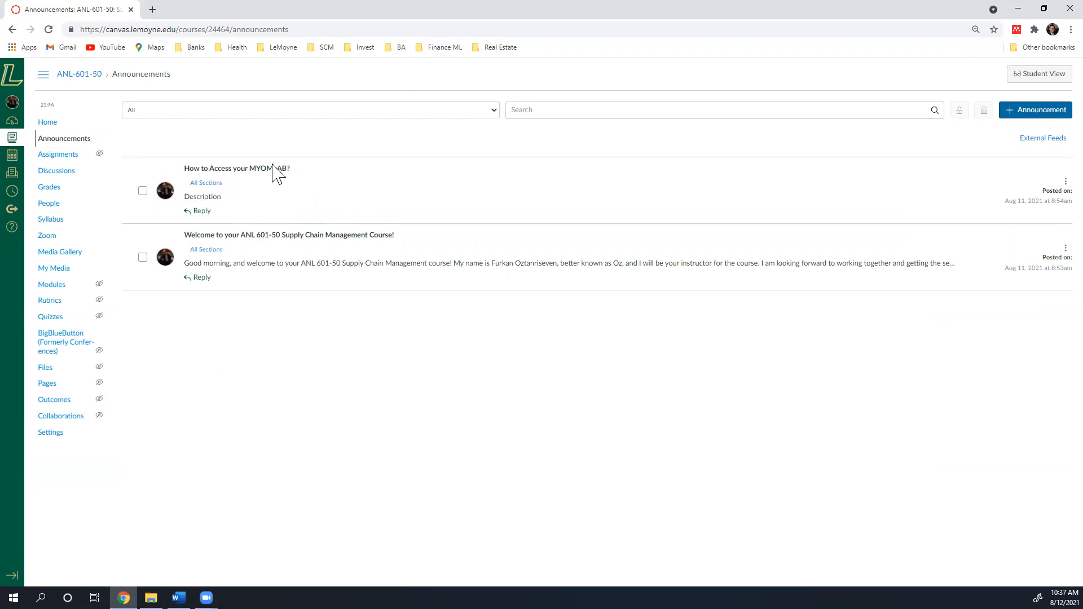
mouse_move(258, 209)
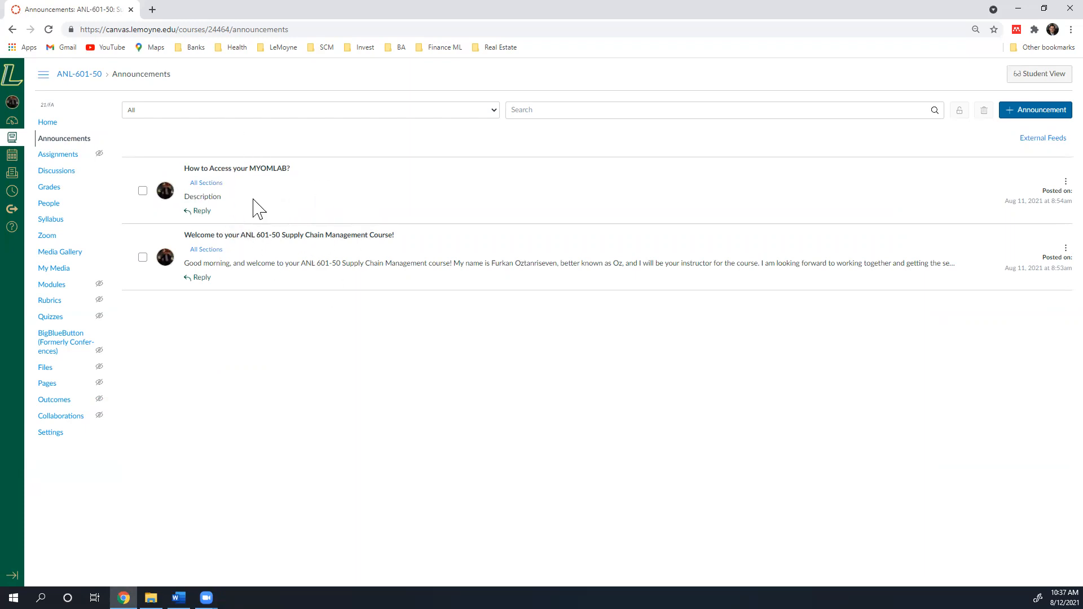
mouse_move(55, 170)
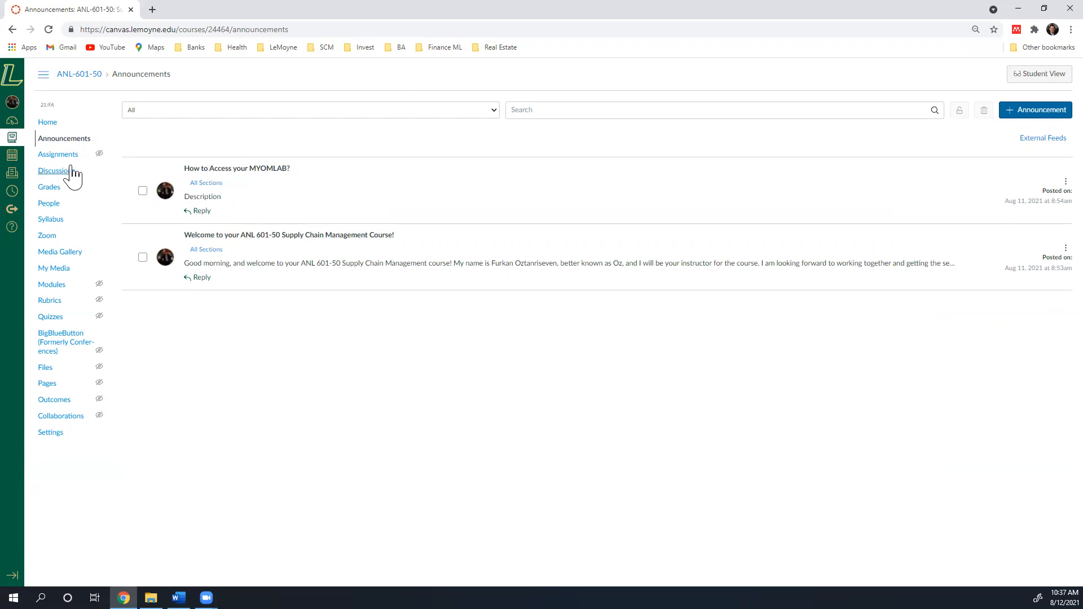
mouse_move(329, 228)
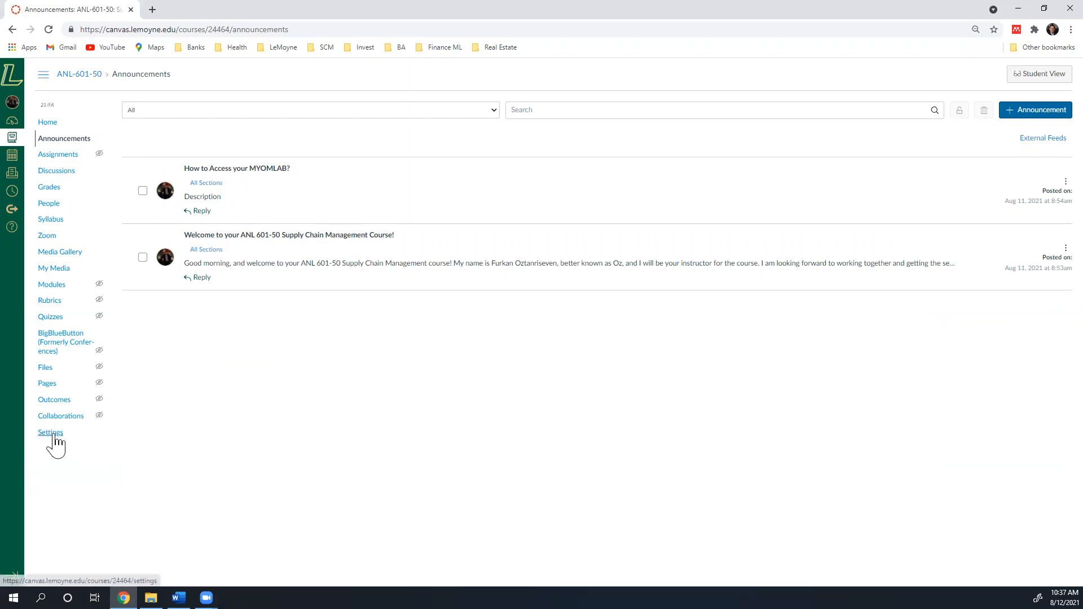
mouse_move(183, 427)
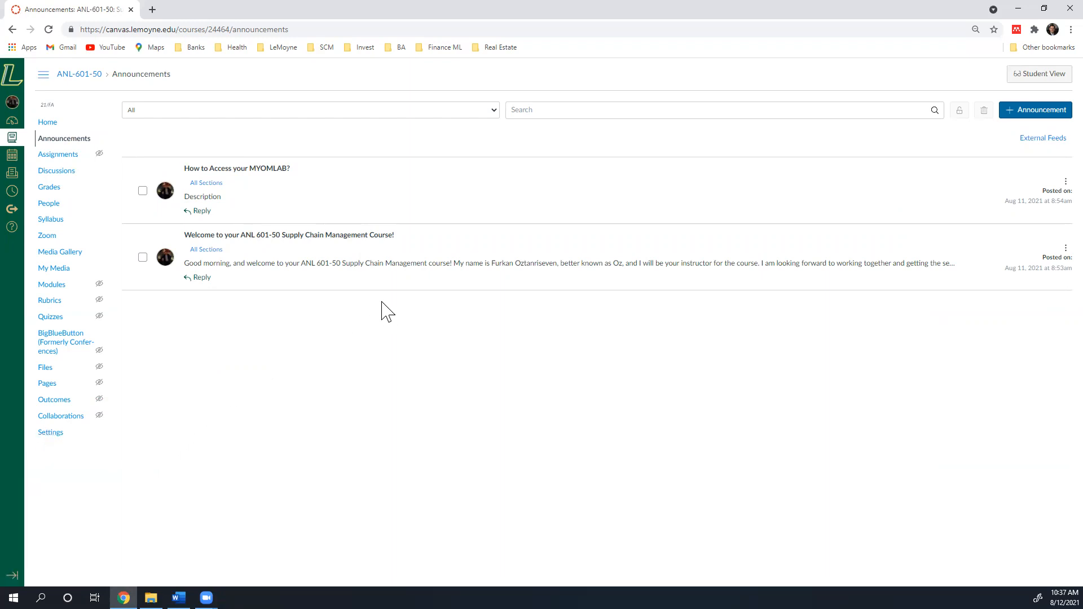
mouse_move(505, 277)
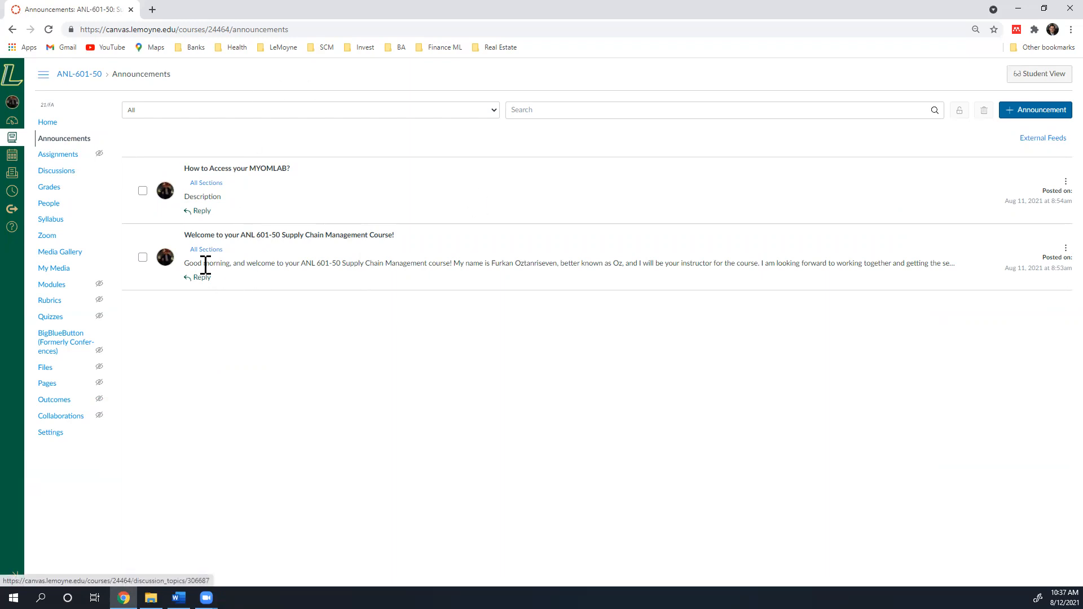
click(58, 154)
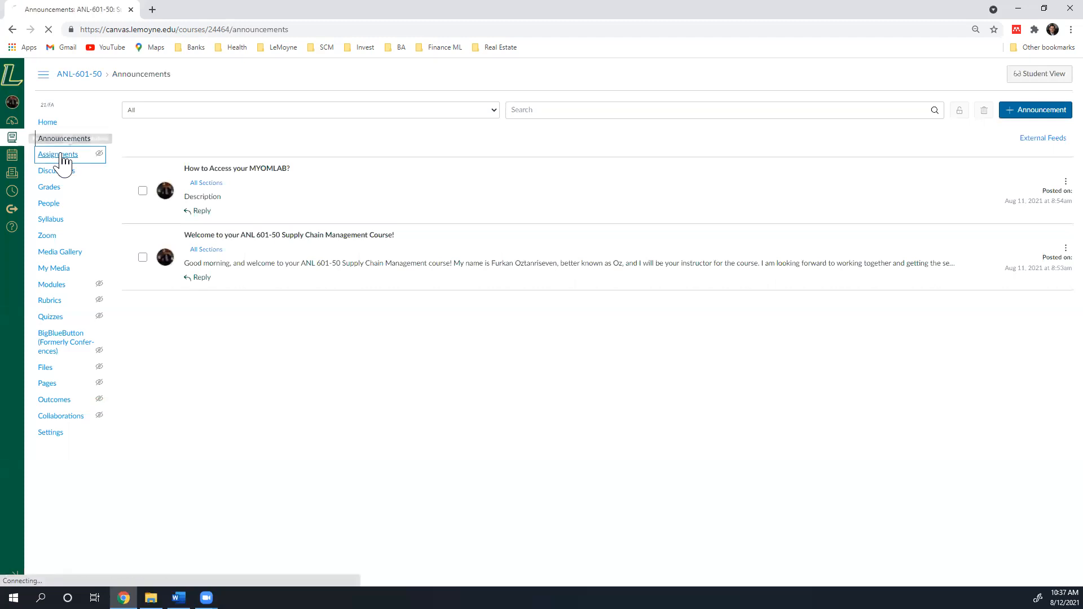
Show the Assignments page with its five empty groups, Homework through Term Paper.
click(57, 155)
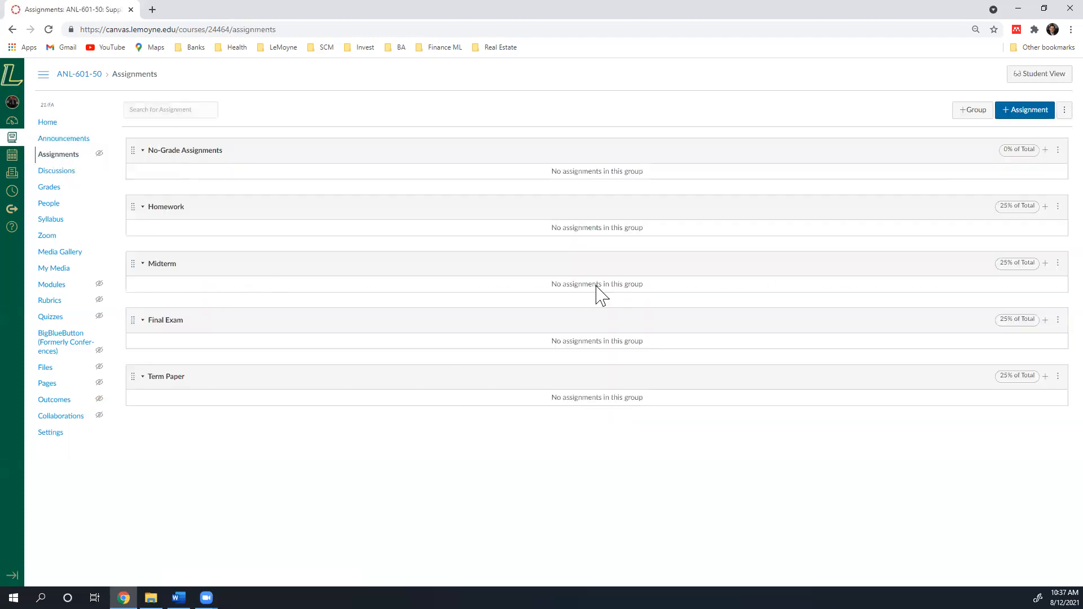
mouse_move(352, 268)
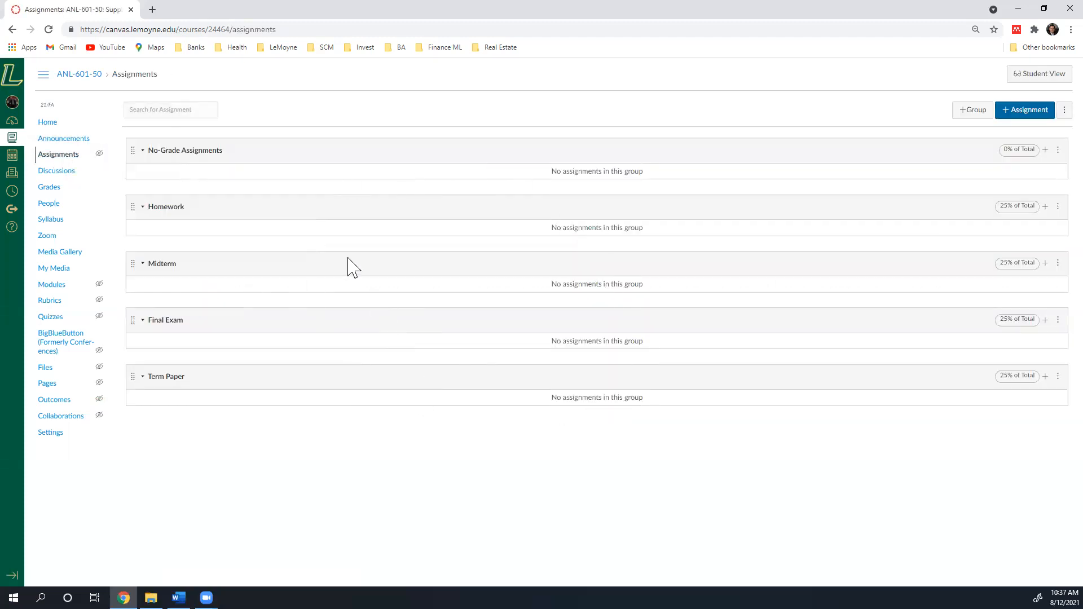
mouse_move(176, 225)
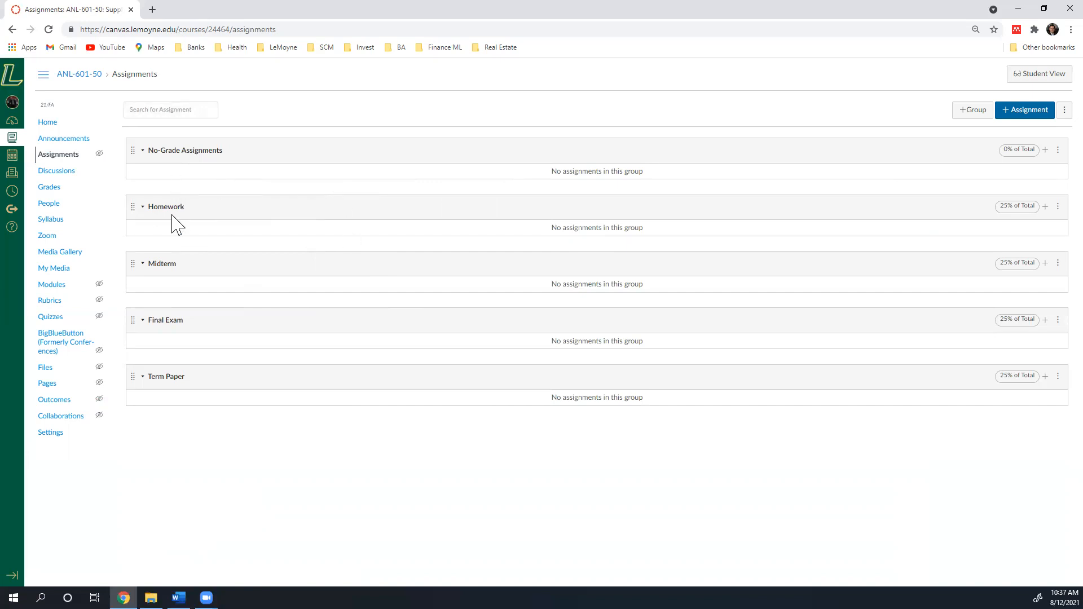
mouse_move(245, 221)
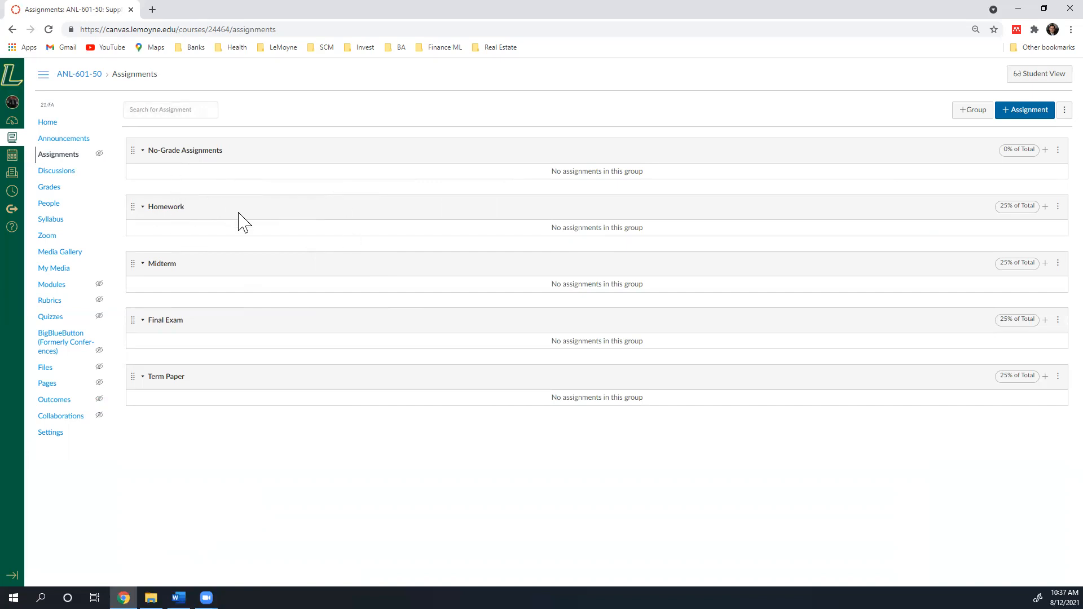
mouse_move(183, 169)
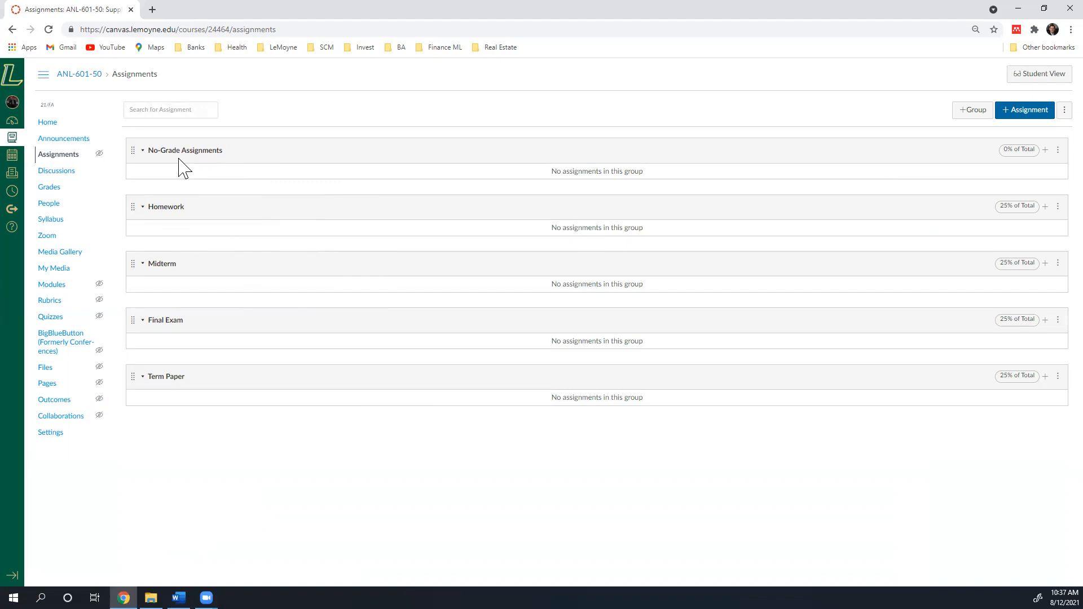
mouse_move(233, 177)
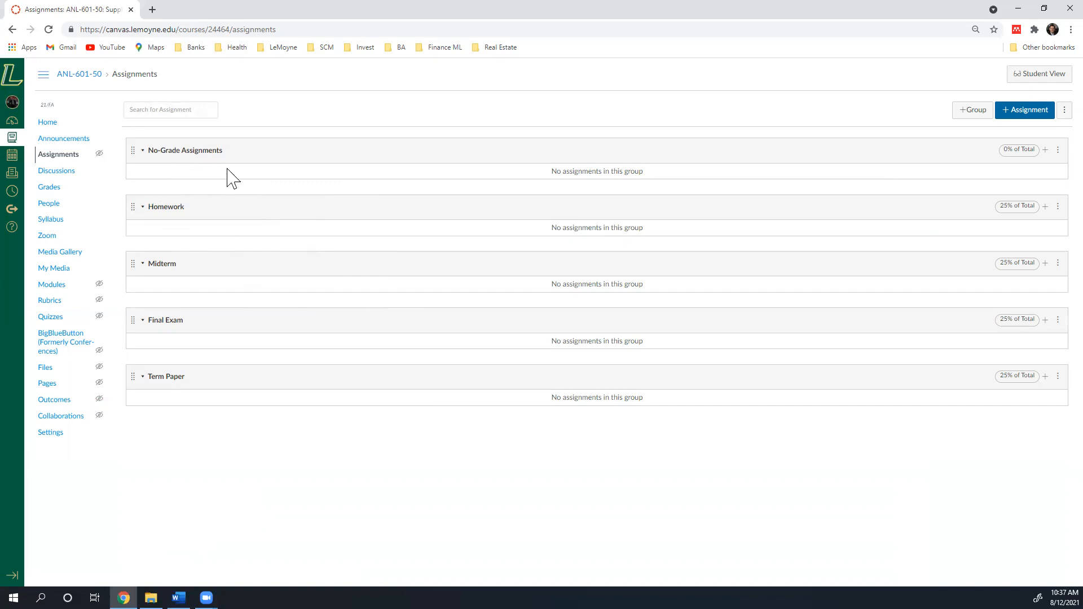
mouse_move(146, 214)
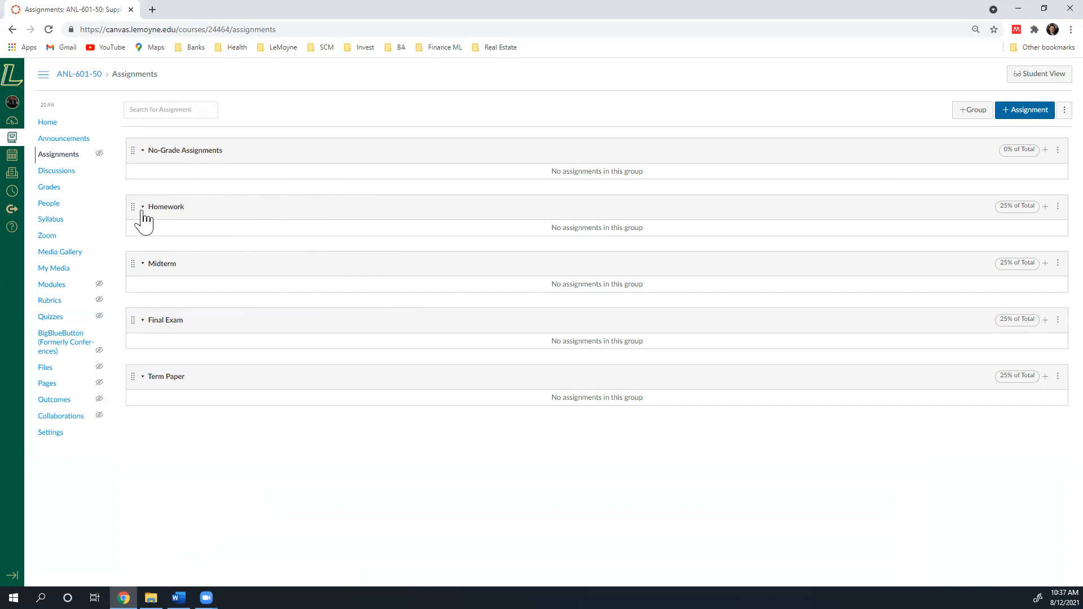
mouse_move(653, 211)
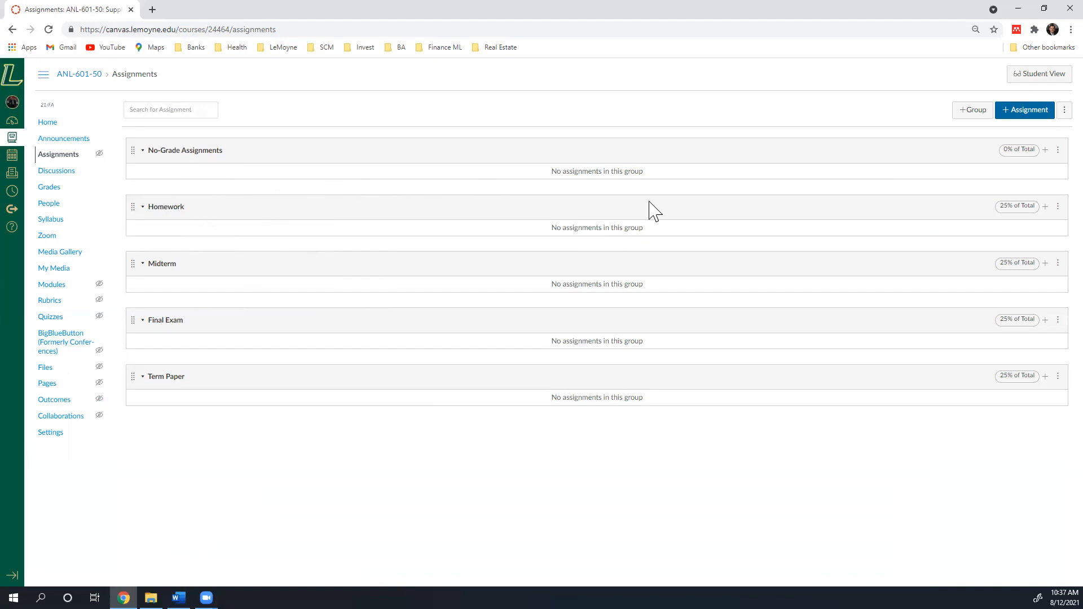
mouse_move(362, 193)
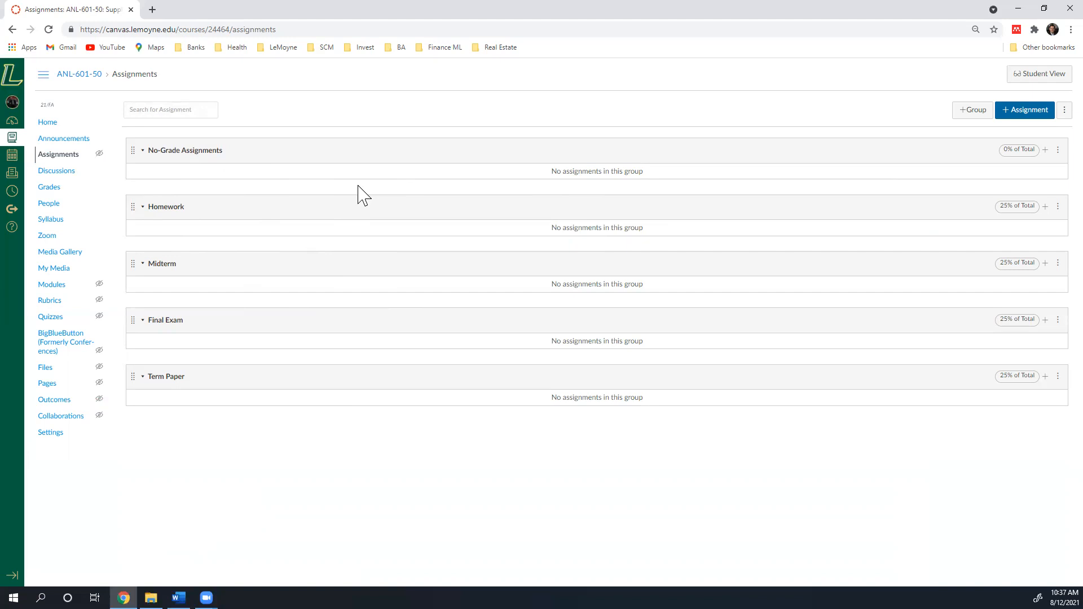
mouse_move(339, 223)
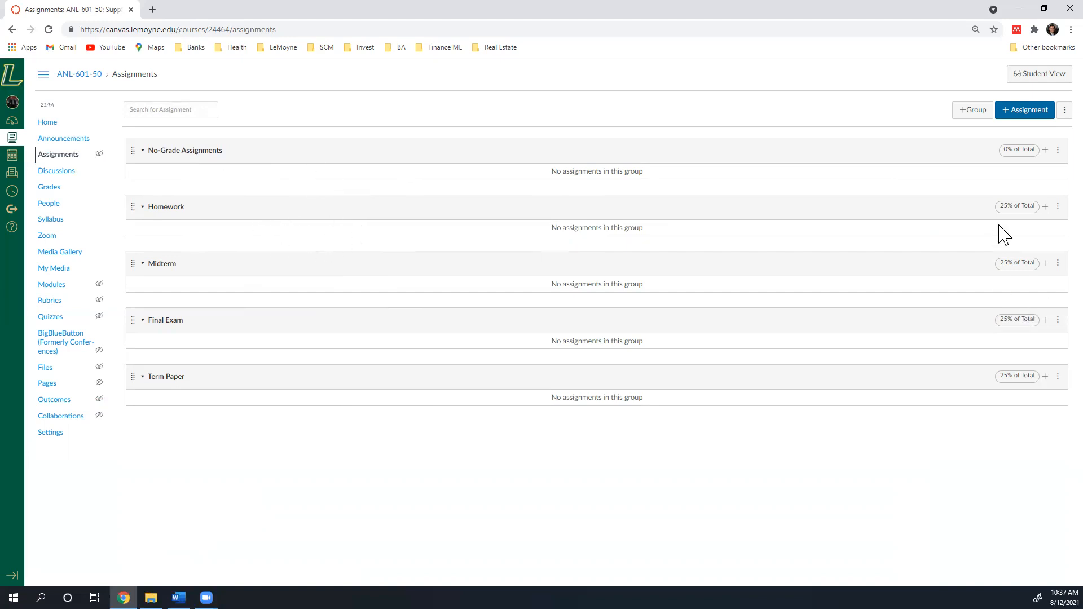
mouse_move(1013, 238)
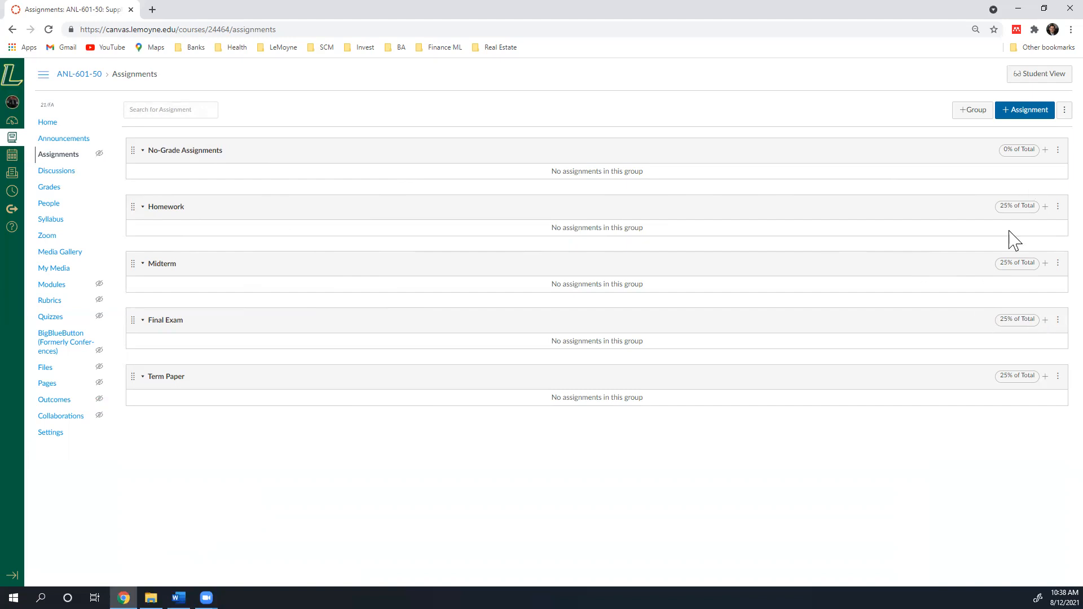
mouse_move(521, 243)
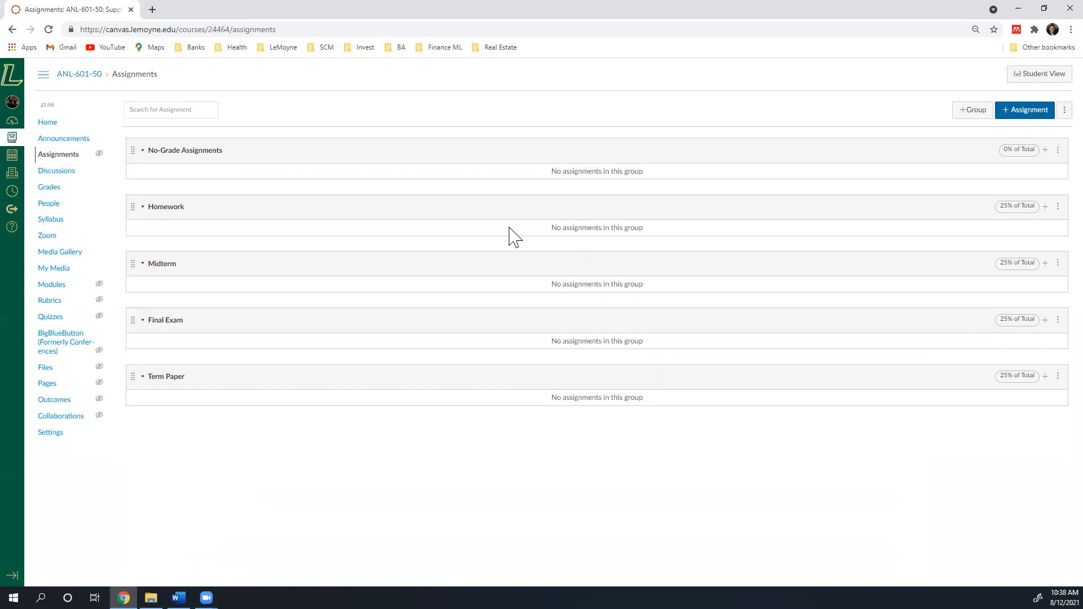
mouse_move(504, 238)
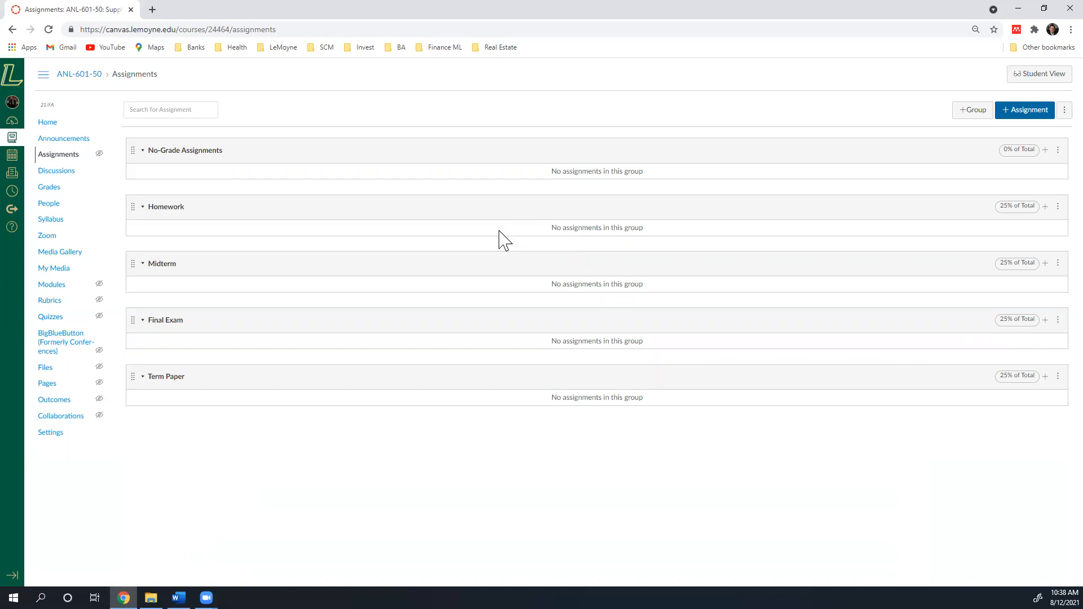
mouse_move(226, 266)
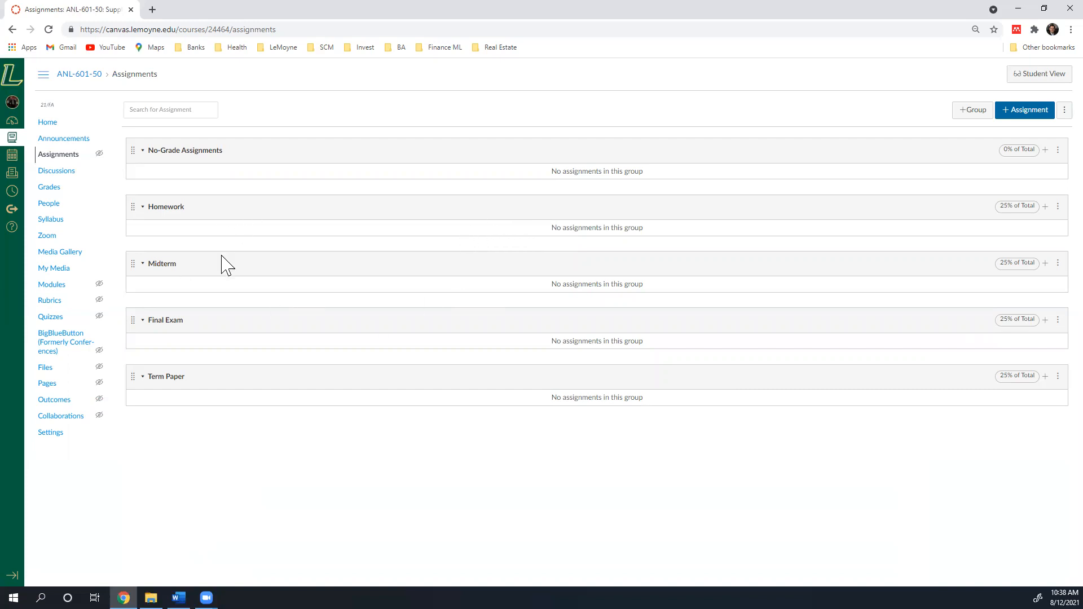
mouse_move(1021, 283)
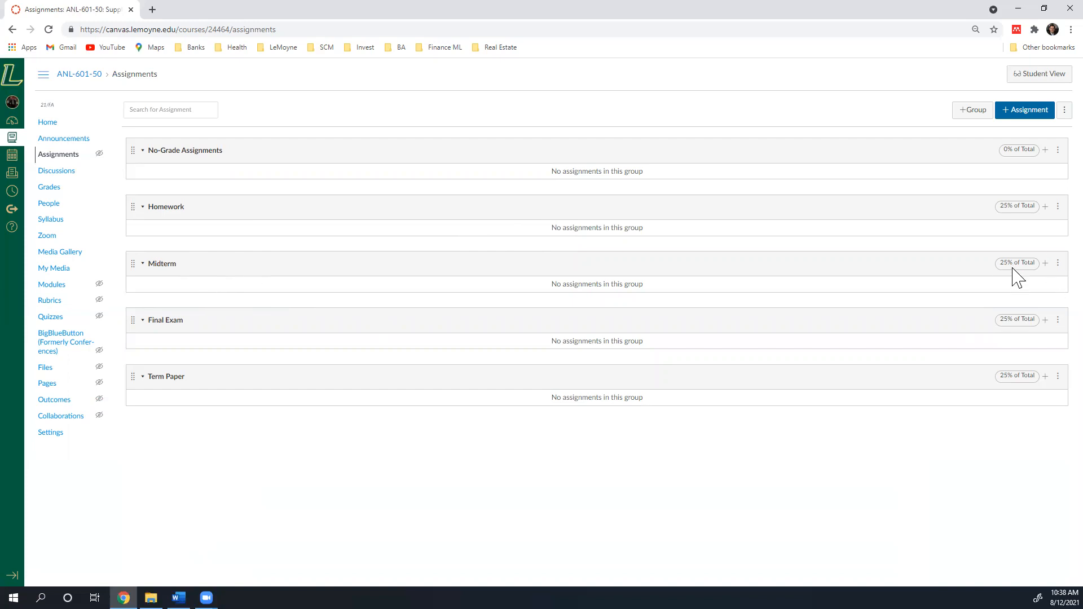
mouse_move(1012, 264)
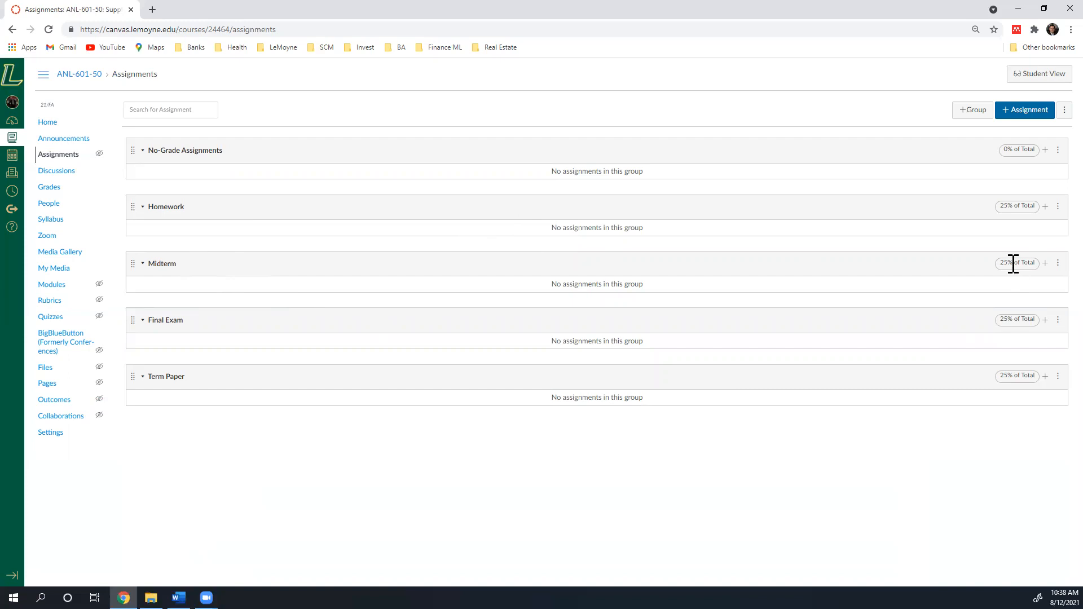
mouse_move(400, 325)
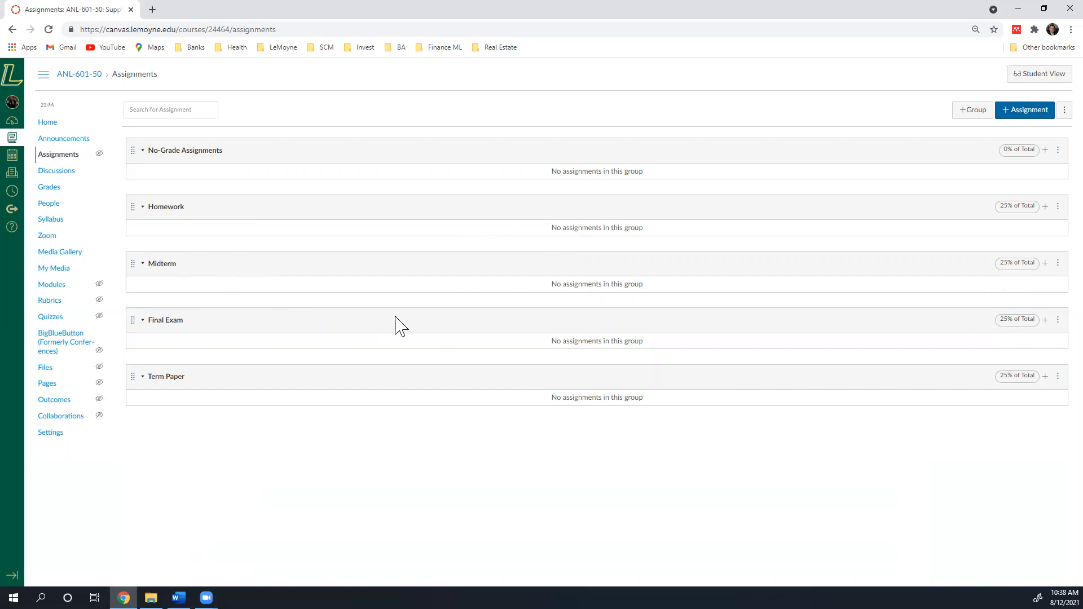
mouse_move(578, 286)
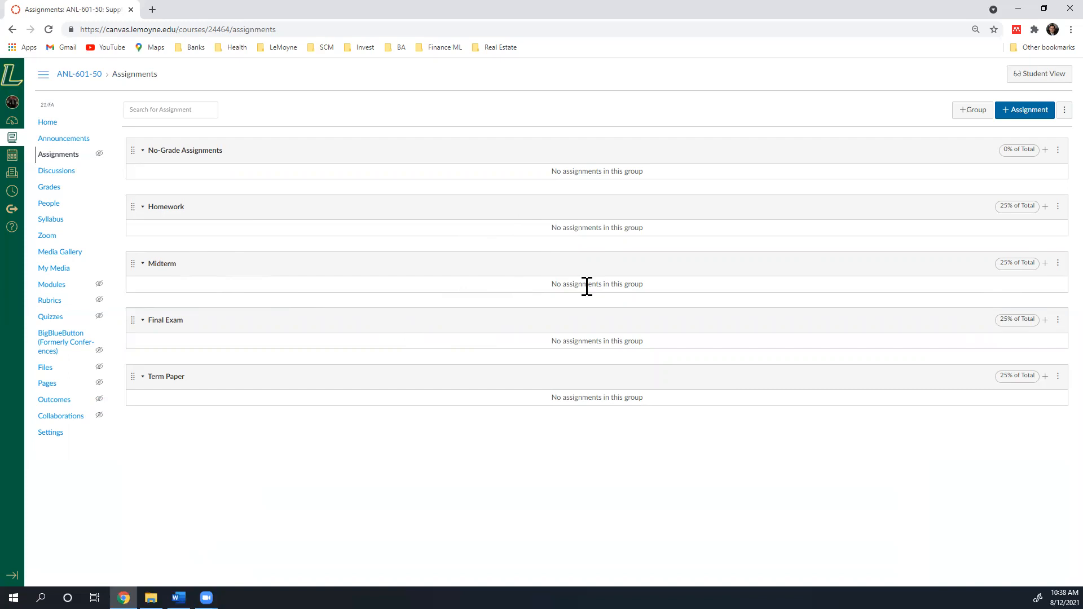
mouse_move(328, 341)
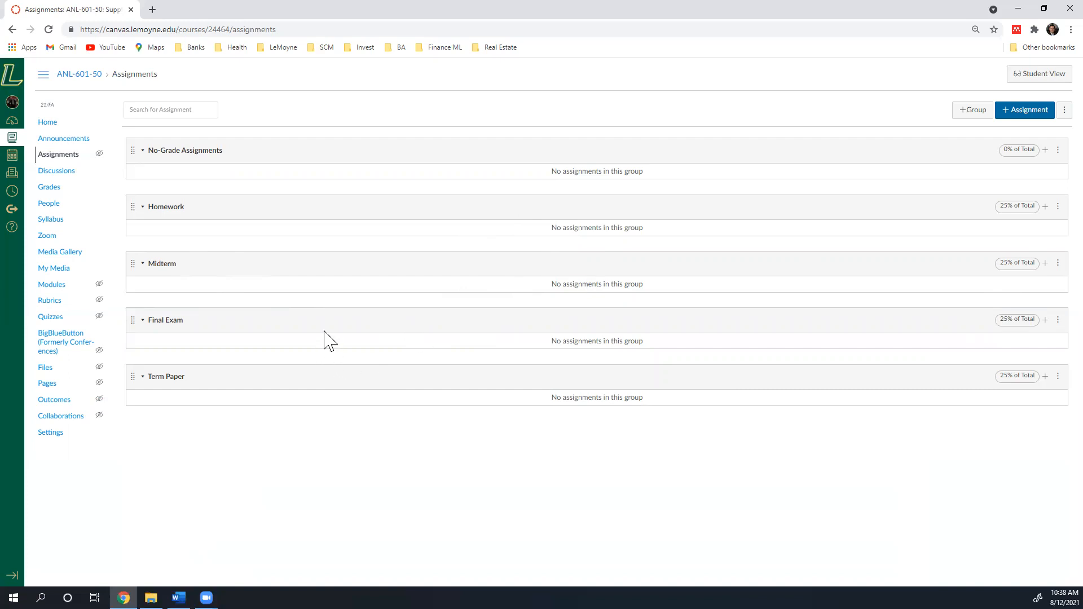
mouse_move(1015, 345)
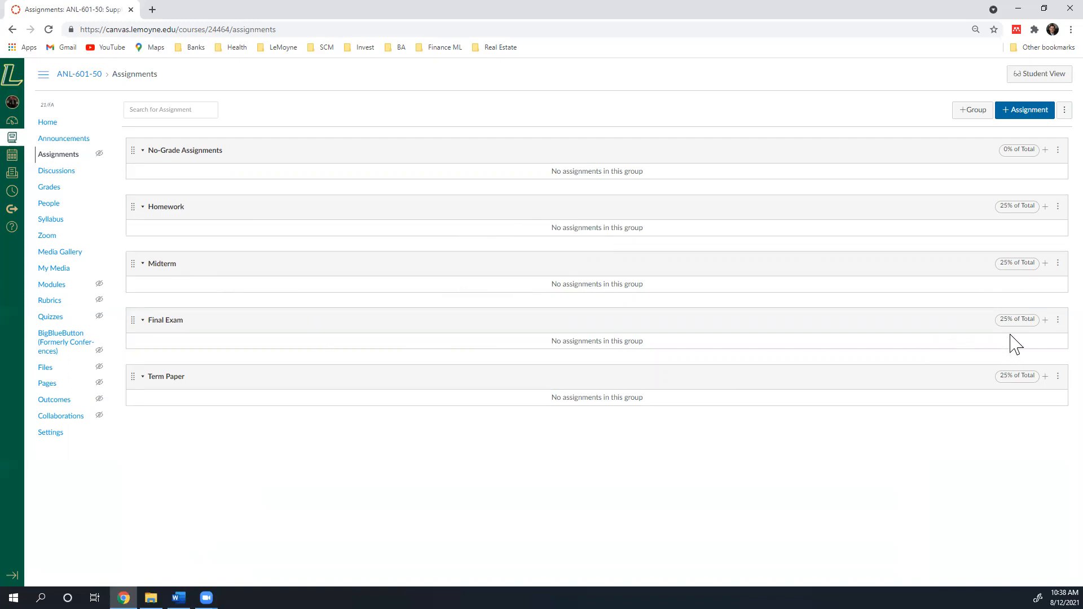
mouse_move(154, 408)
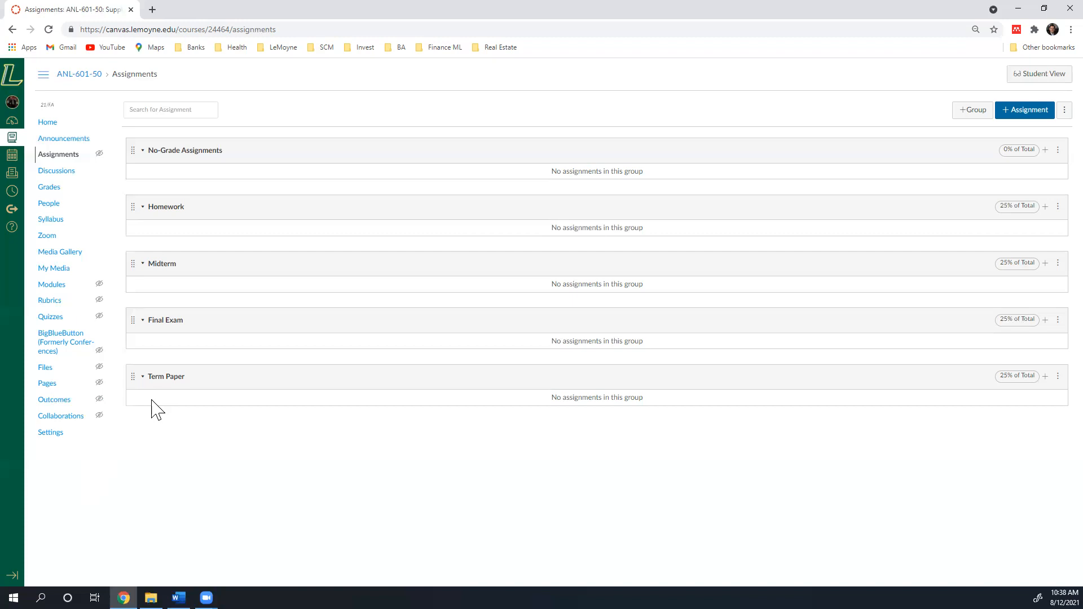
mouse_move(944, 380)
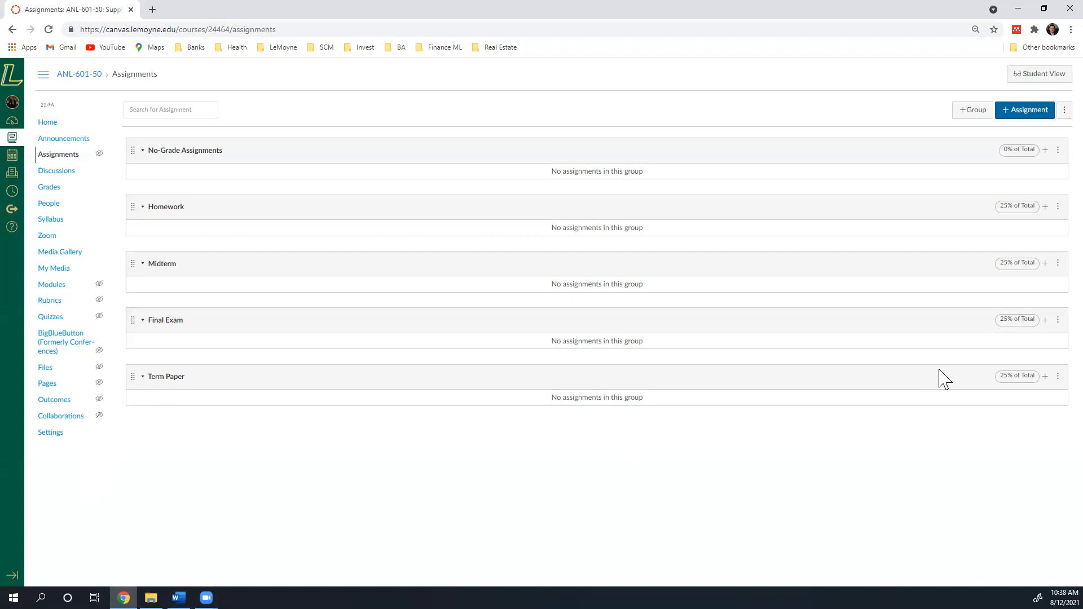
mouse_move(1031, 404)
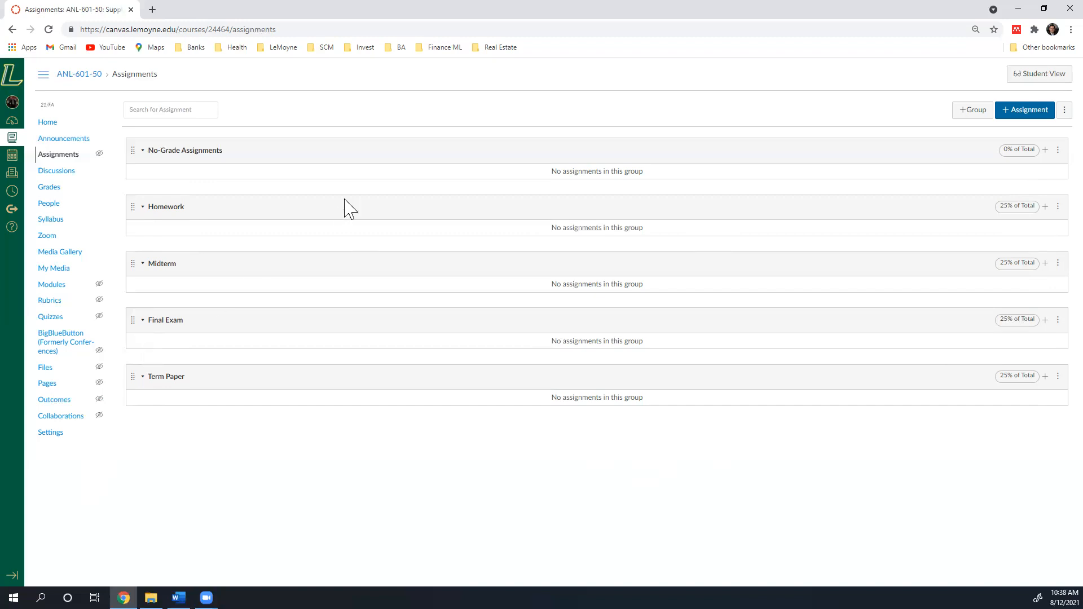
mouse_move(138, 353)
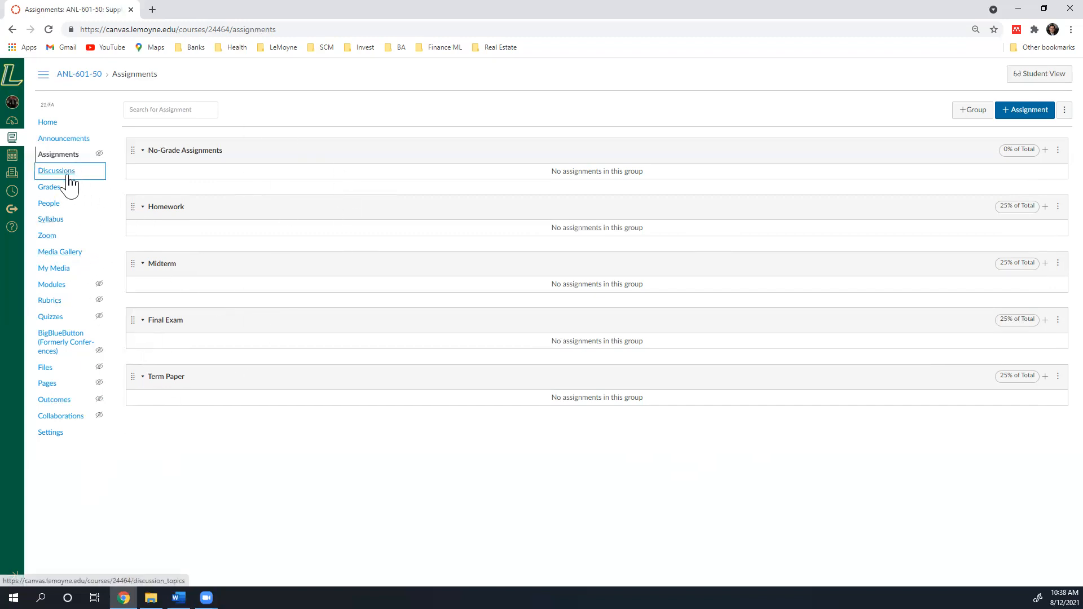
Show the Discussions page listing office hours, Zoom meetings and virtual computer access.
click(57, 170)
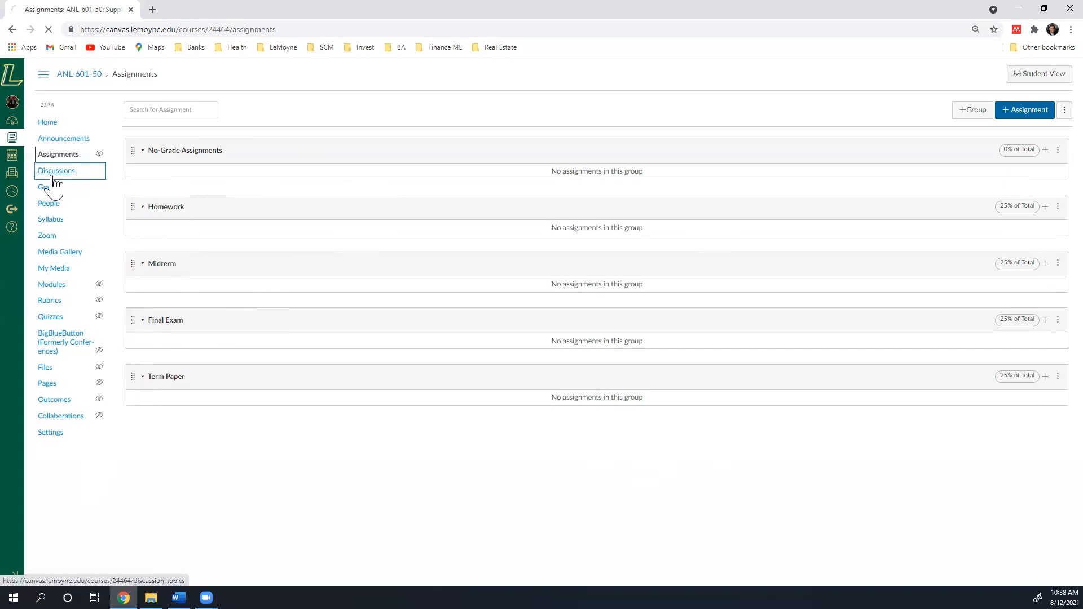
click(57, 170)
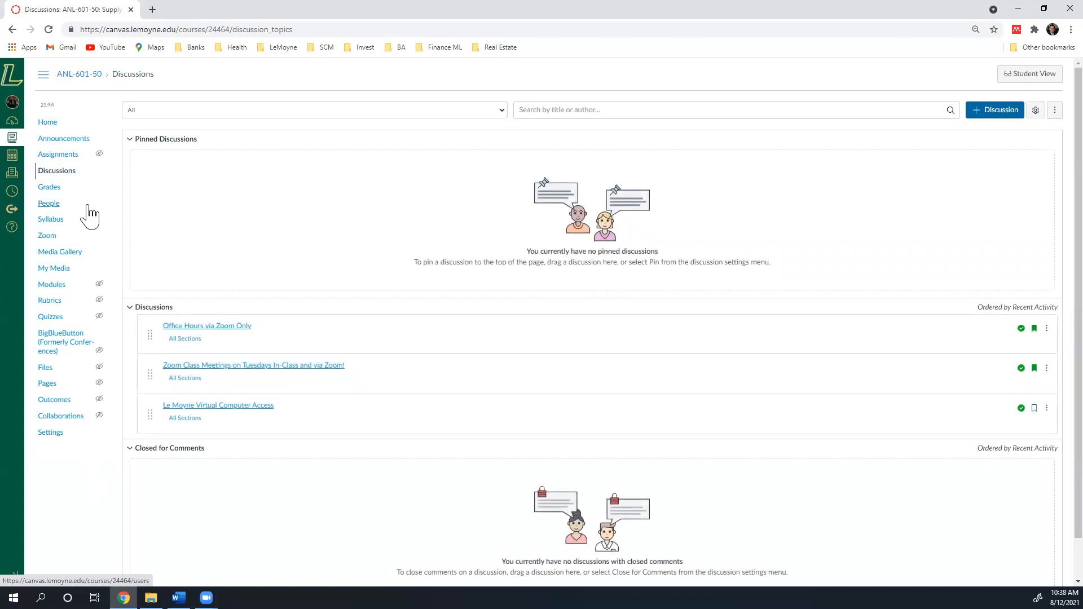
mouse_move(189, 261)
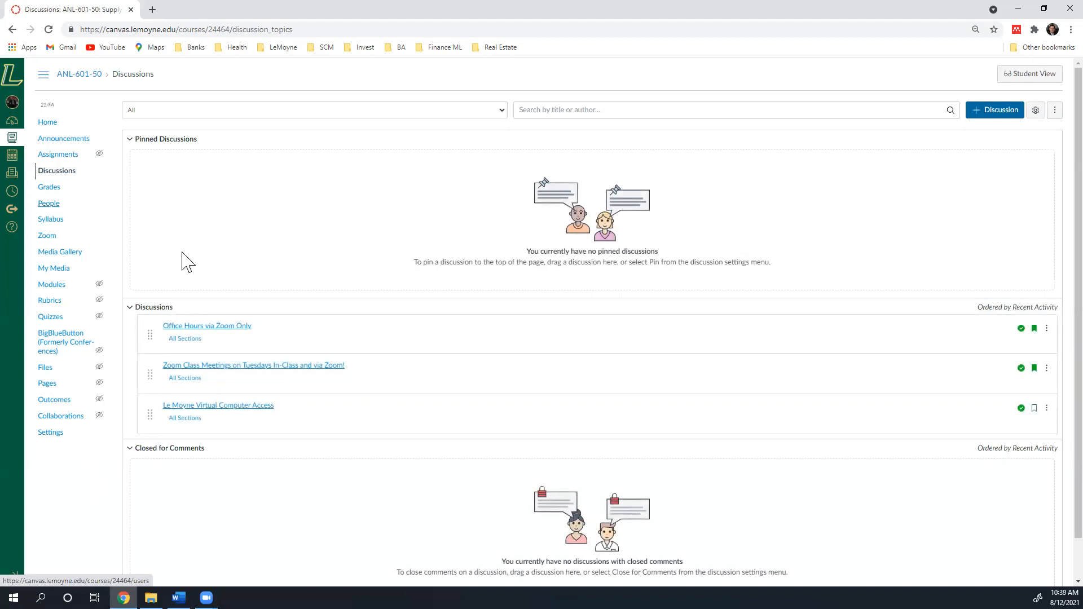
mouse_move(184, 417)
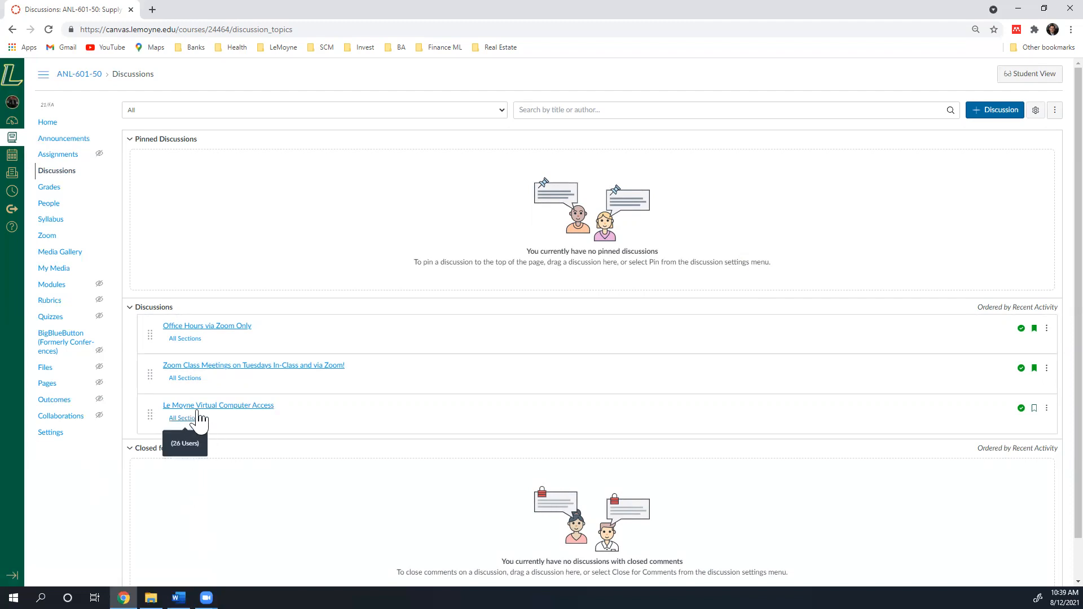
mouse_move(248, 428)
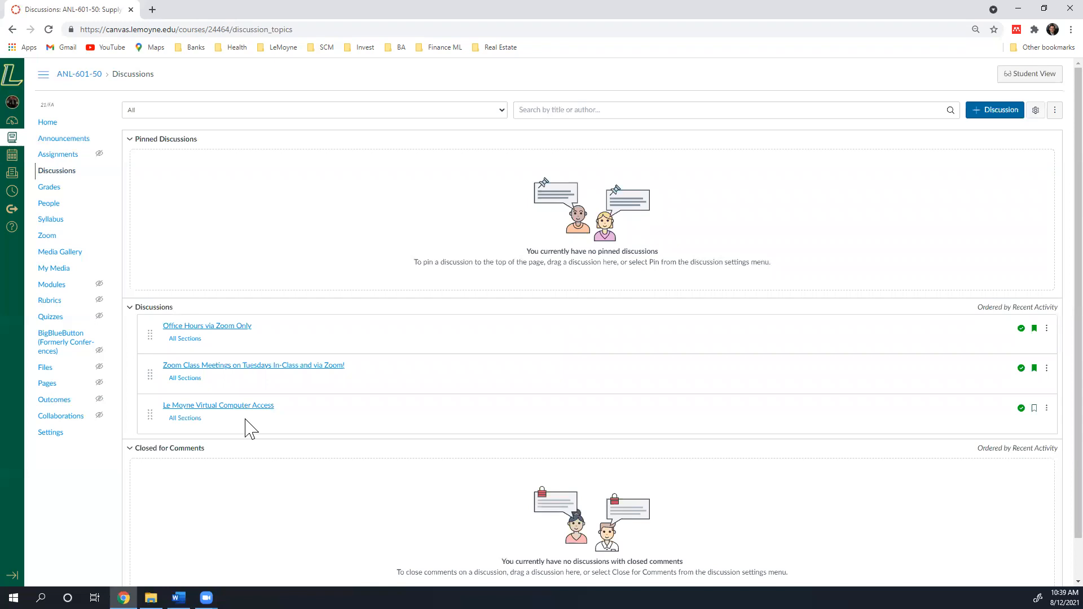
mouse_move(217, 405)
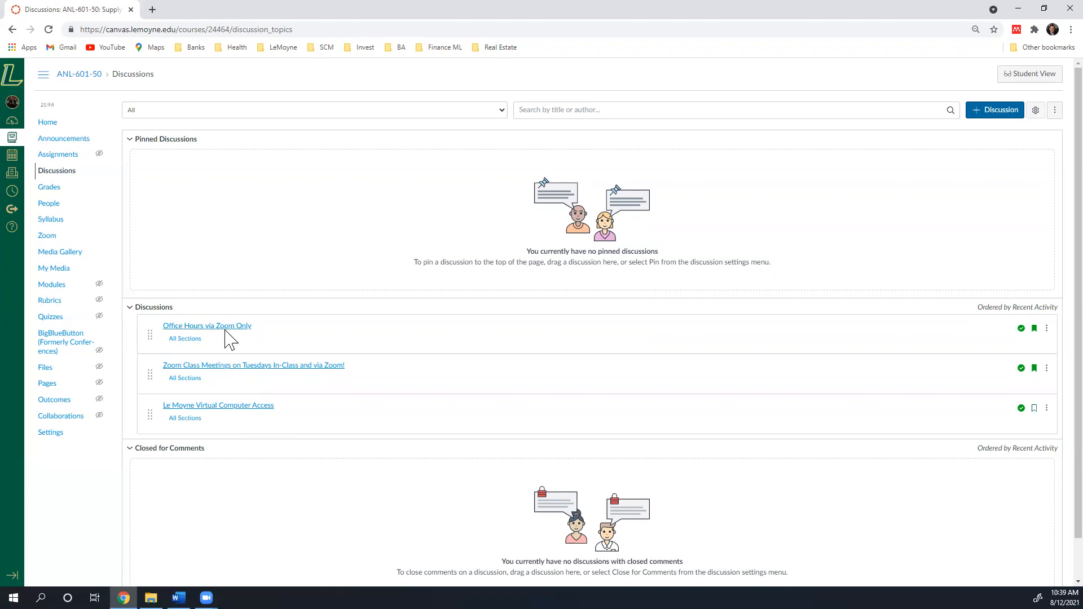
mouse_move(270, 354)
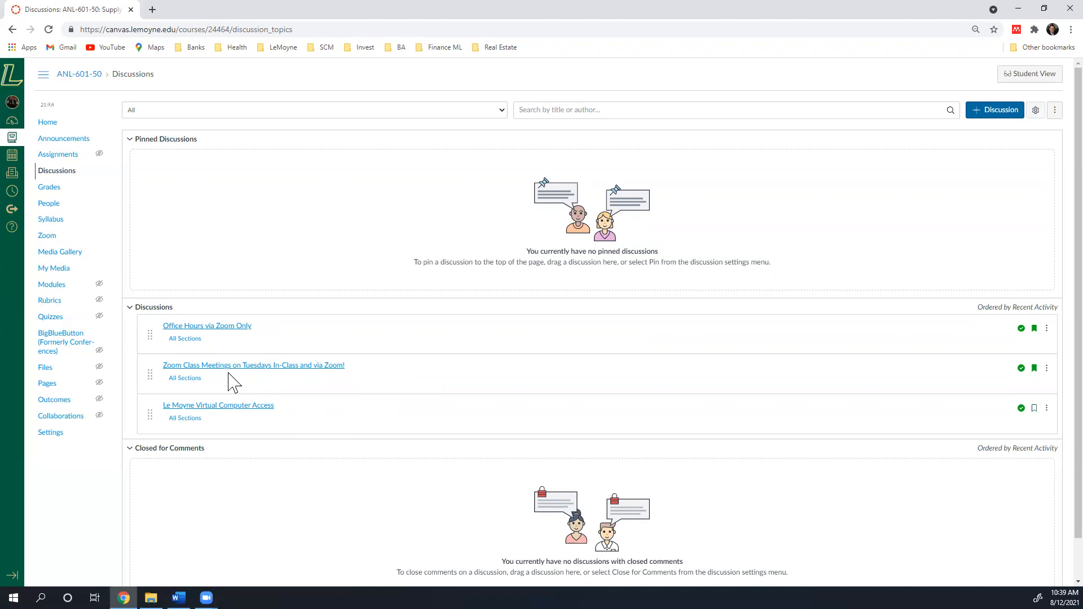
mouse_move(254, 377)
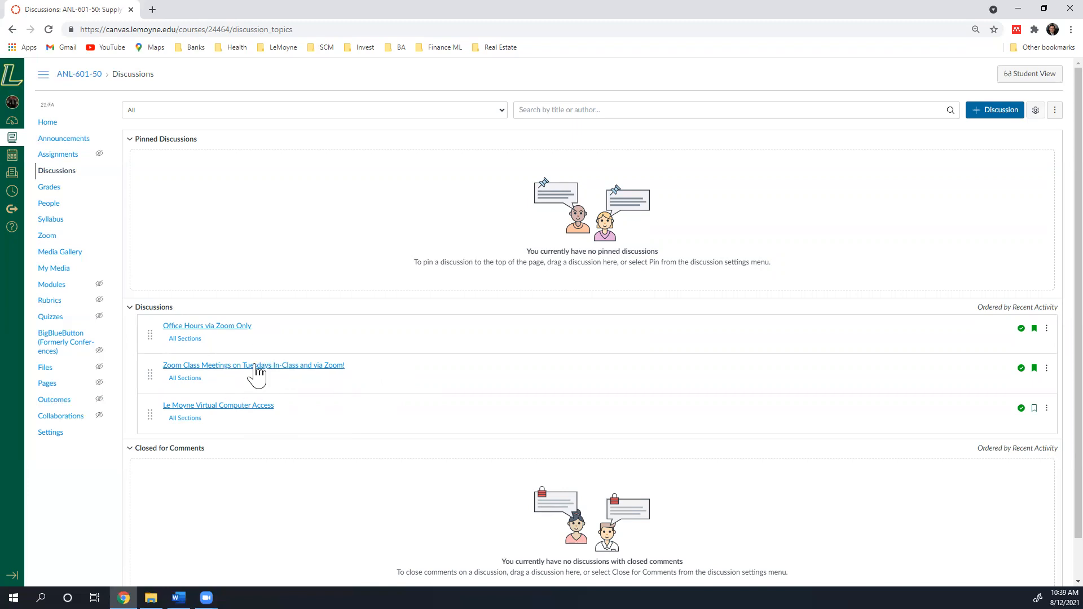
mouse_move(231, 423)
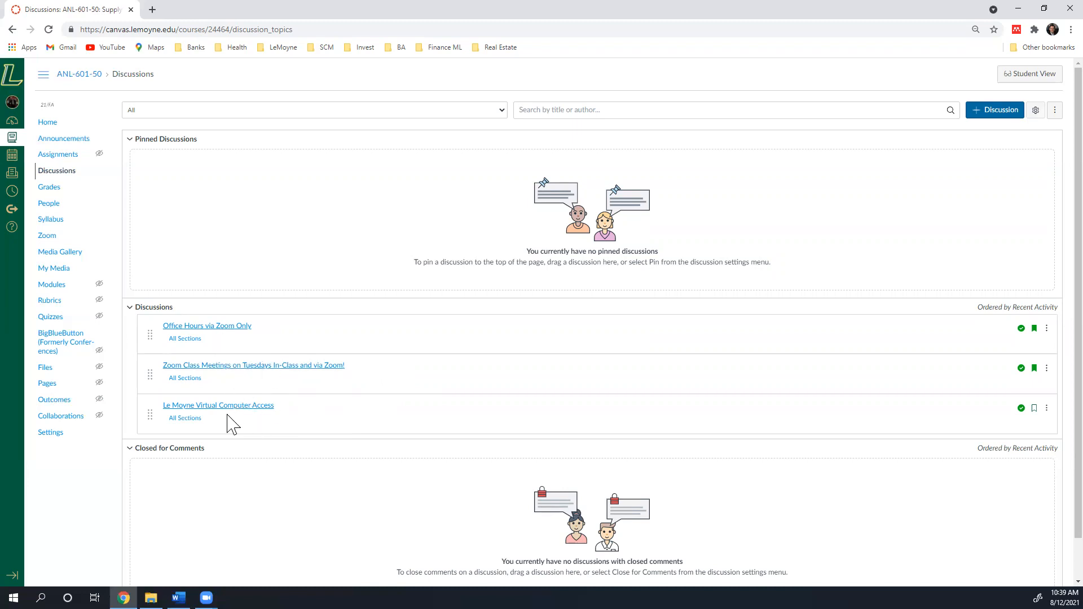
mouse_move(235, 335)
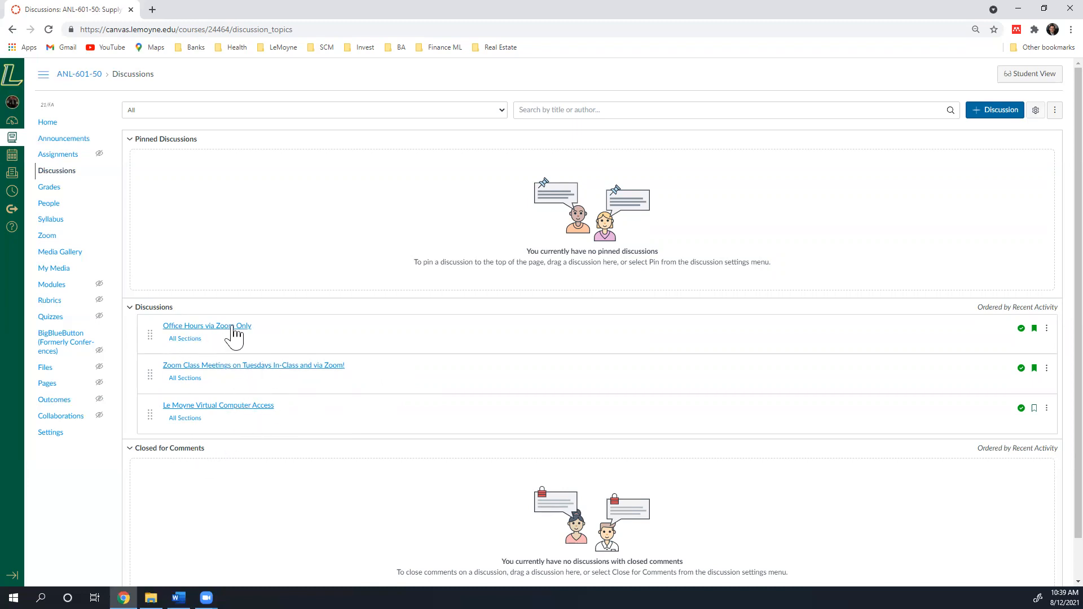
mouse_move(228, 358)
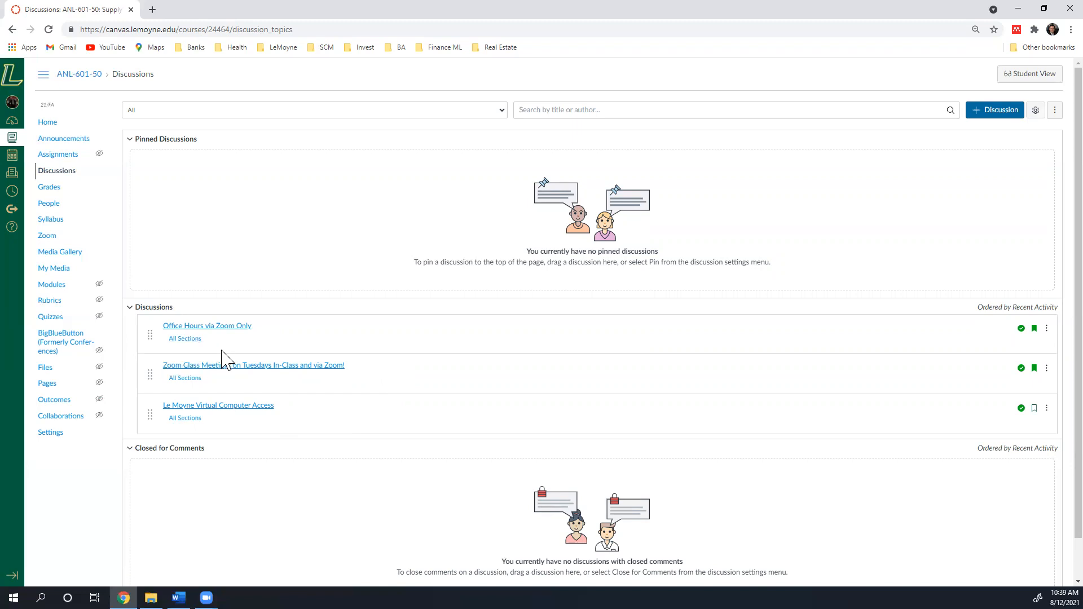
mouse_move(48, 186)
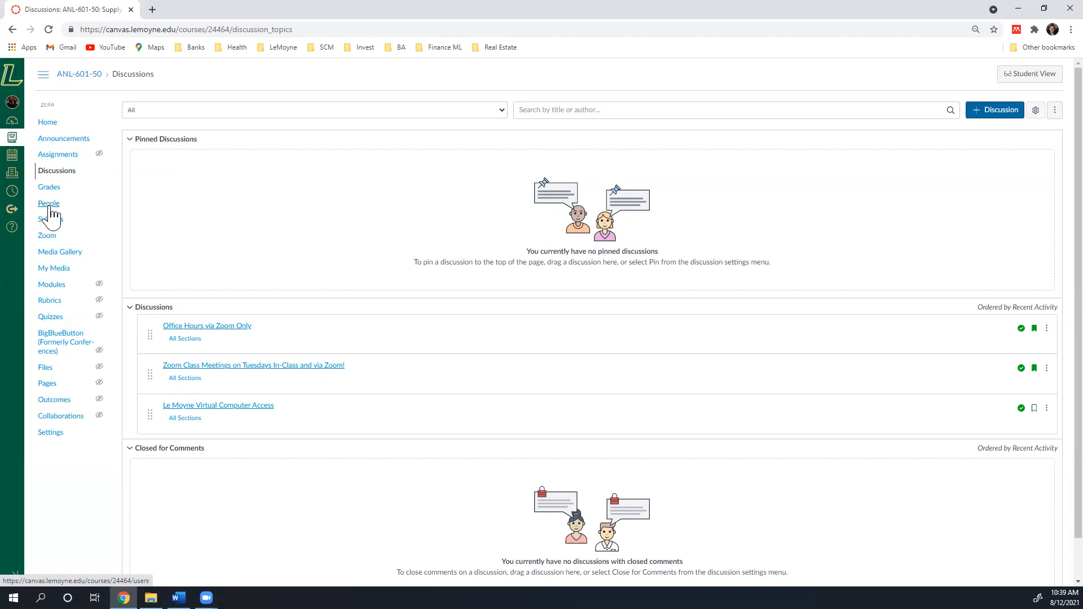
mouse_move(48, 219)
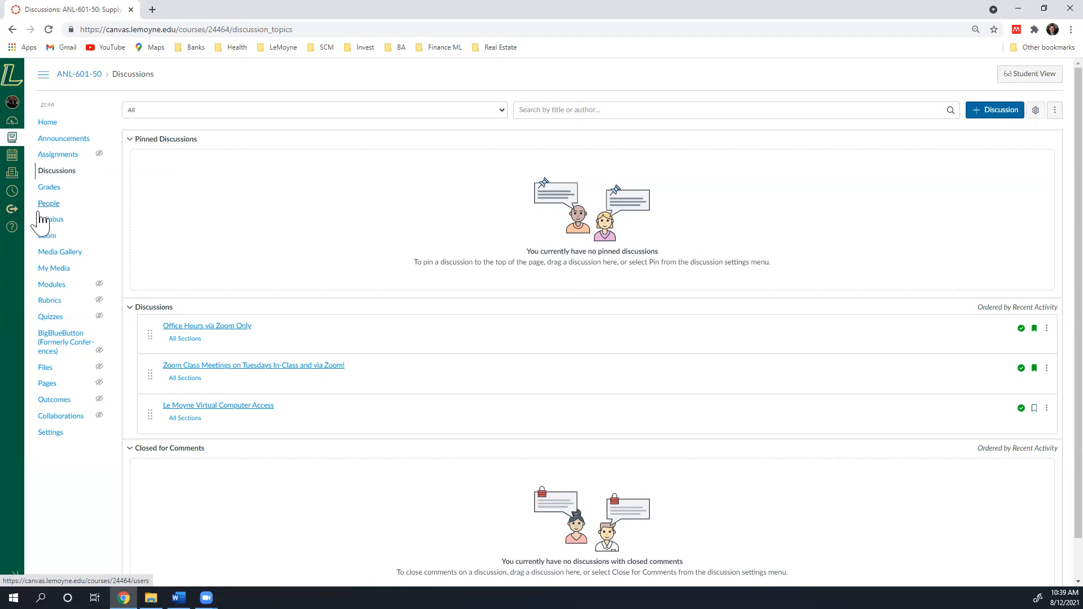
Show the Syllabus with class meeting dates and assignment group weights.
click(51, 219)
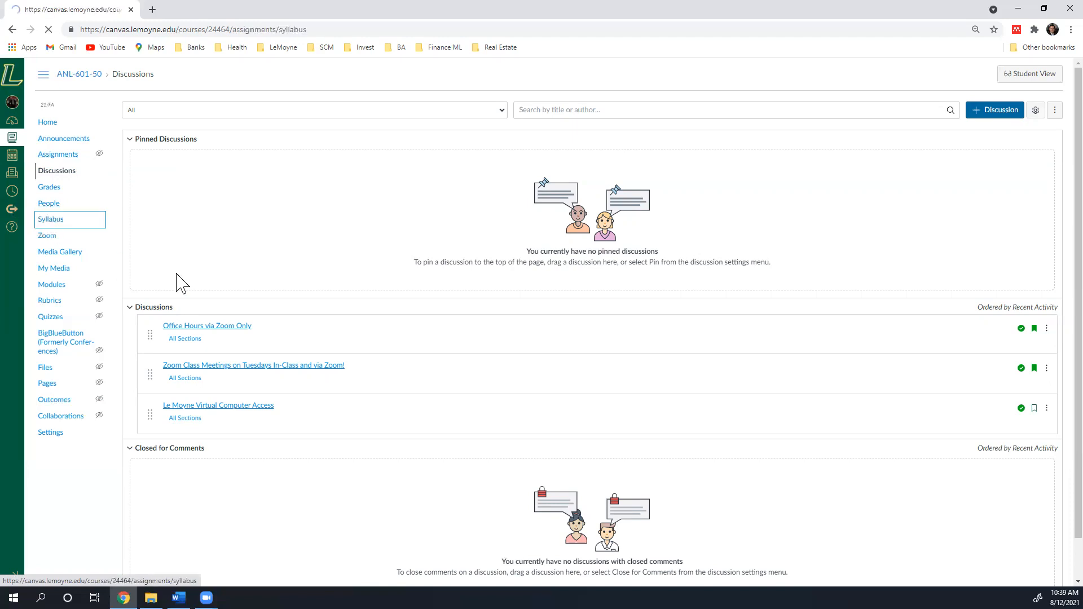
click(51, 219)
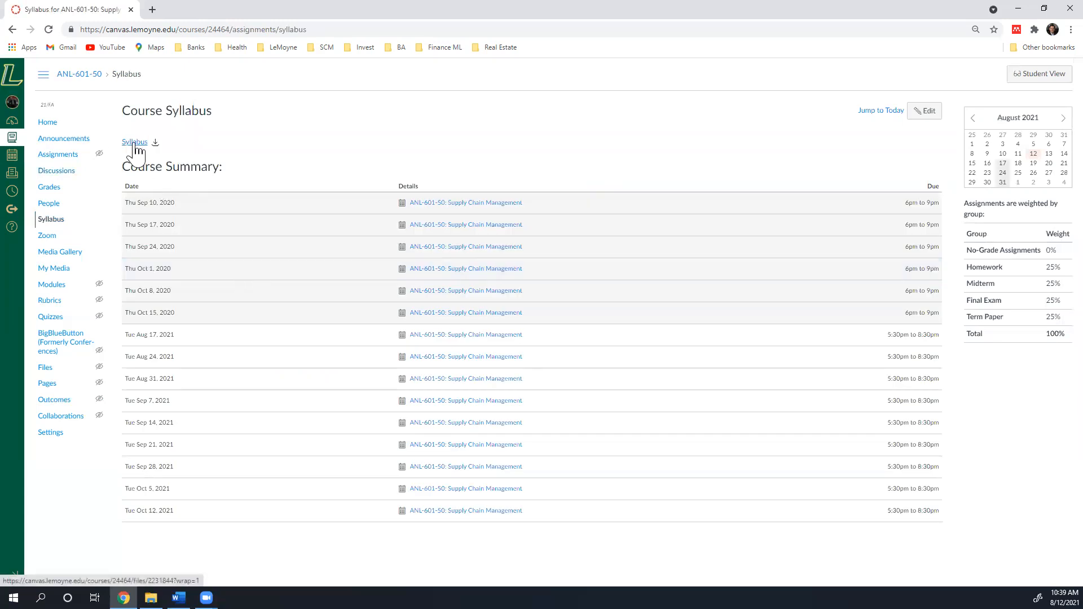
mouse_move(135, 142)
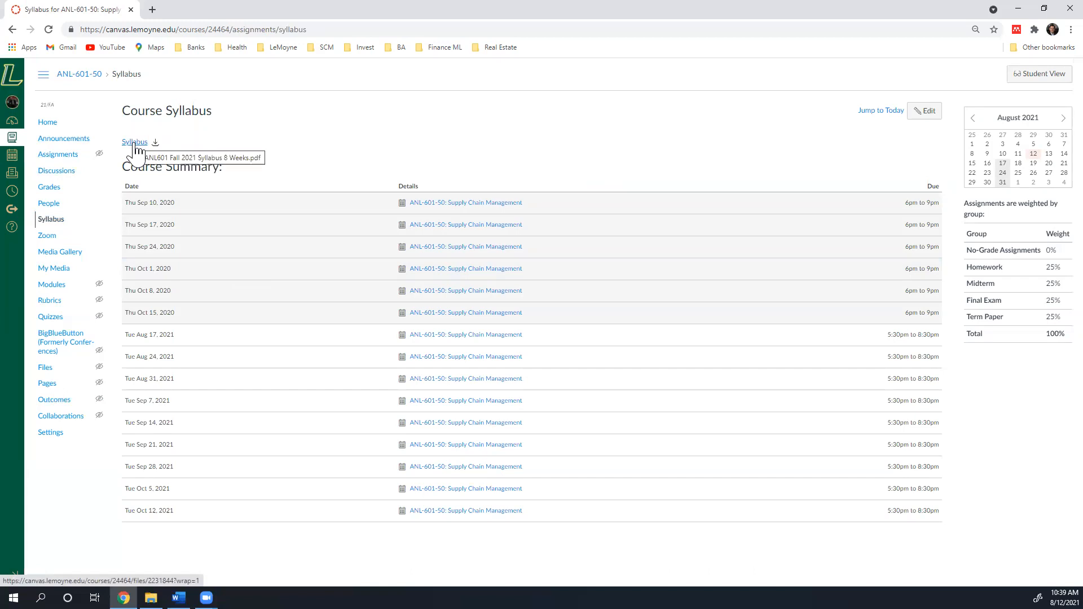
mouse_move(81, 243)
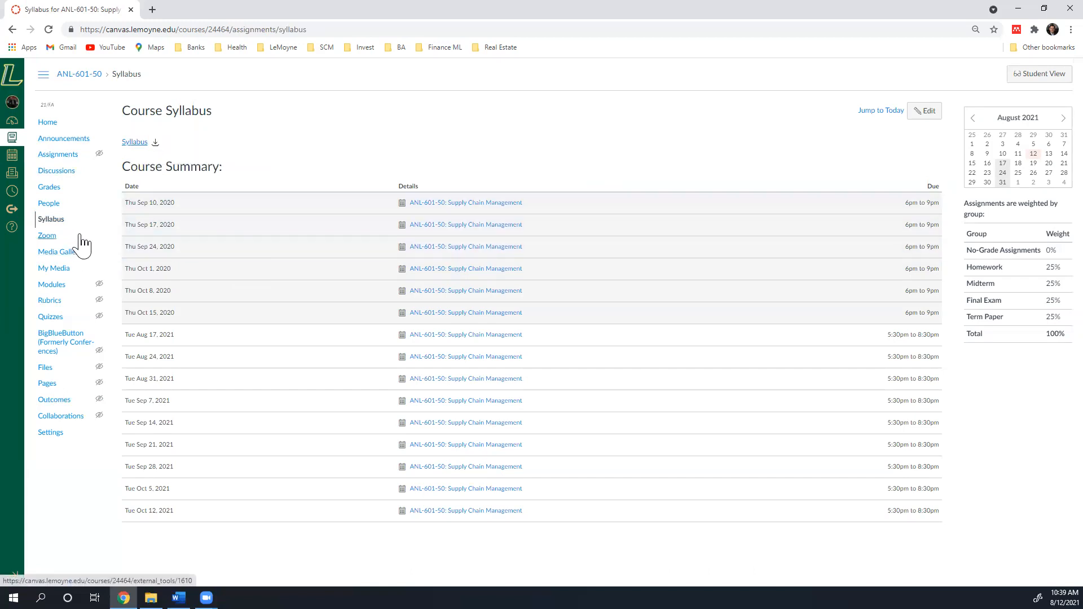
mouse_move(102, 238)
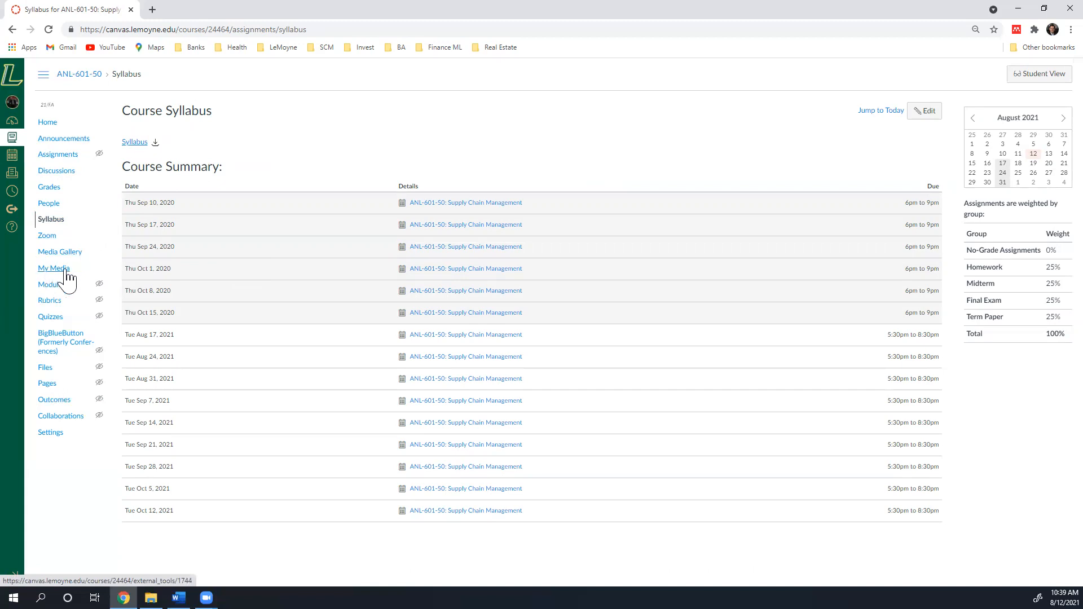
mouse_move(59, 251)
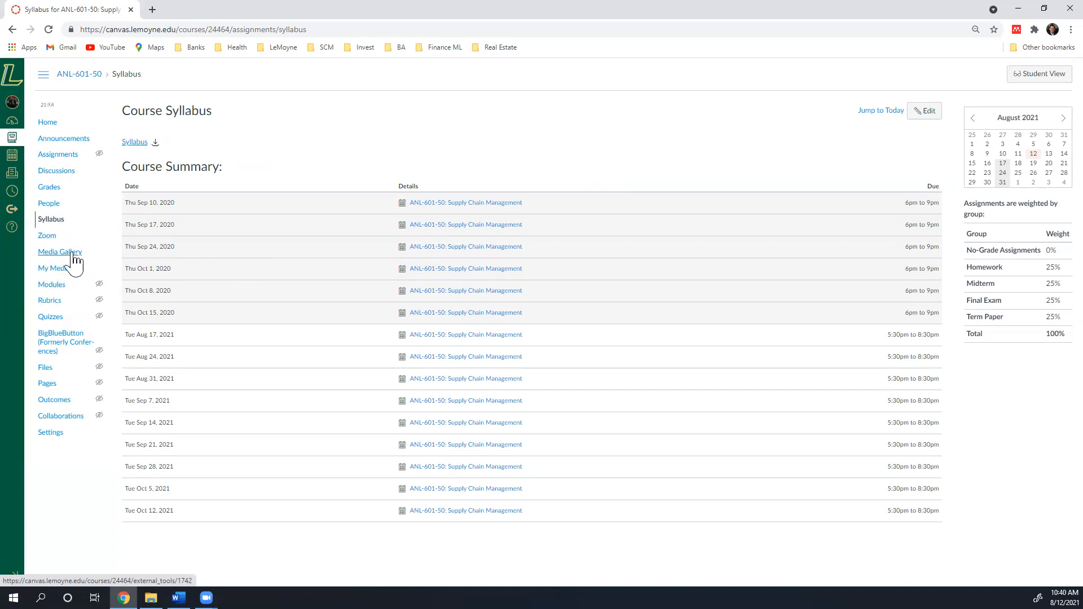
mouse_move(69, 262)
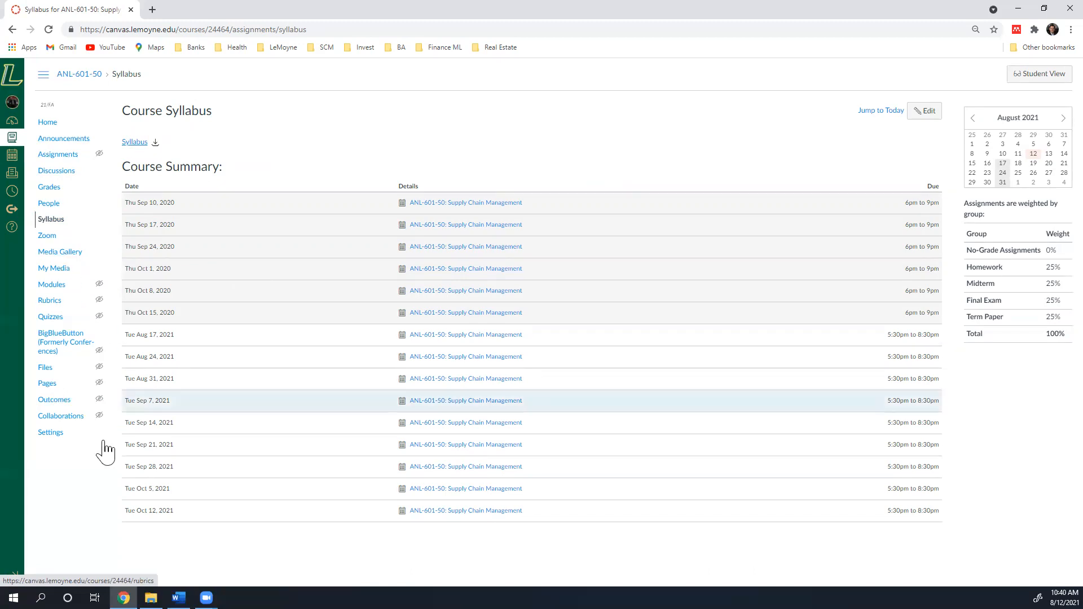
View the course Settings navigation, then return to the Modules home page.
click(50, 432)
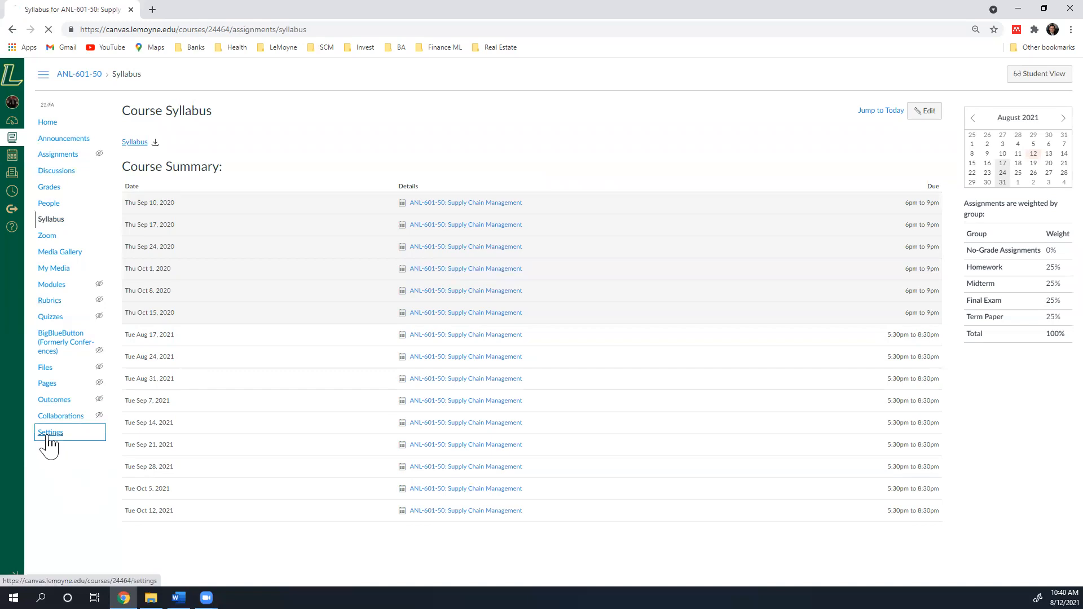
click(50, 432)
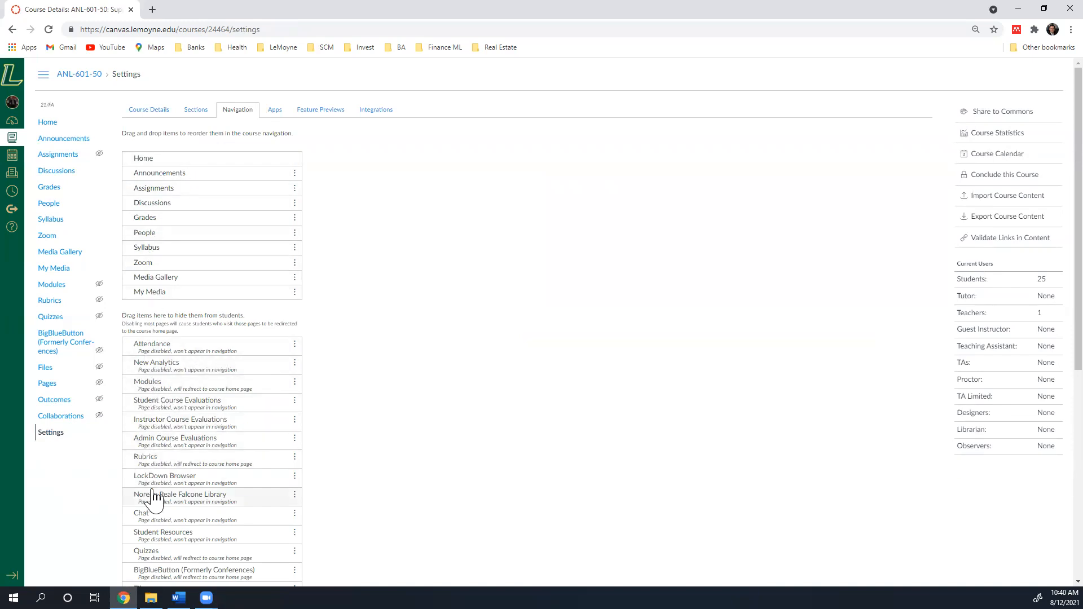
mouse_move(227, 218)
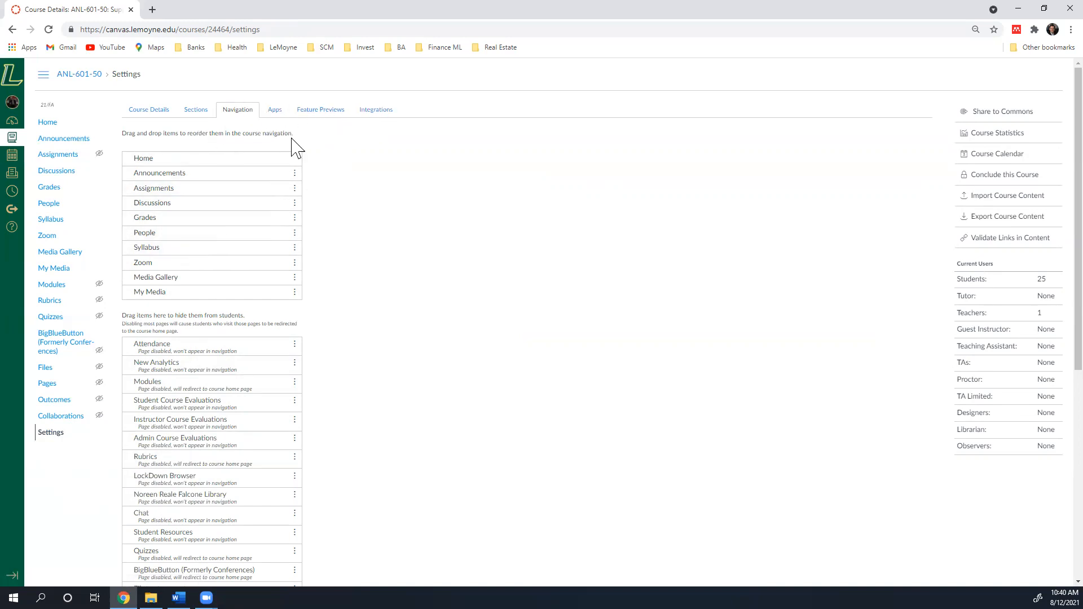
click(48, 121)
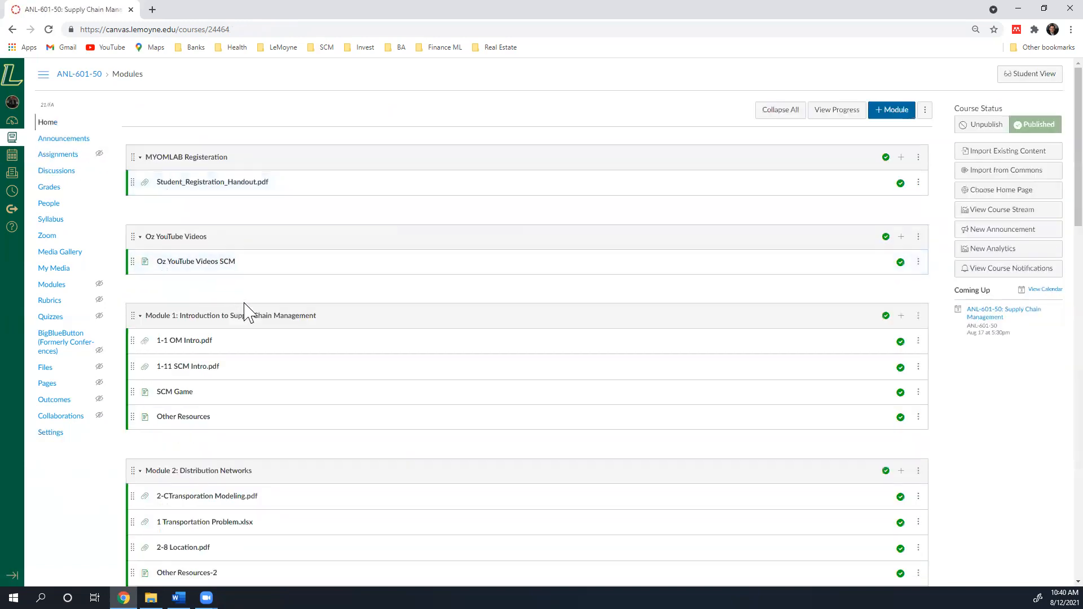
mouse_move(231, 487)
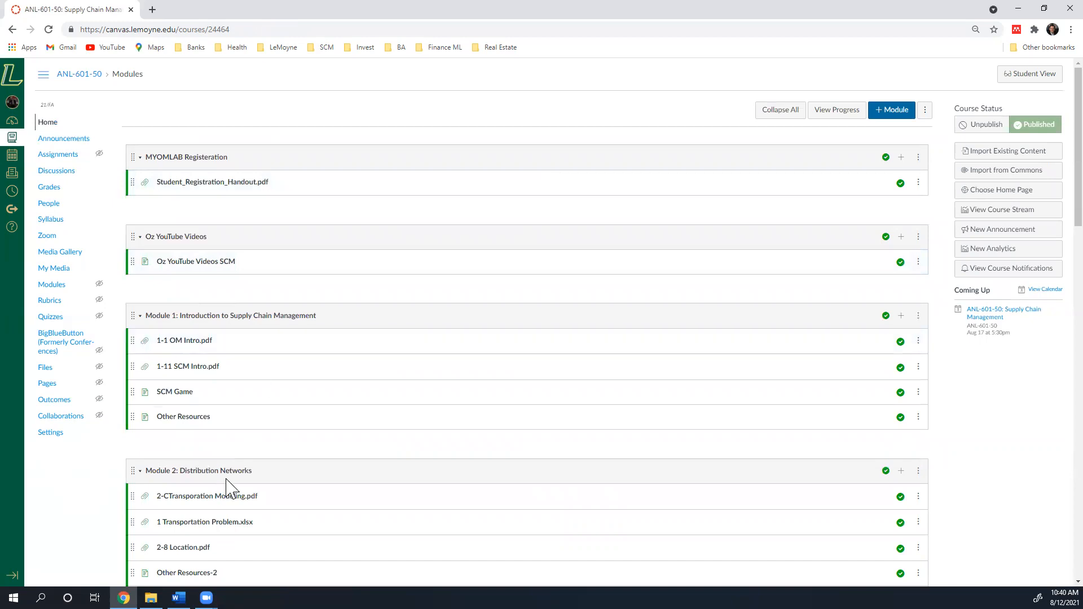